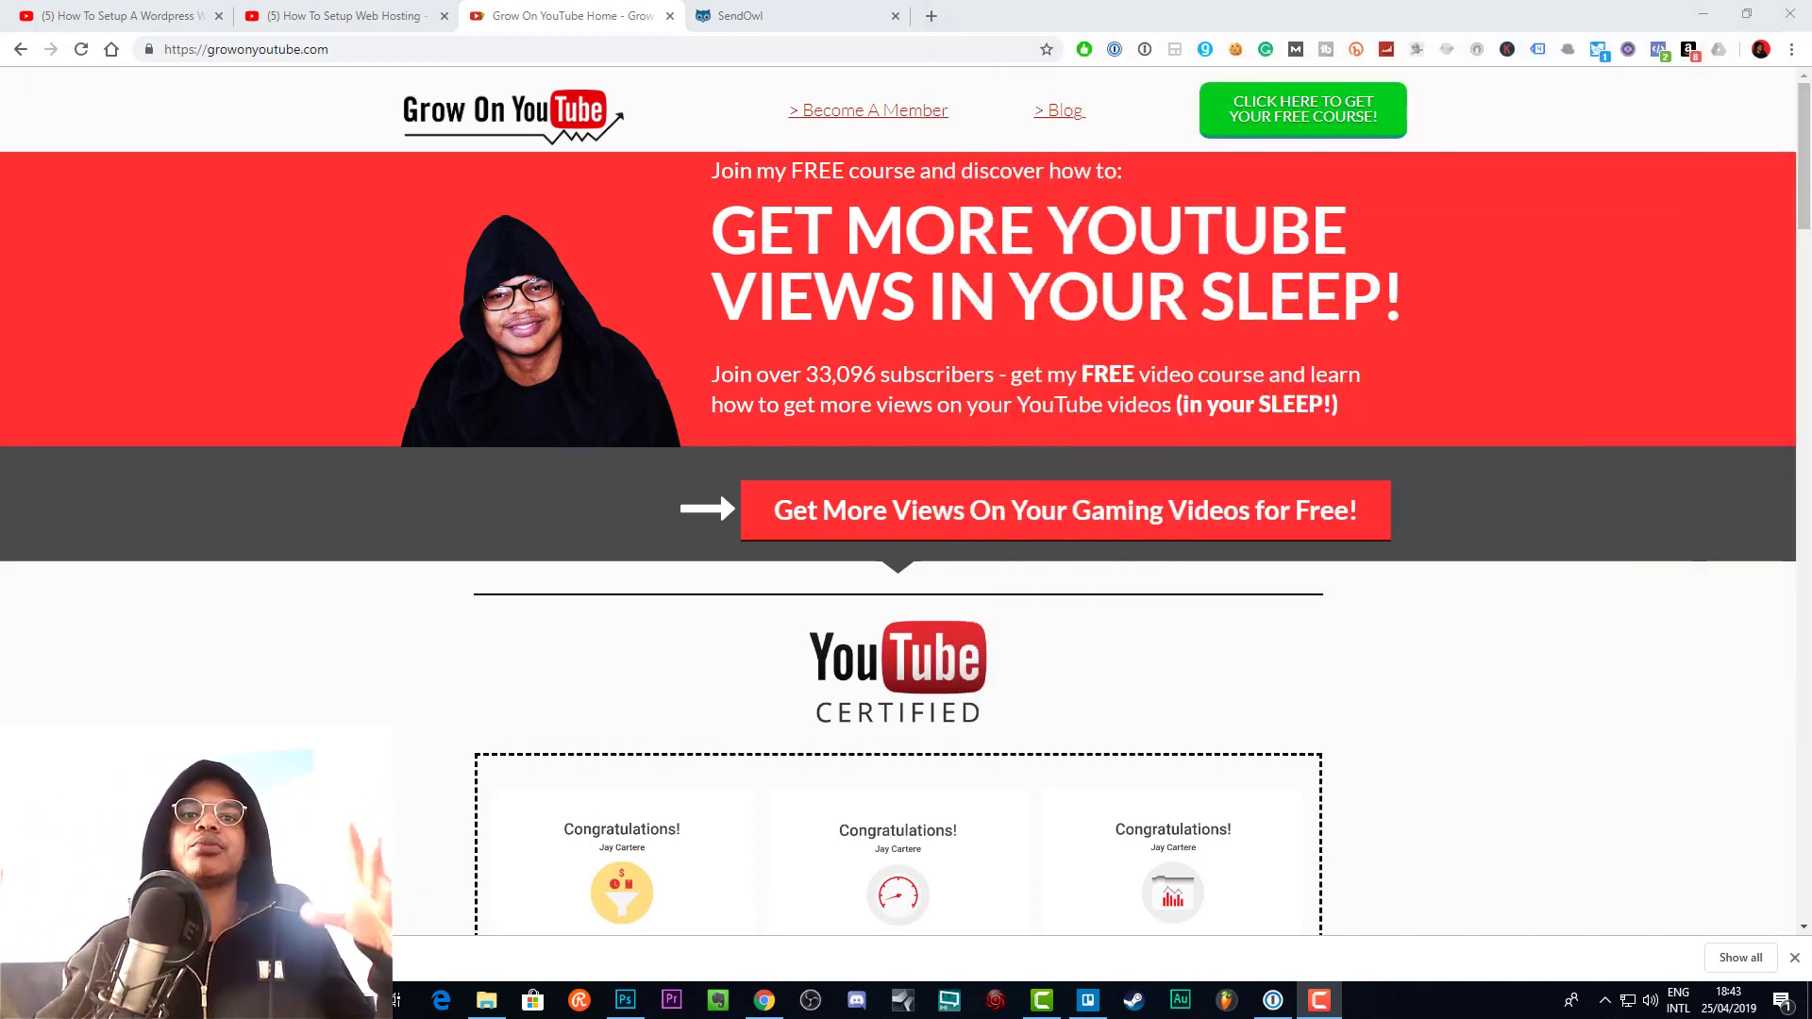
# - Switch to the SendOwl browser tab showing the store's Products list
pyautogui.click(896, 894)
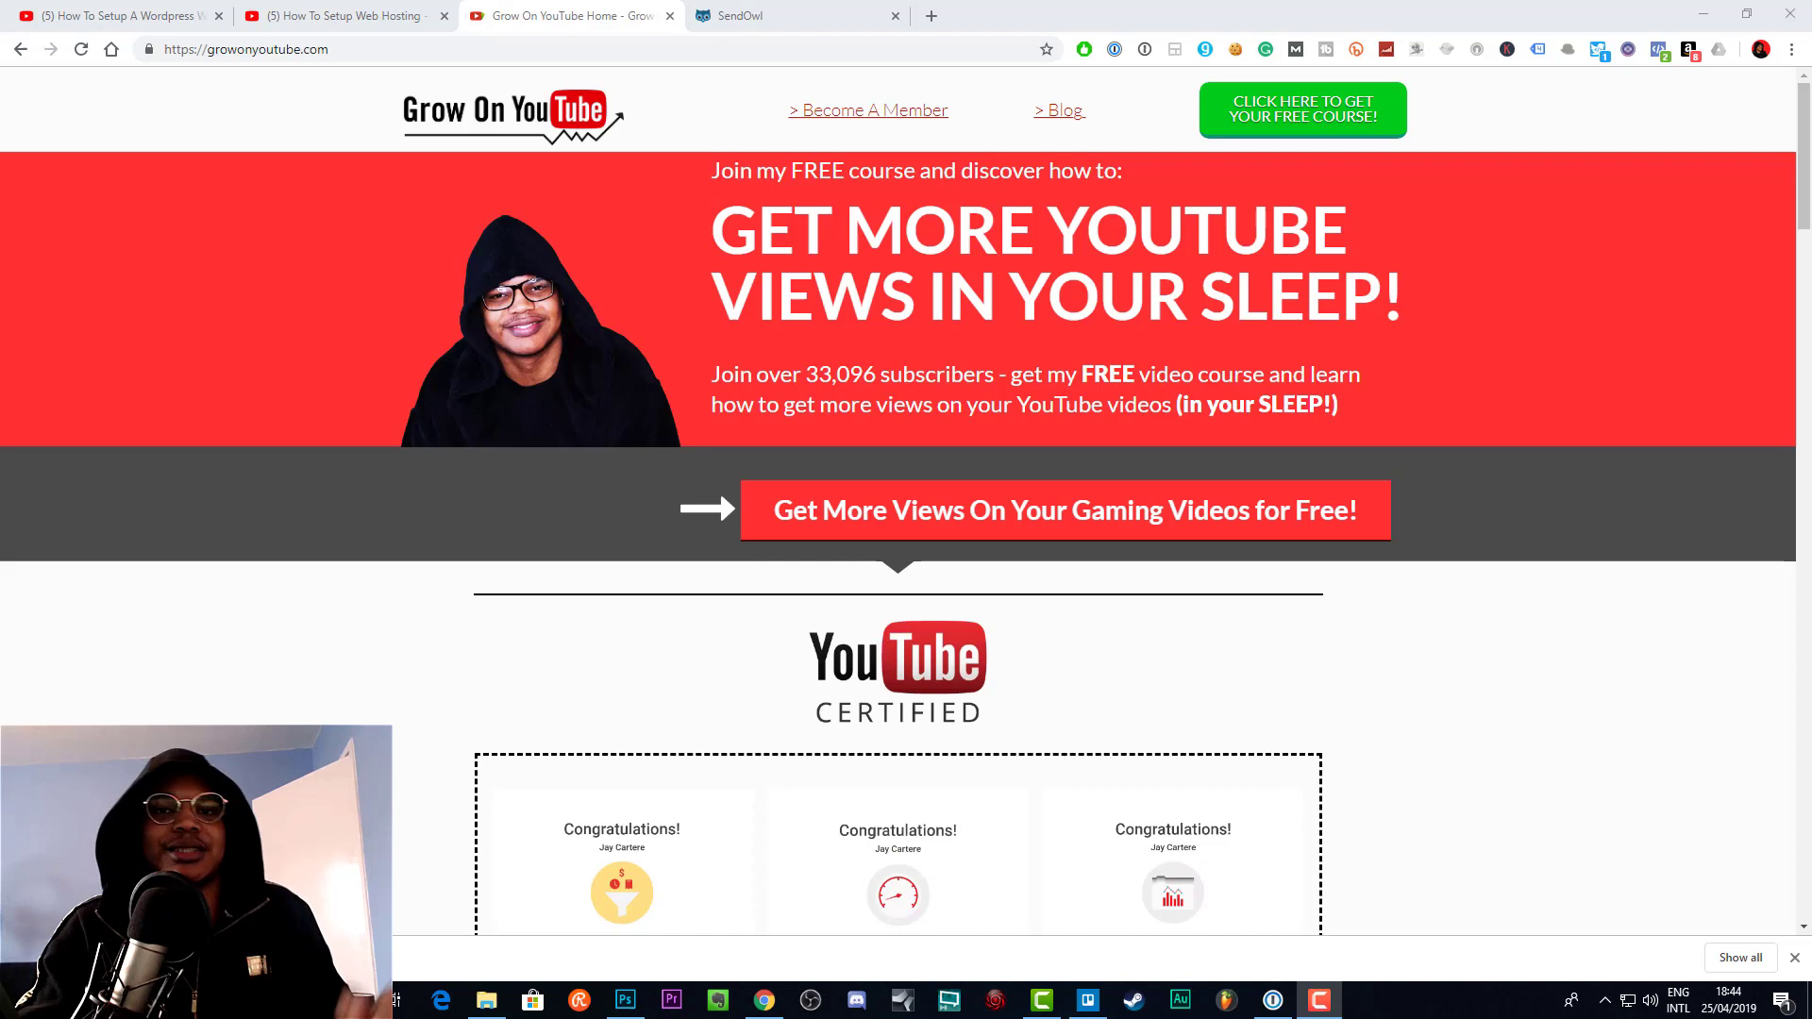
pyautogui.moveTo(1695, 454)
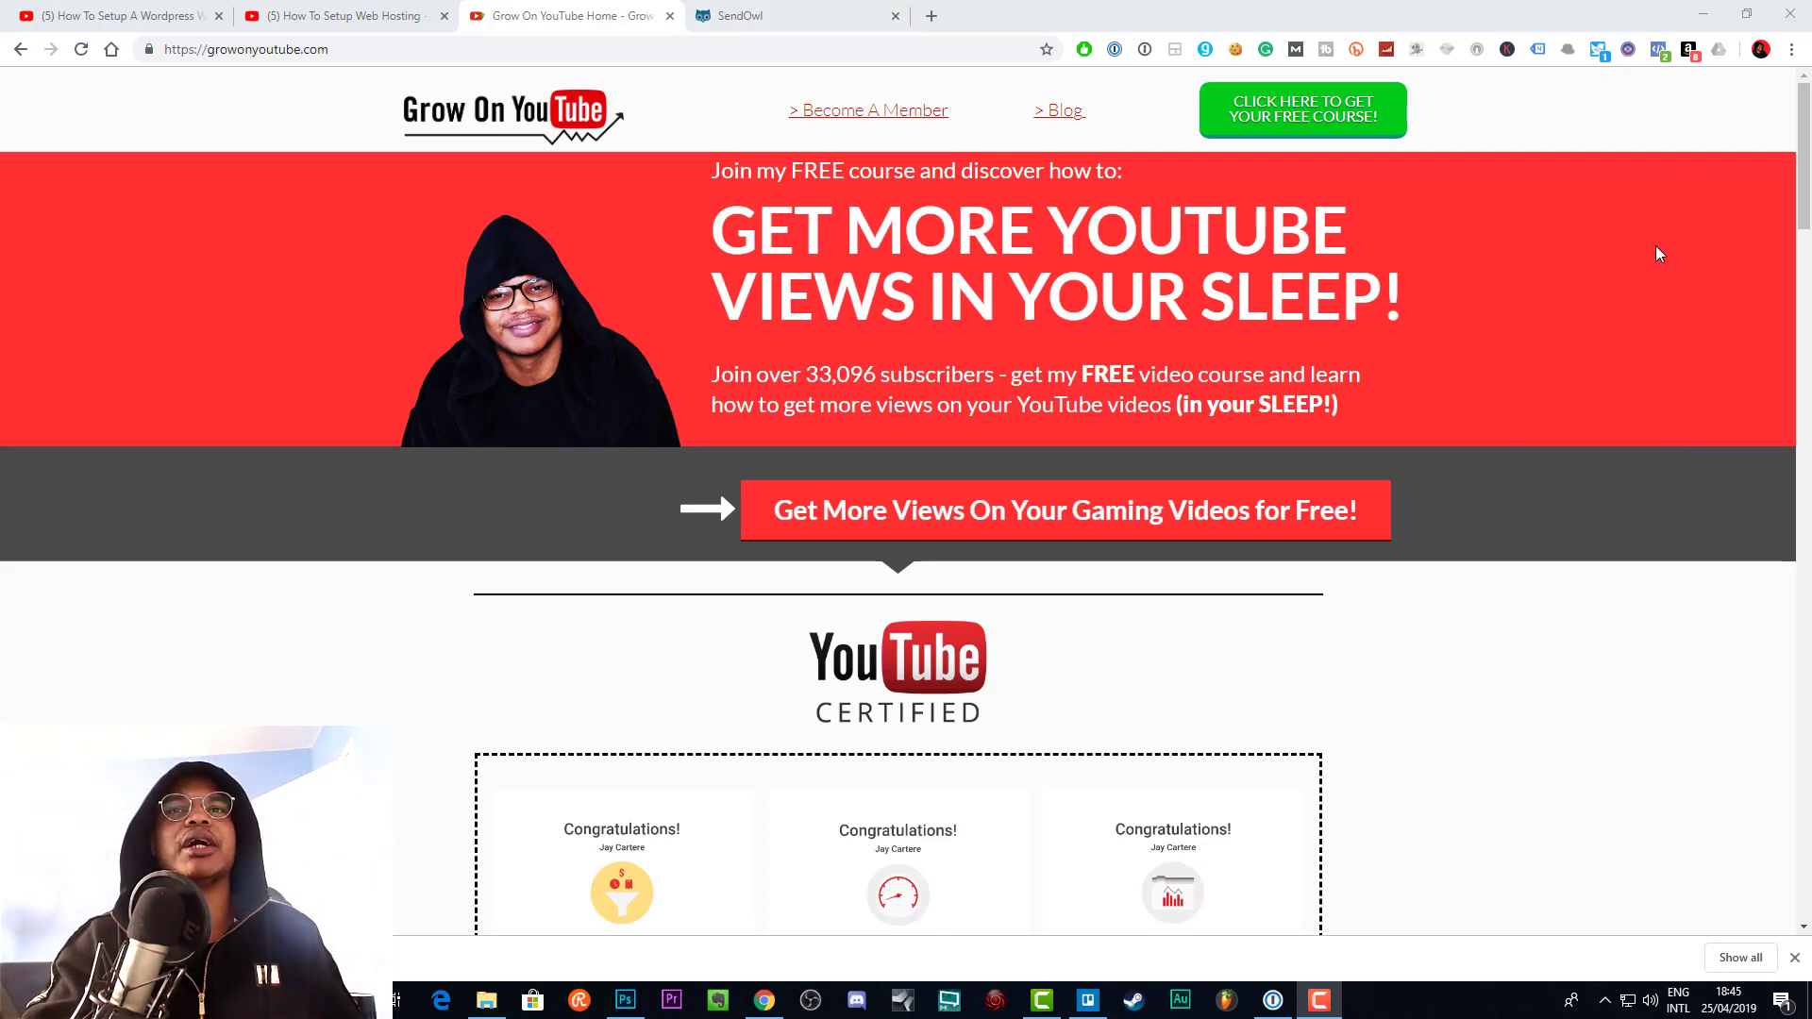
pyautogui.click(798, 15)
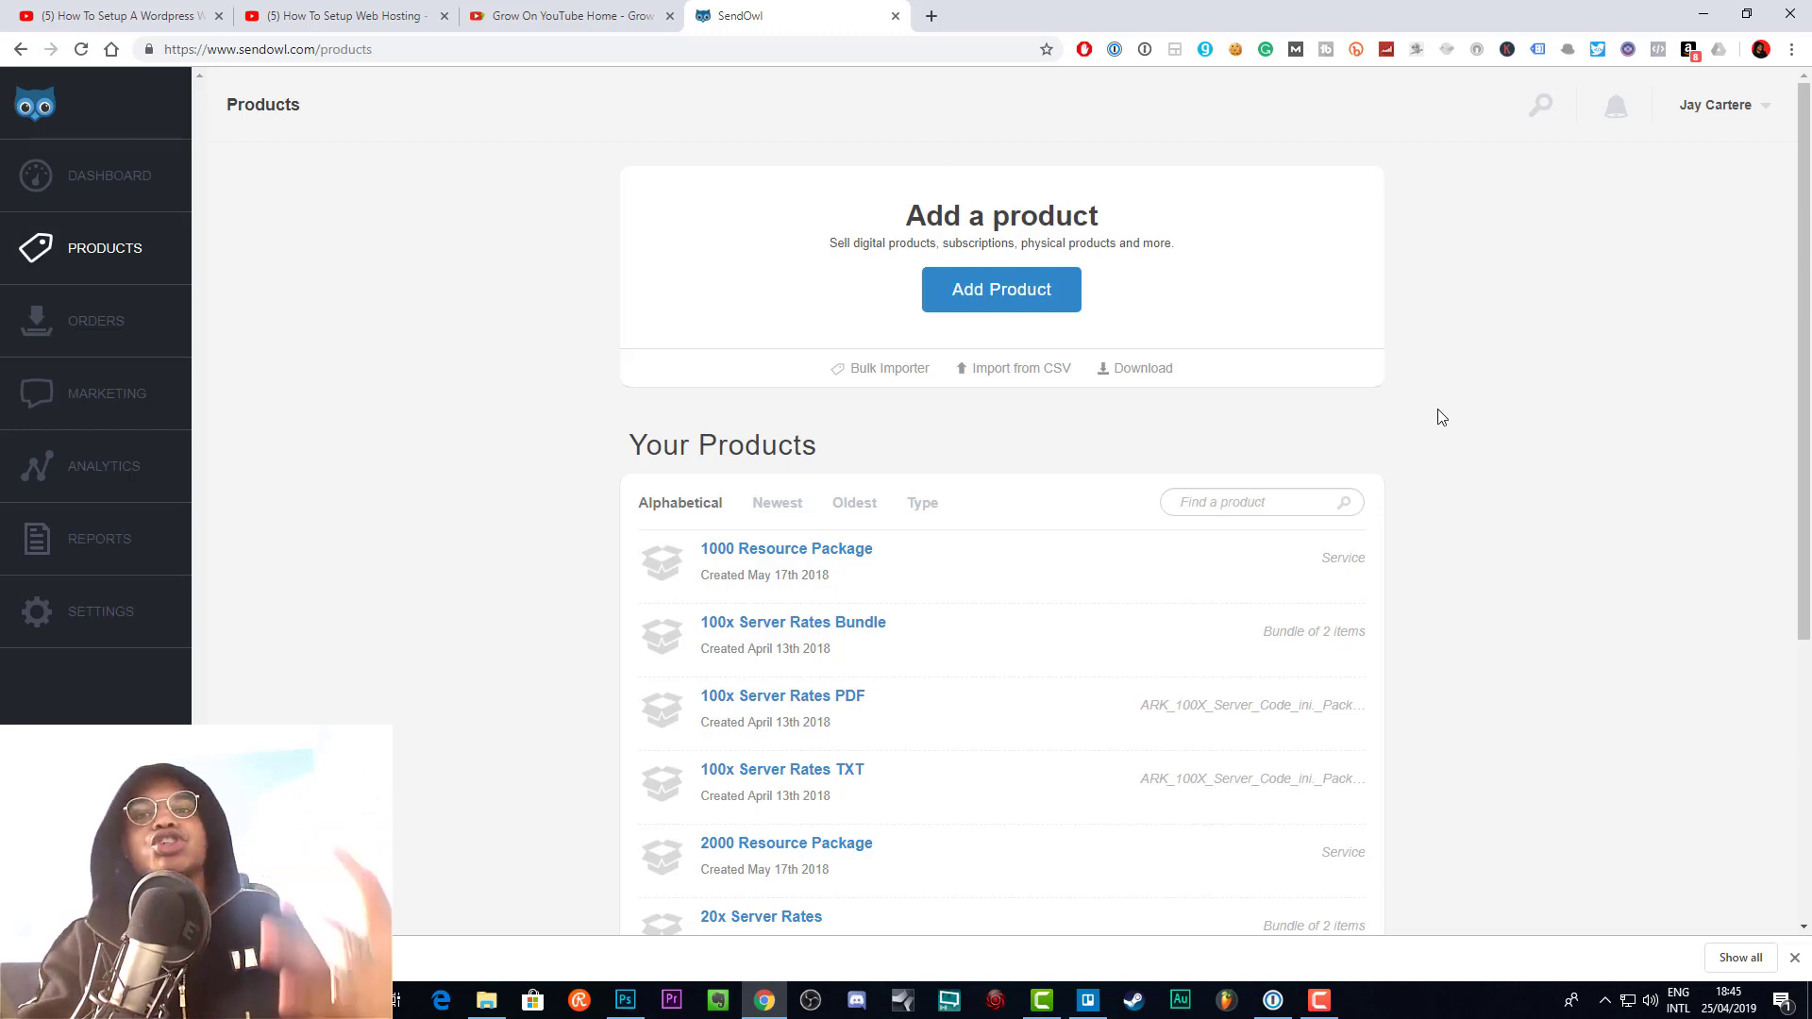
pyautogui.moveTo(1226, 371)
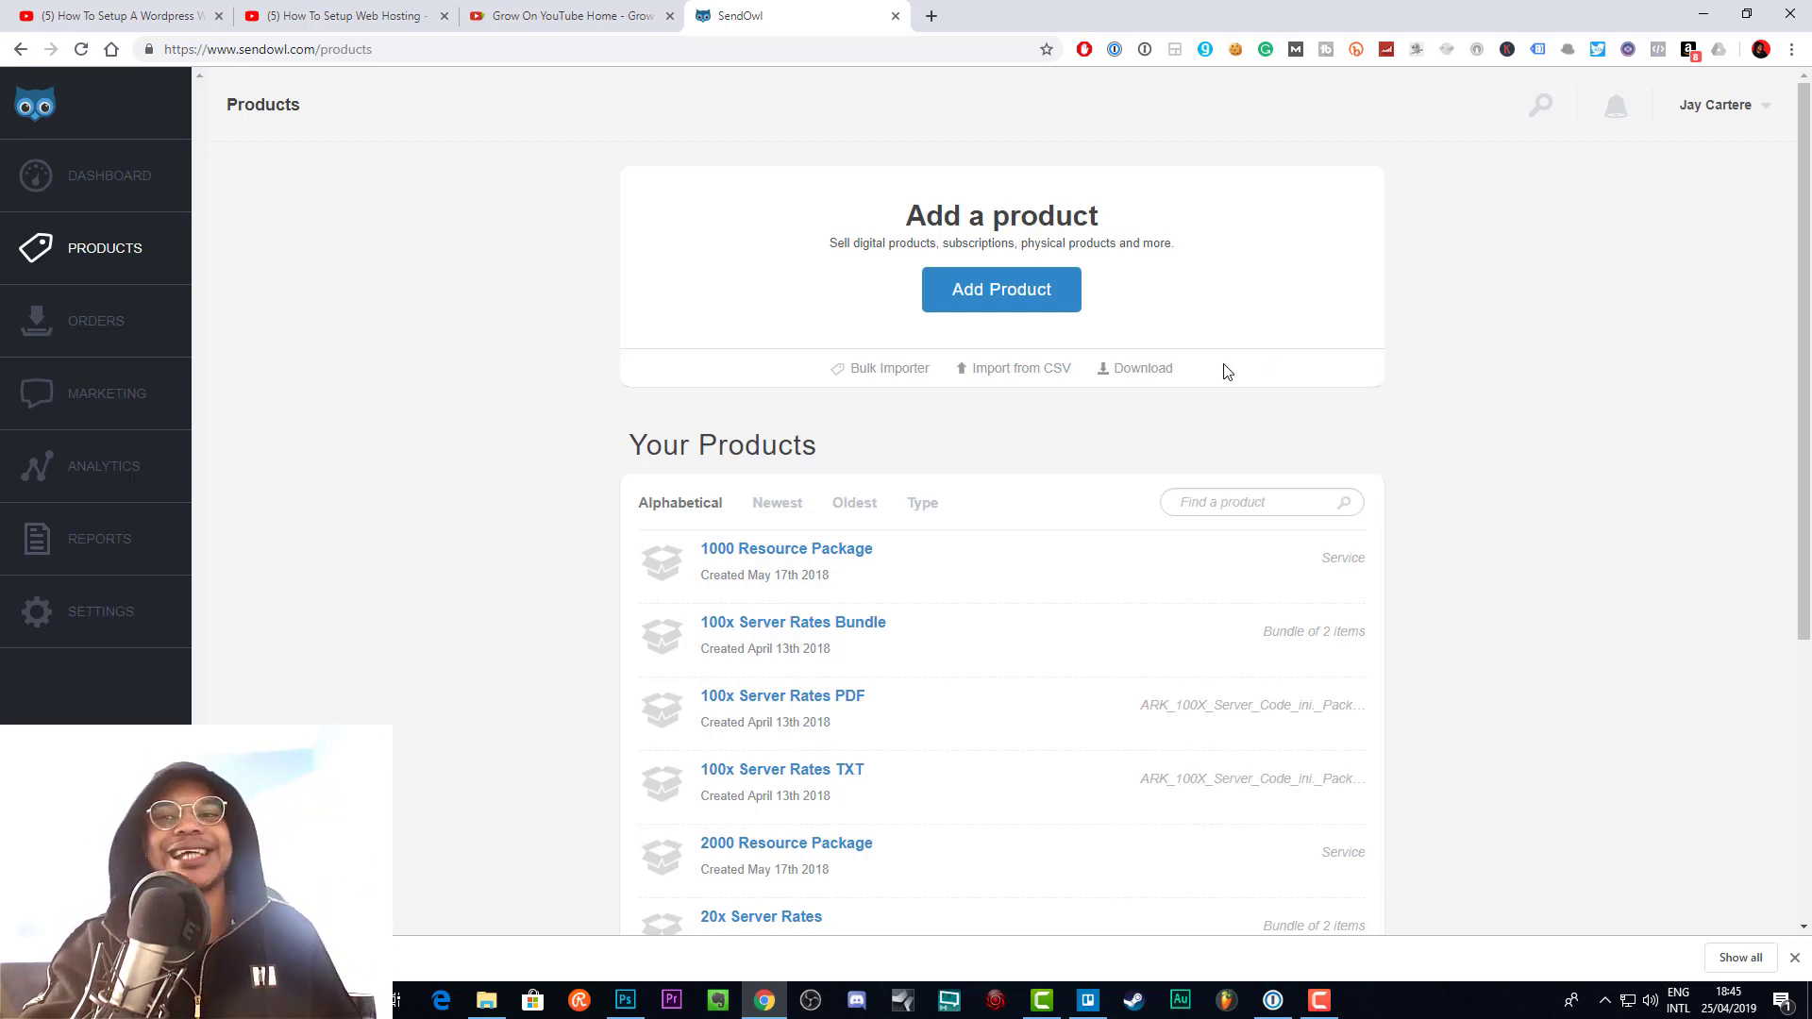
pyautogui.moveTo(1249, 390)
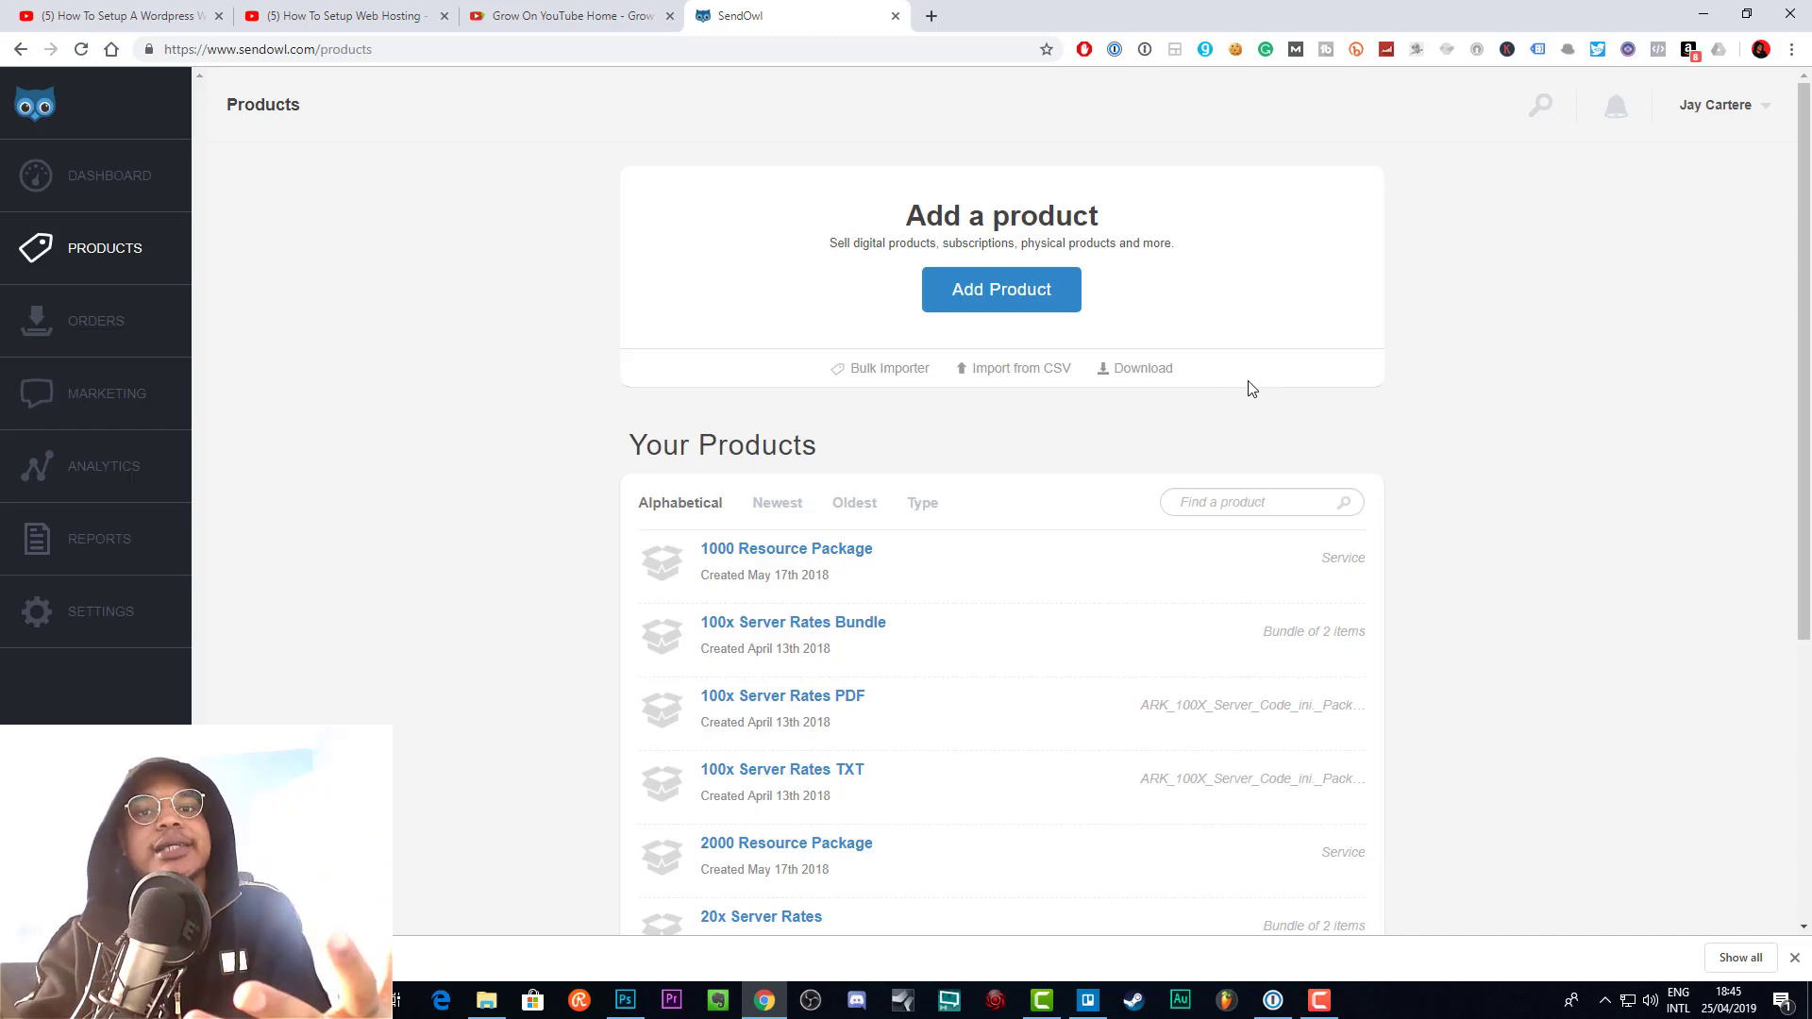
pyautogui.moveTo(1204, 344)
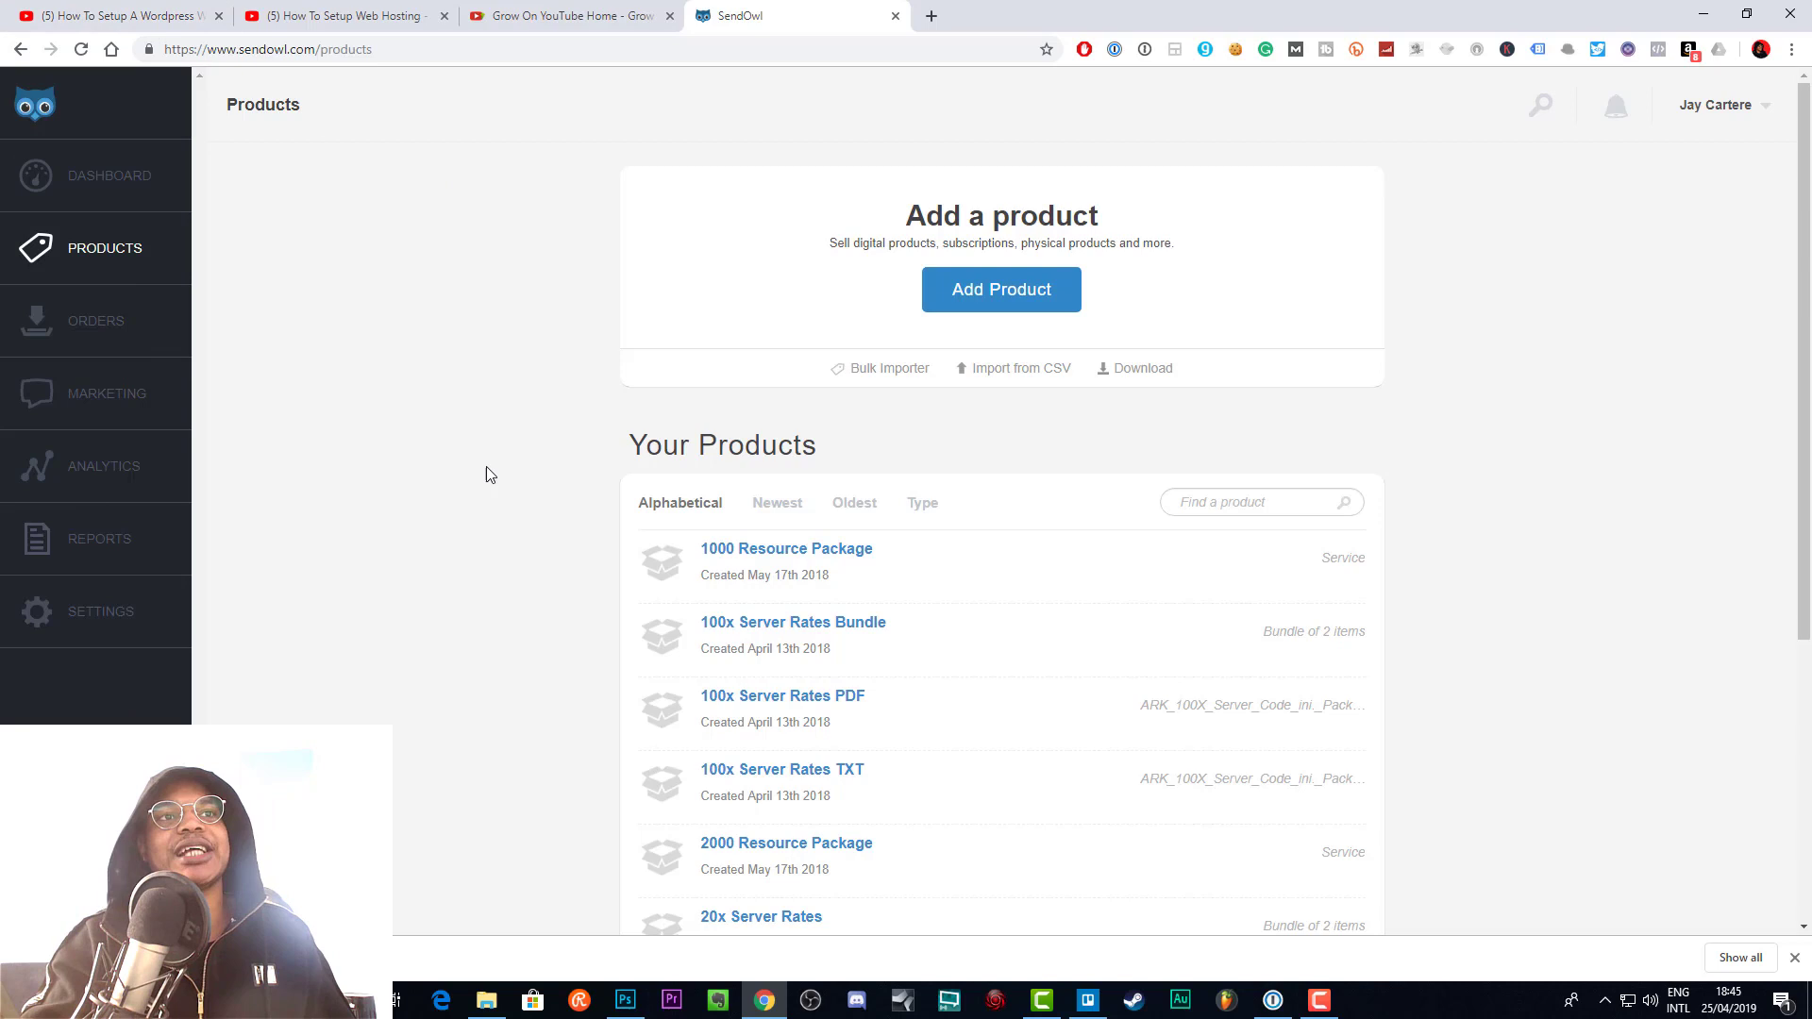
pyautogui.moveTo(778, 290)
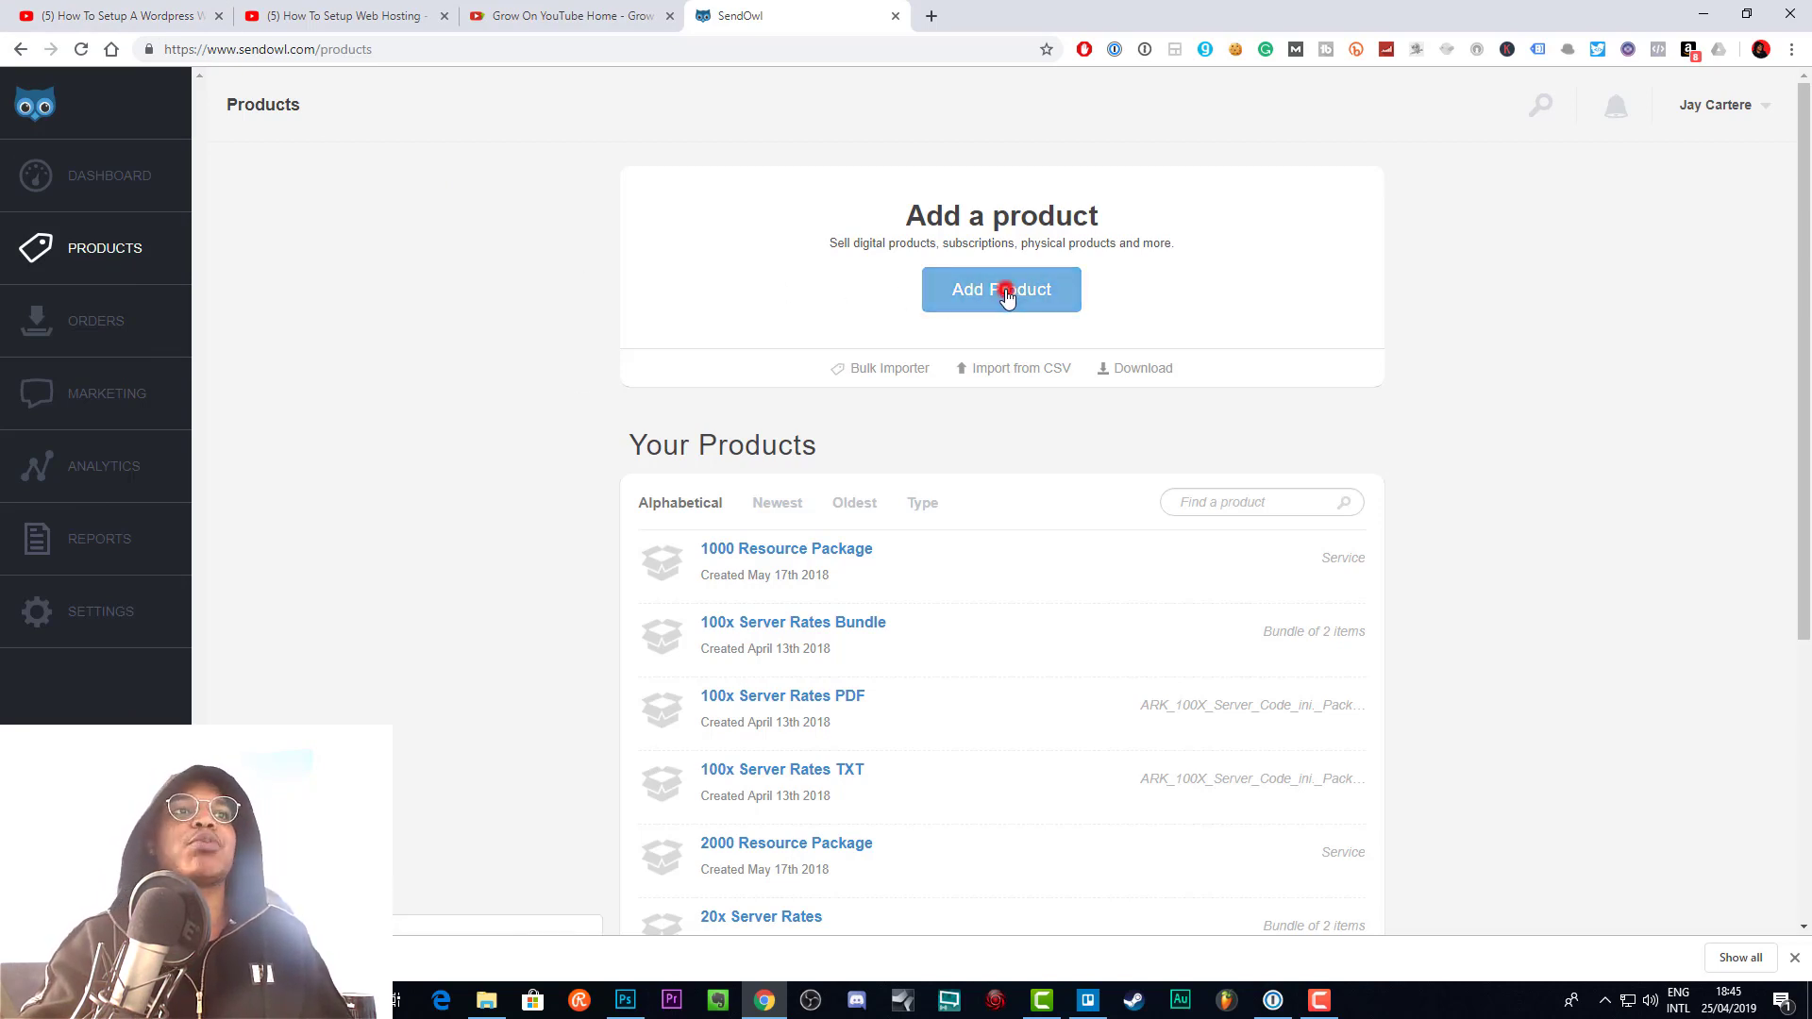
# - Start a new item via Add Product and choose the standard Product type
pyautogui.click(1001, 289)
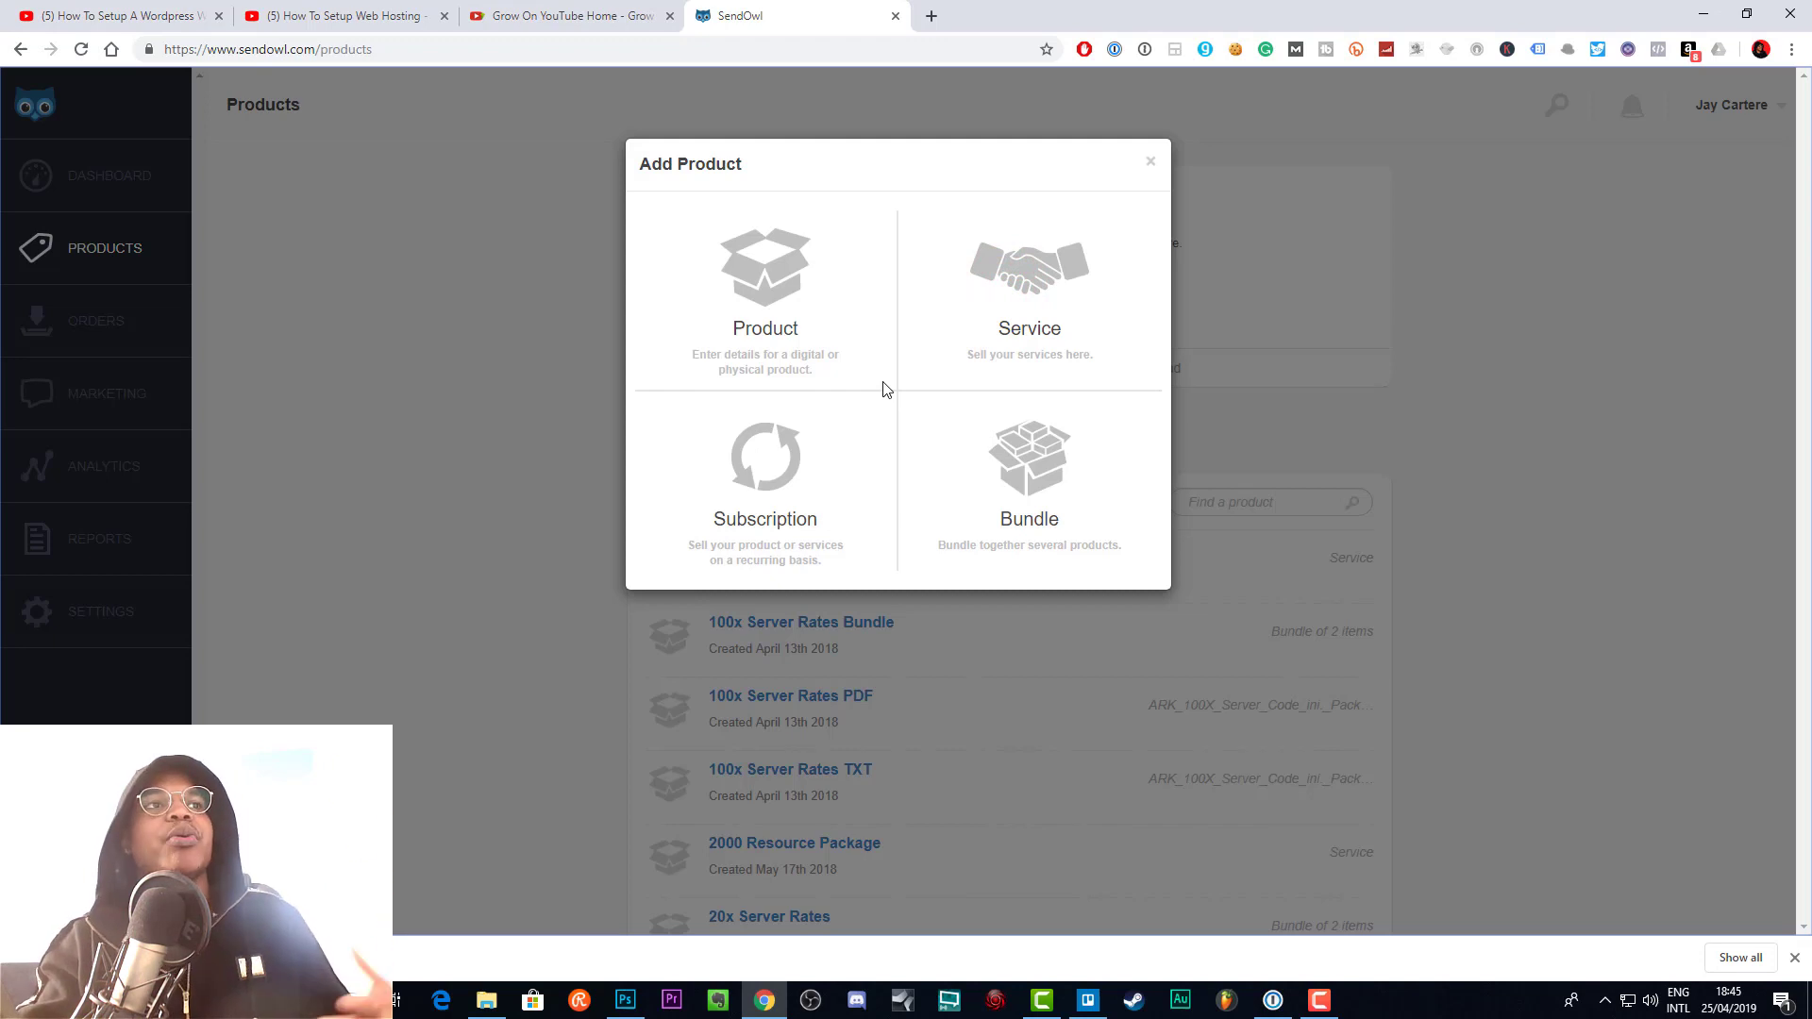
pyautogui.moveTo(813, 449)
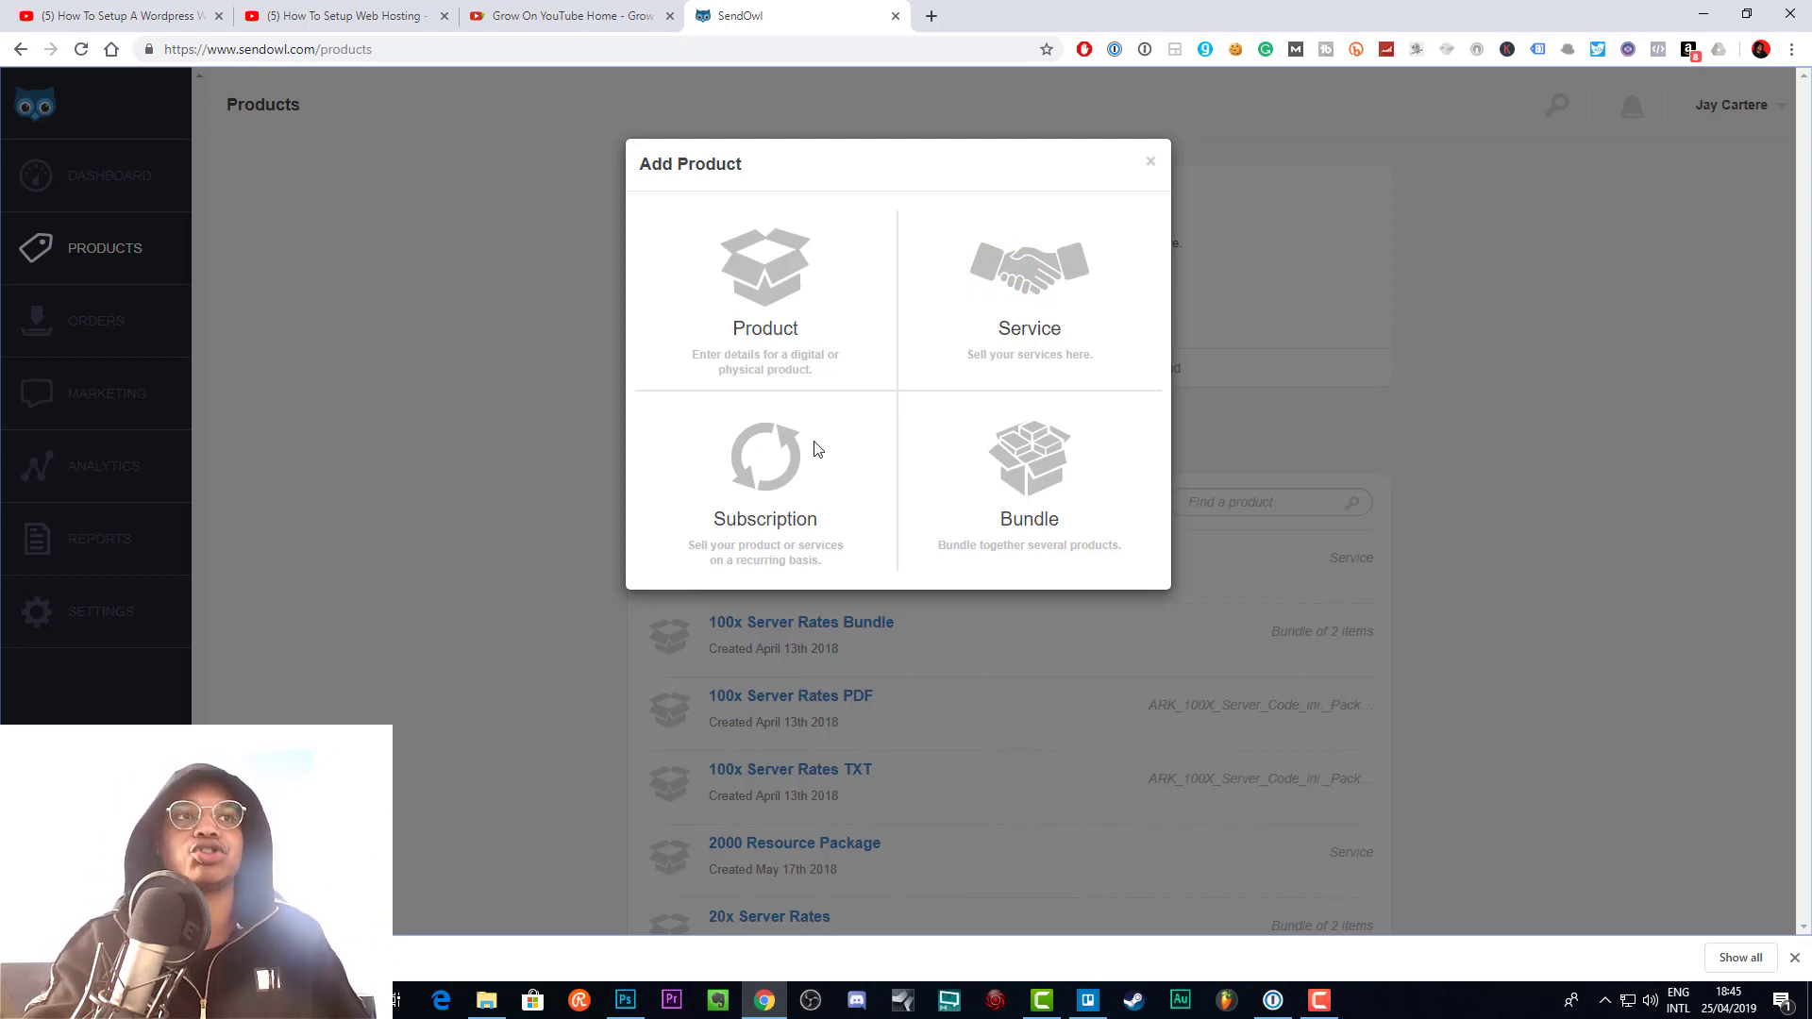
pyautogui.moveTo(770, 236)
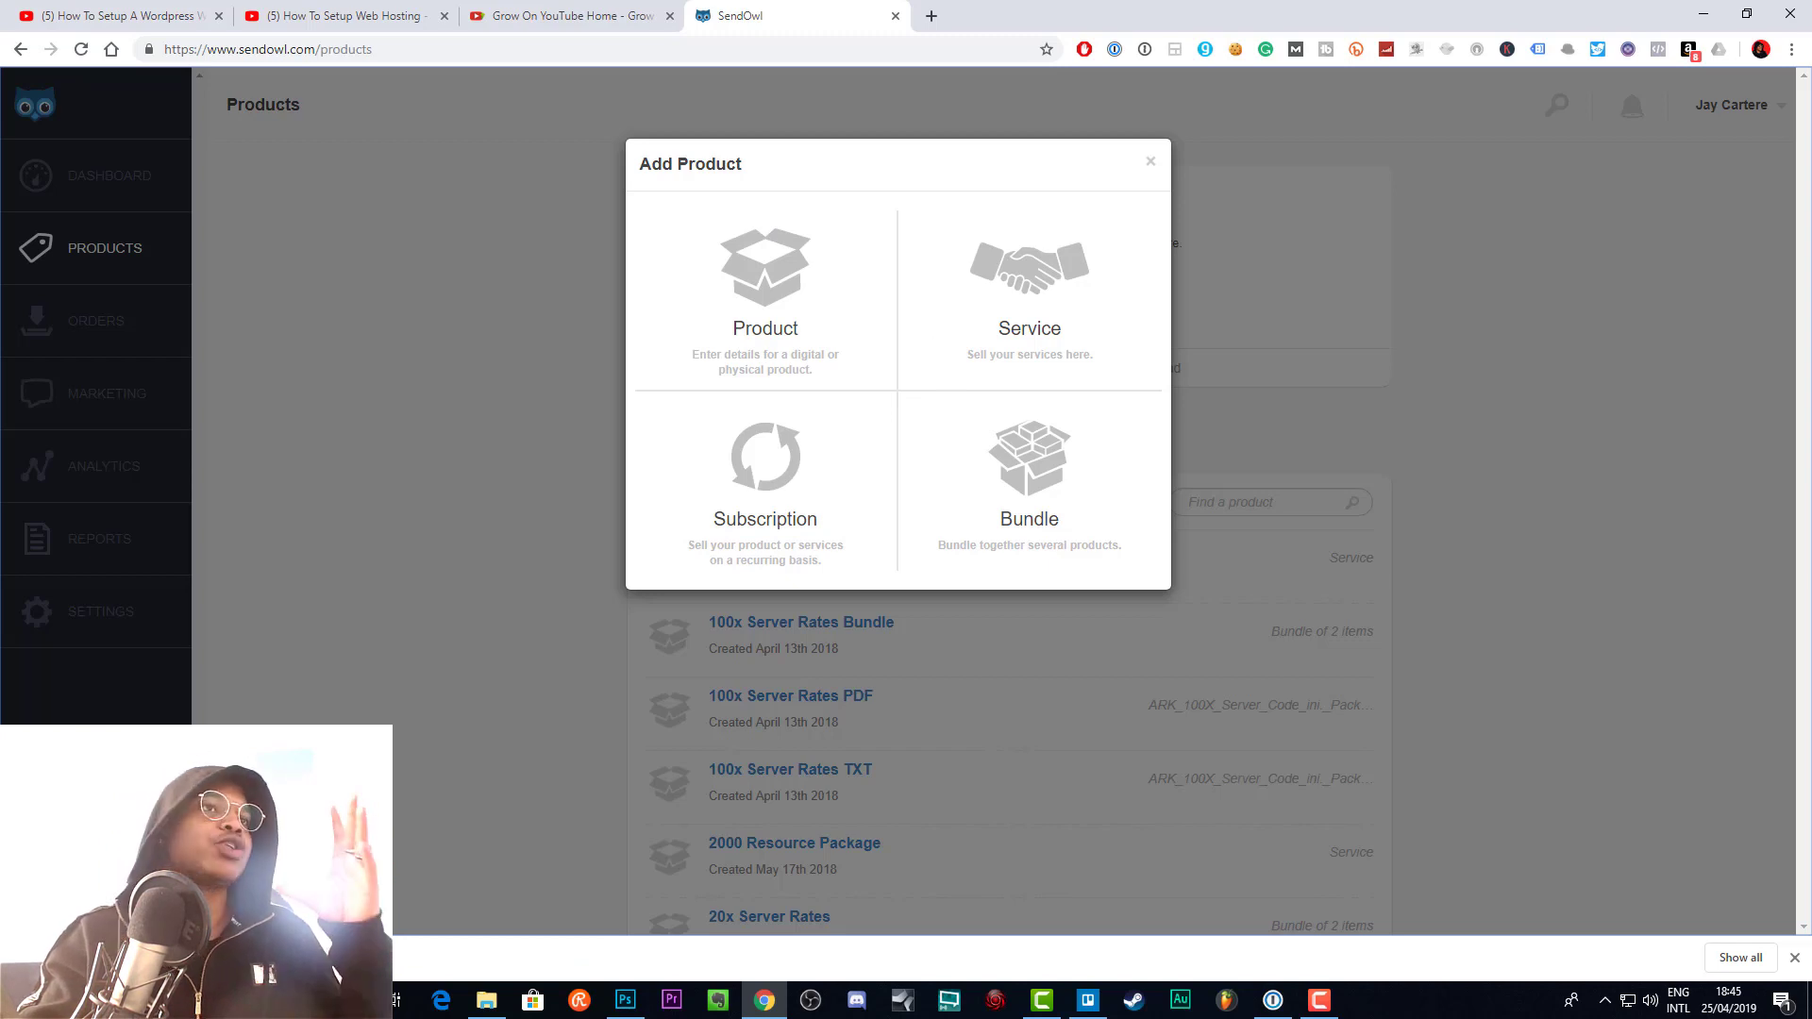
pyautogui.moveTo(1226, 255)
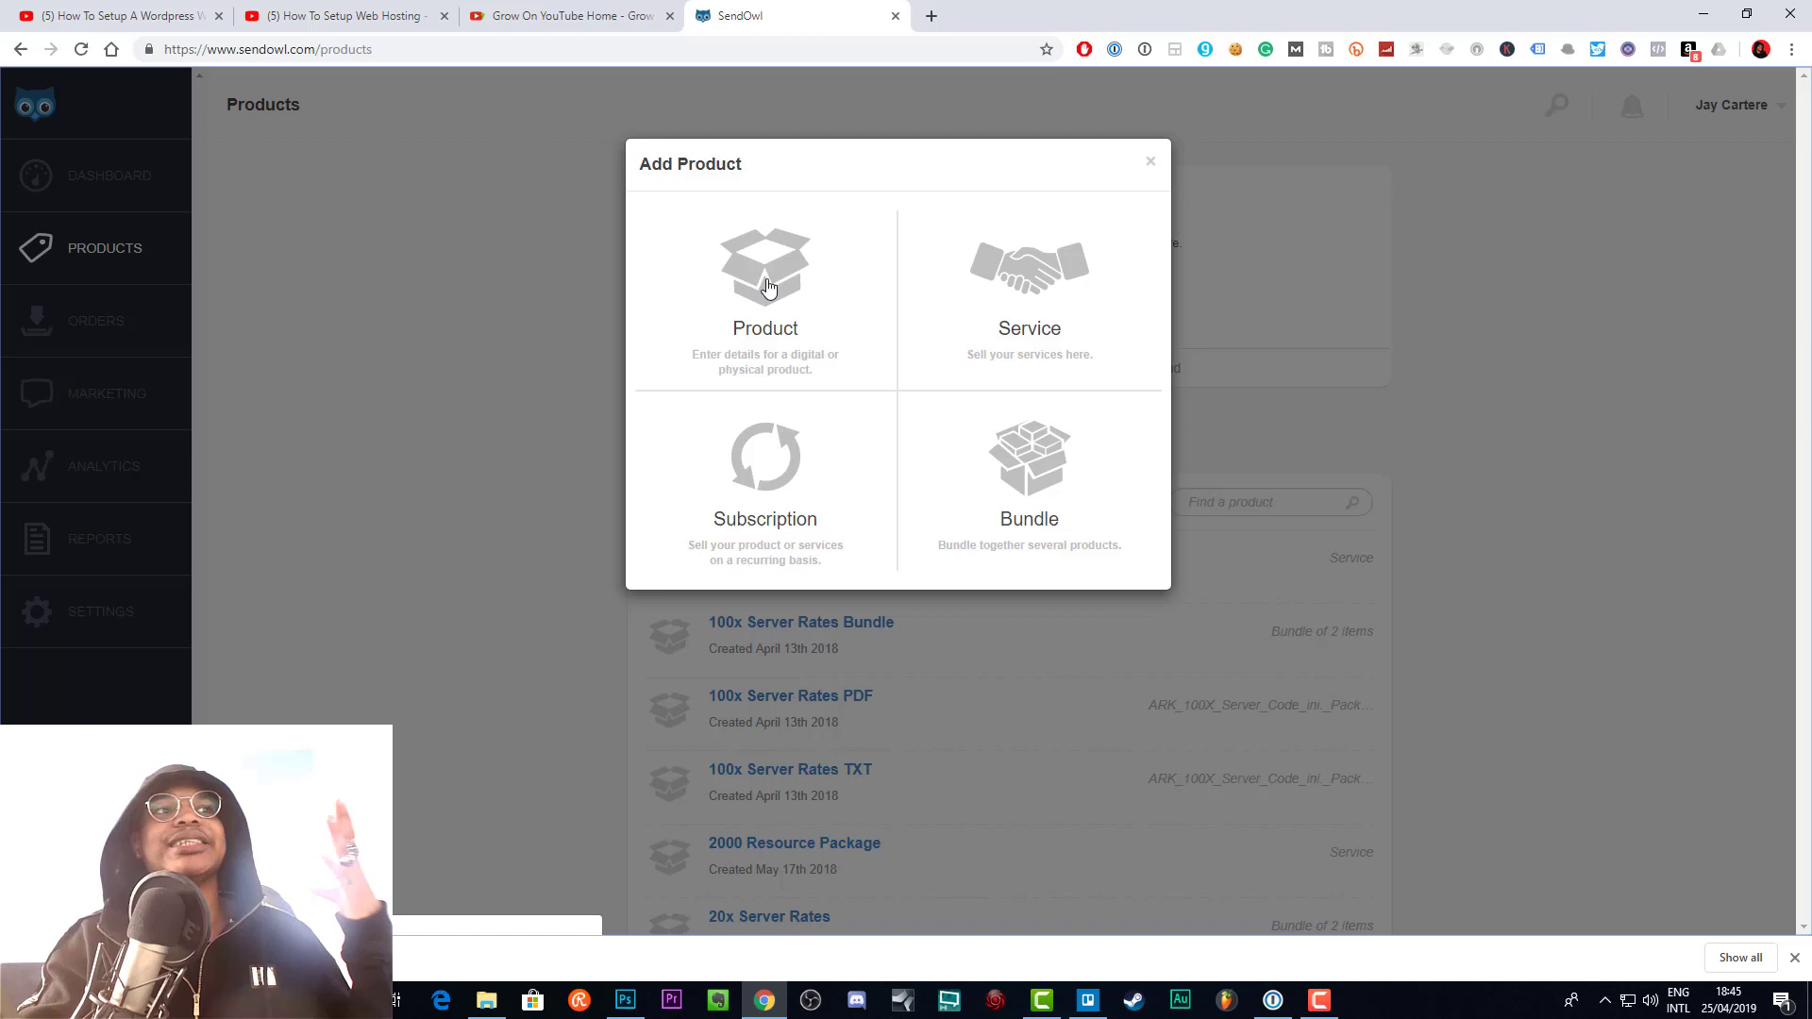
pyautogui.moveTo(753, 367)
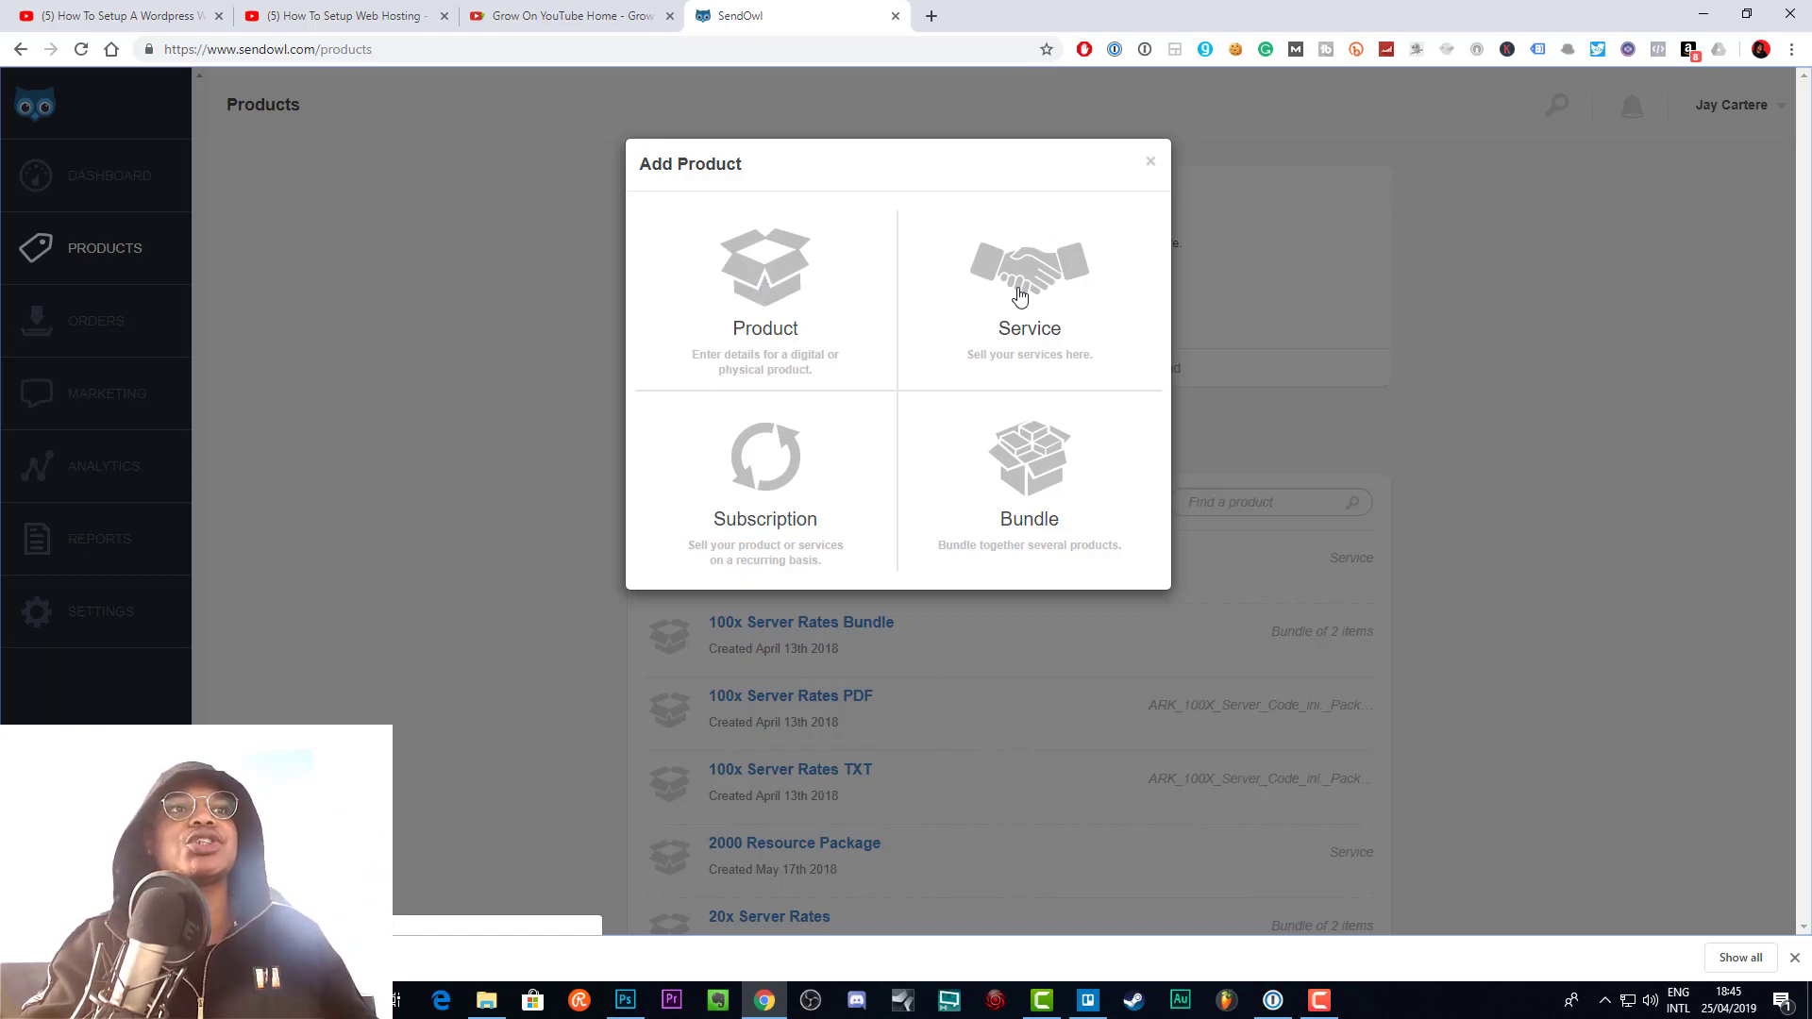
pyautogui.moveTo(771, 503)
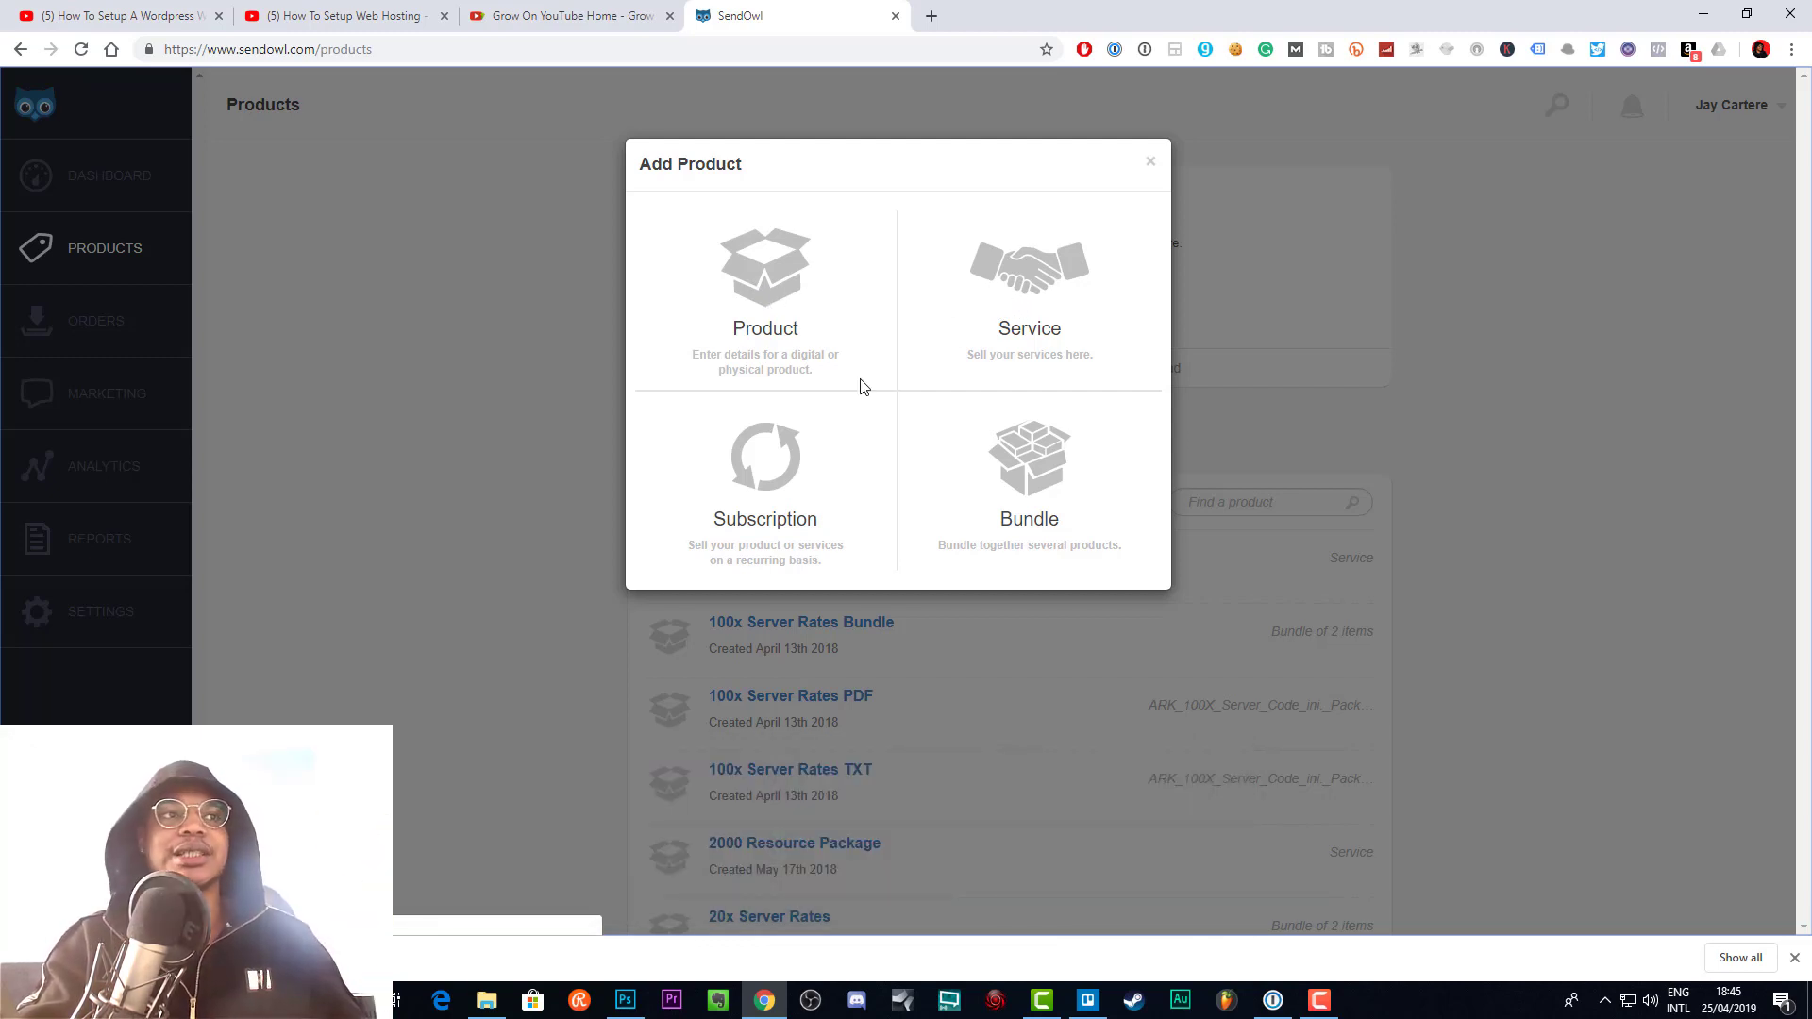
pyautogui.moveTo(774, 465)
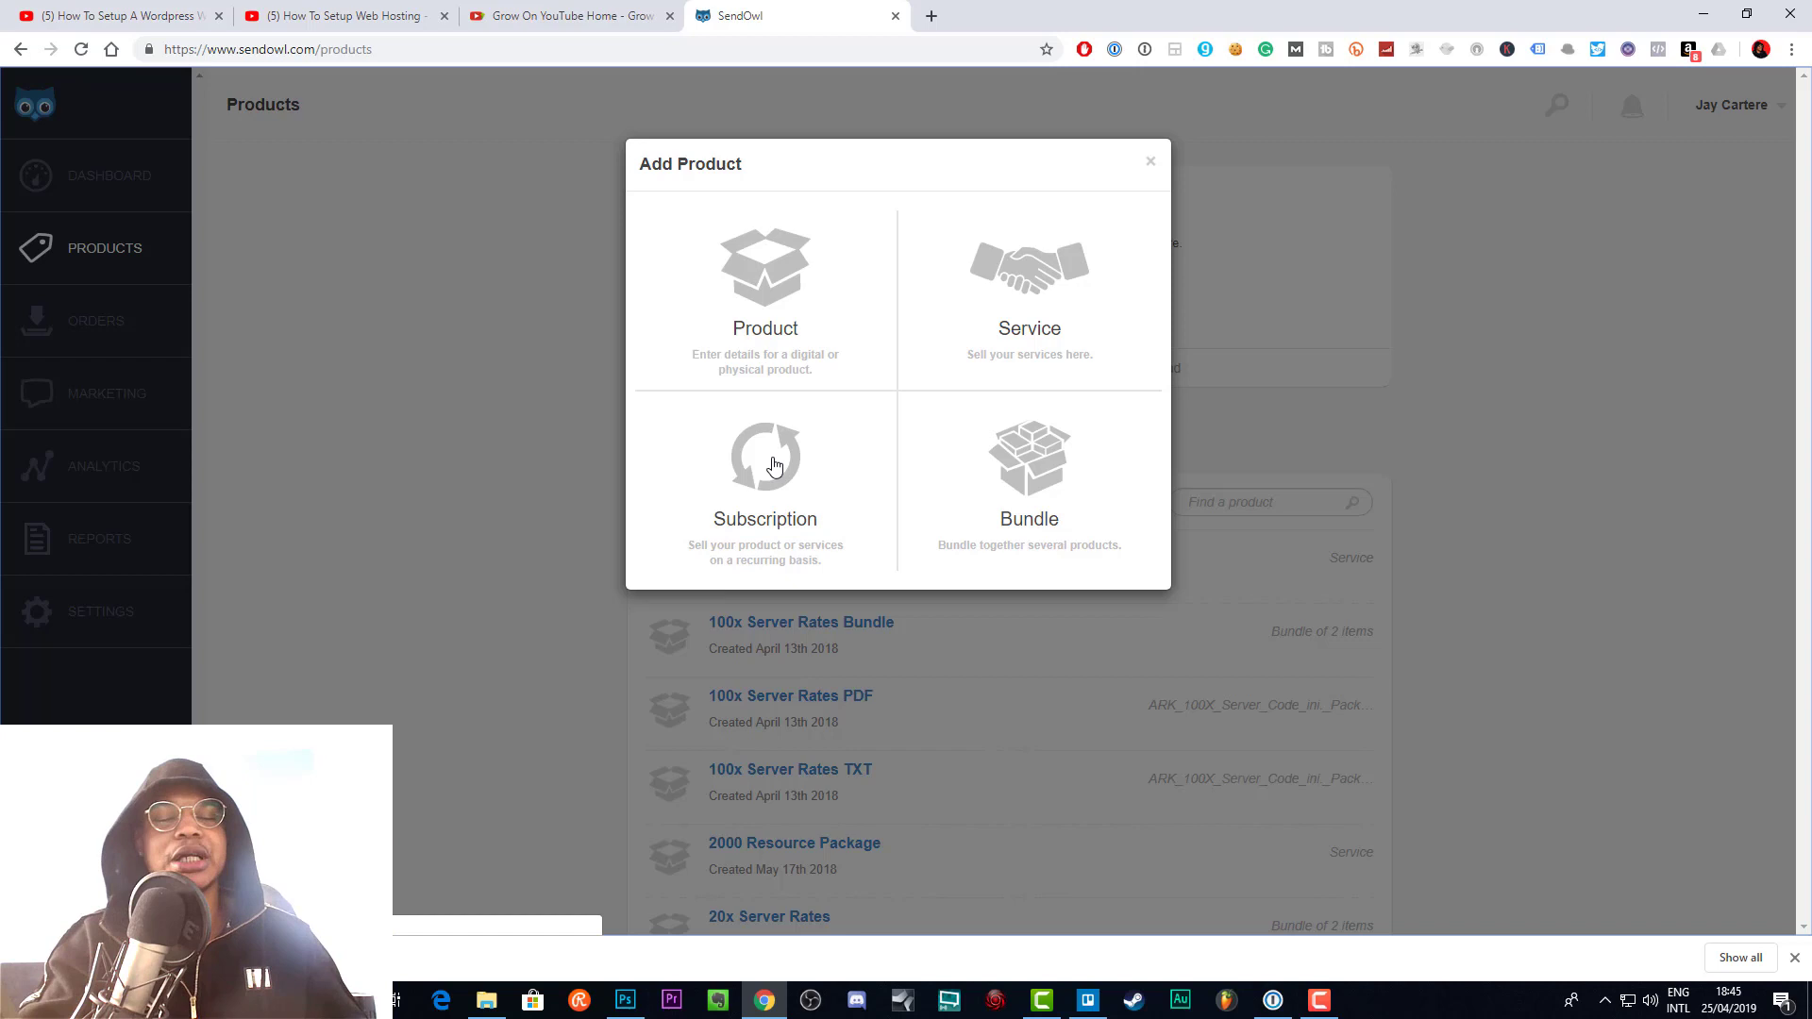
pyautogui.moveTo(840, 482)
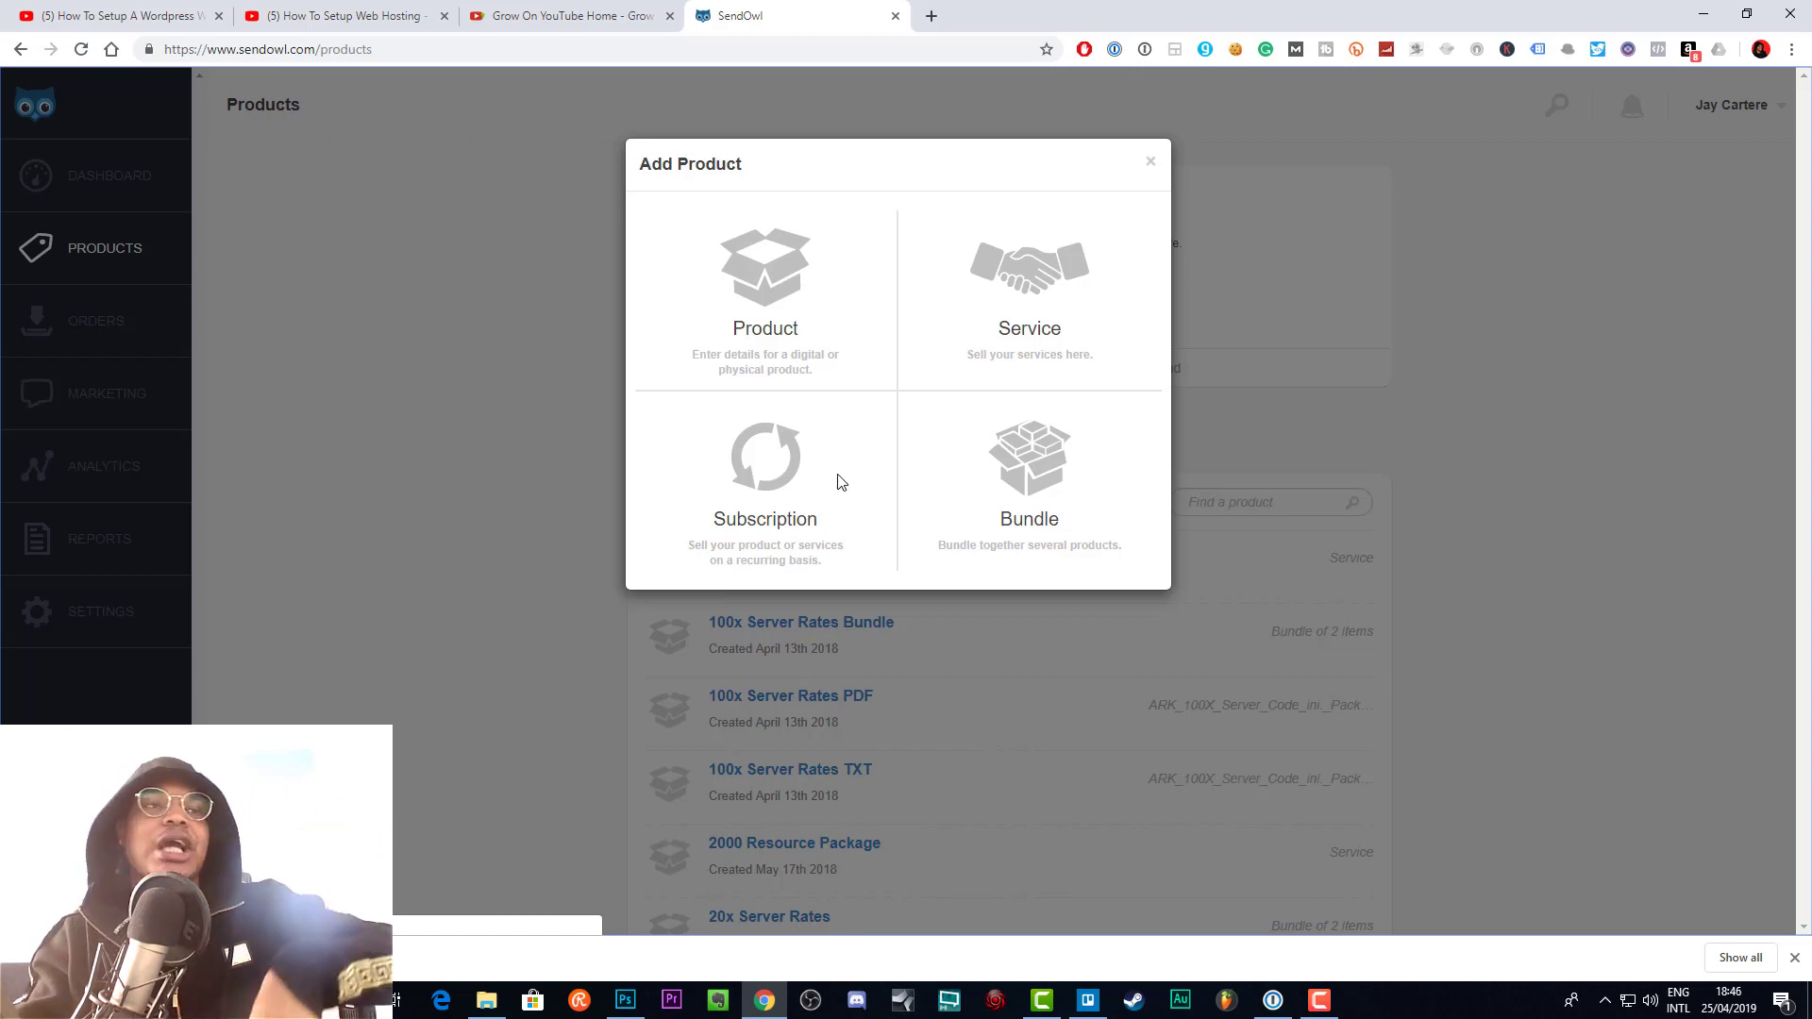
pyautogui.moveTo(872, 459)
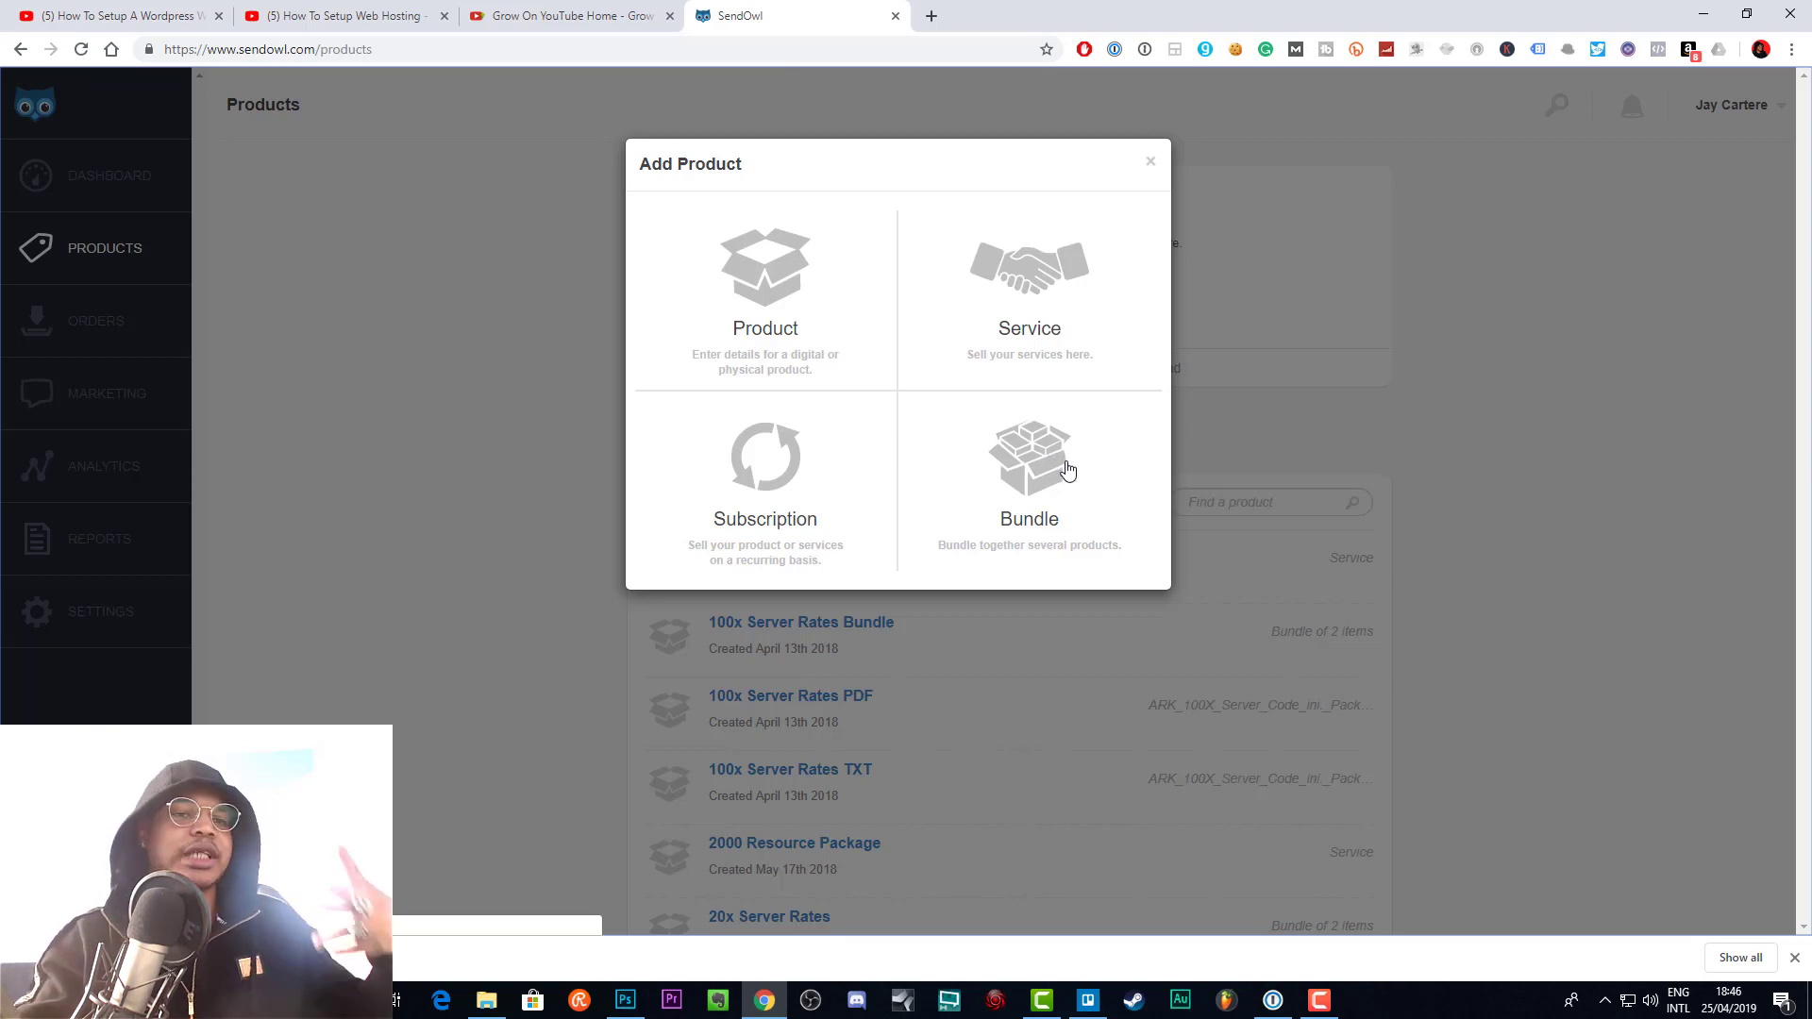
pyautogui.moveTo(1063, 497)
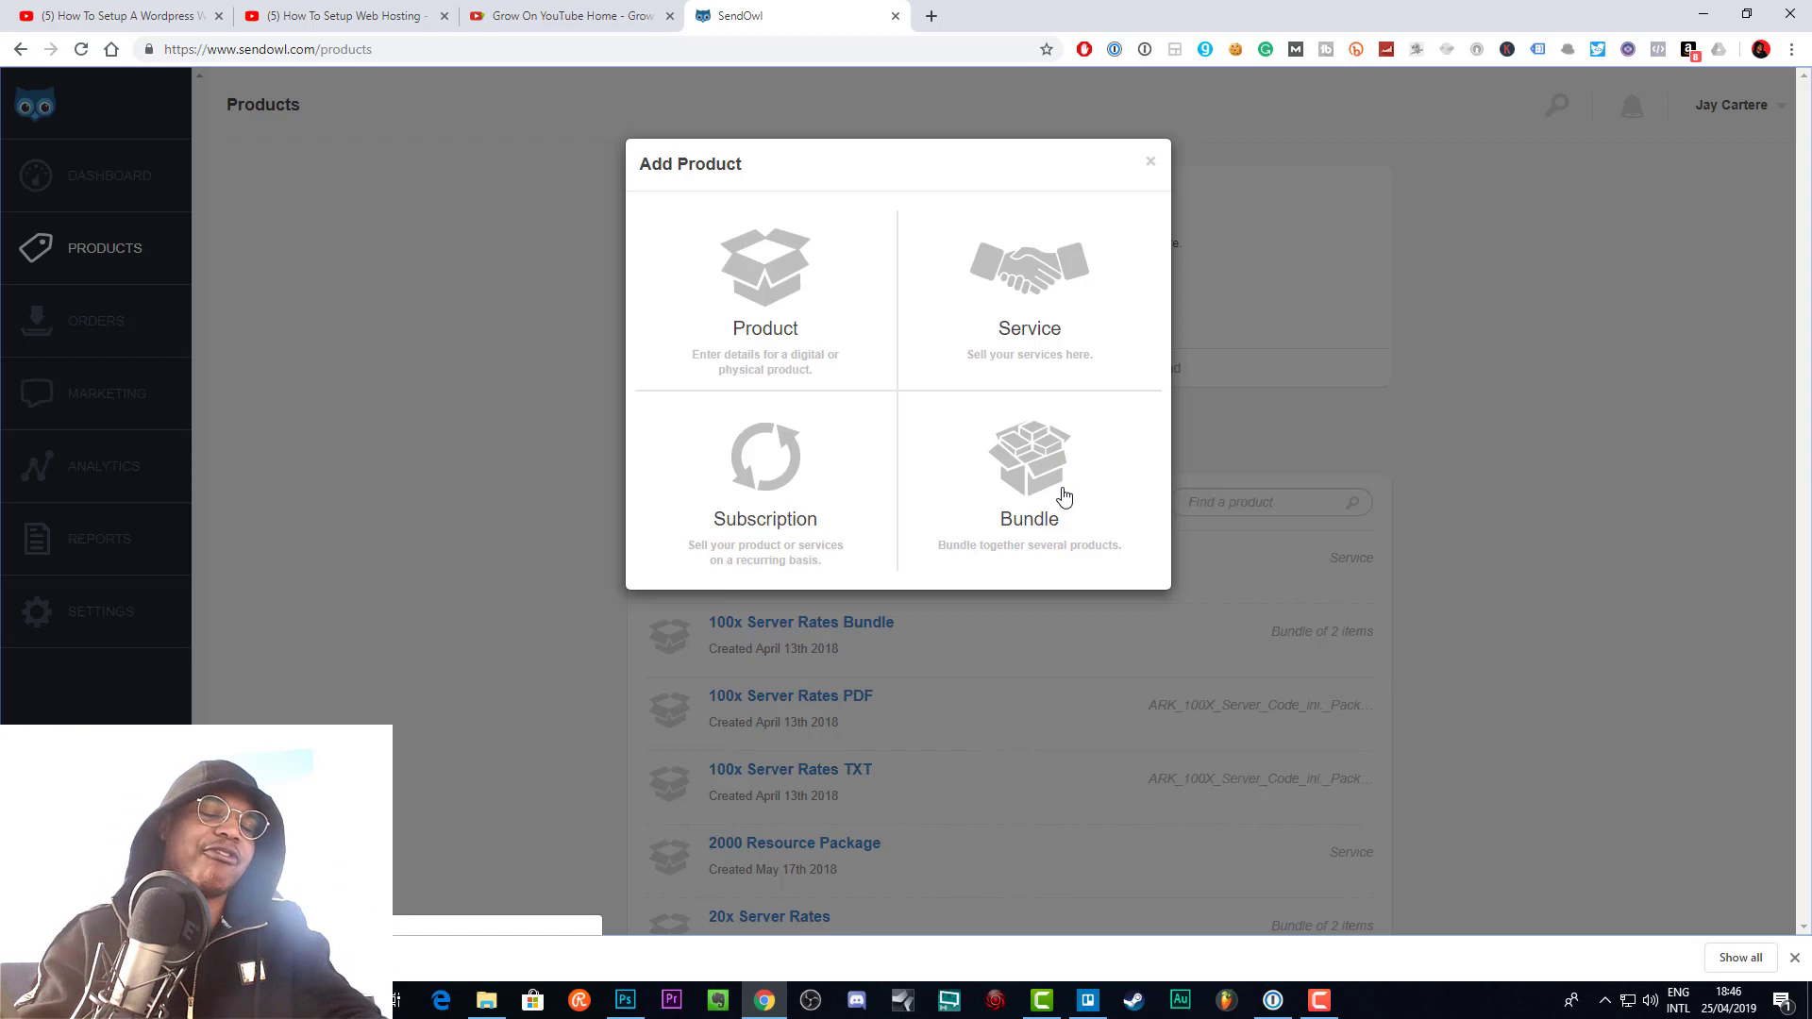
pyautogui.moveTo(721, 306)
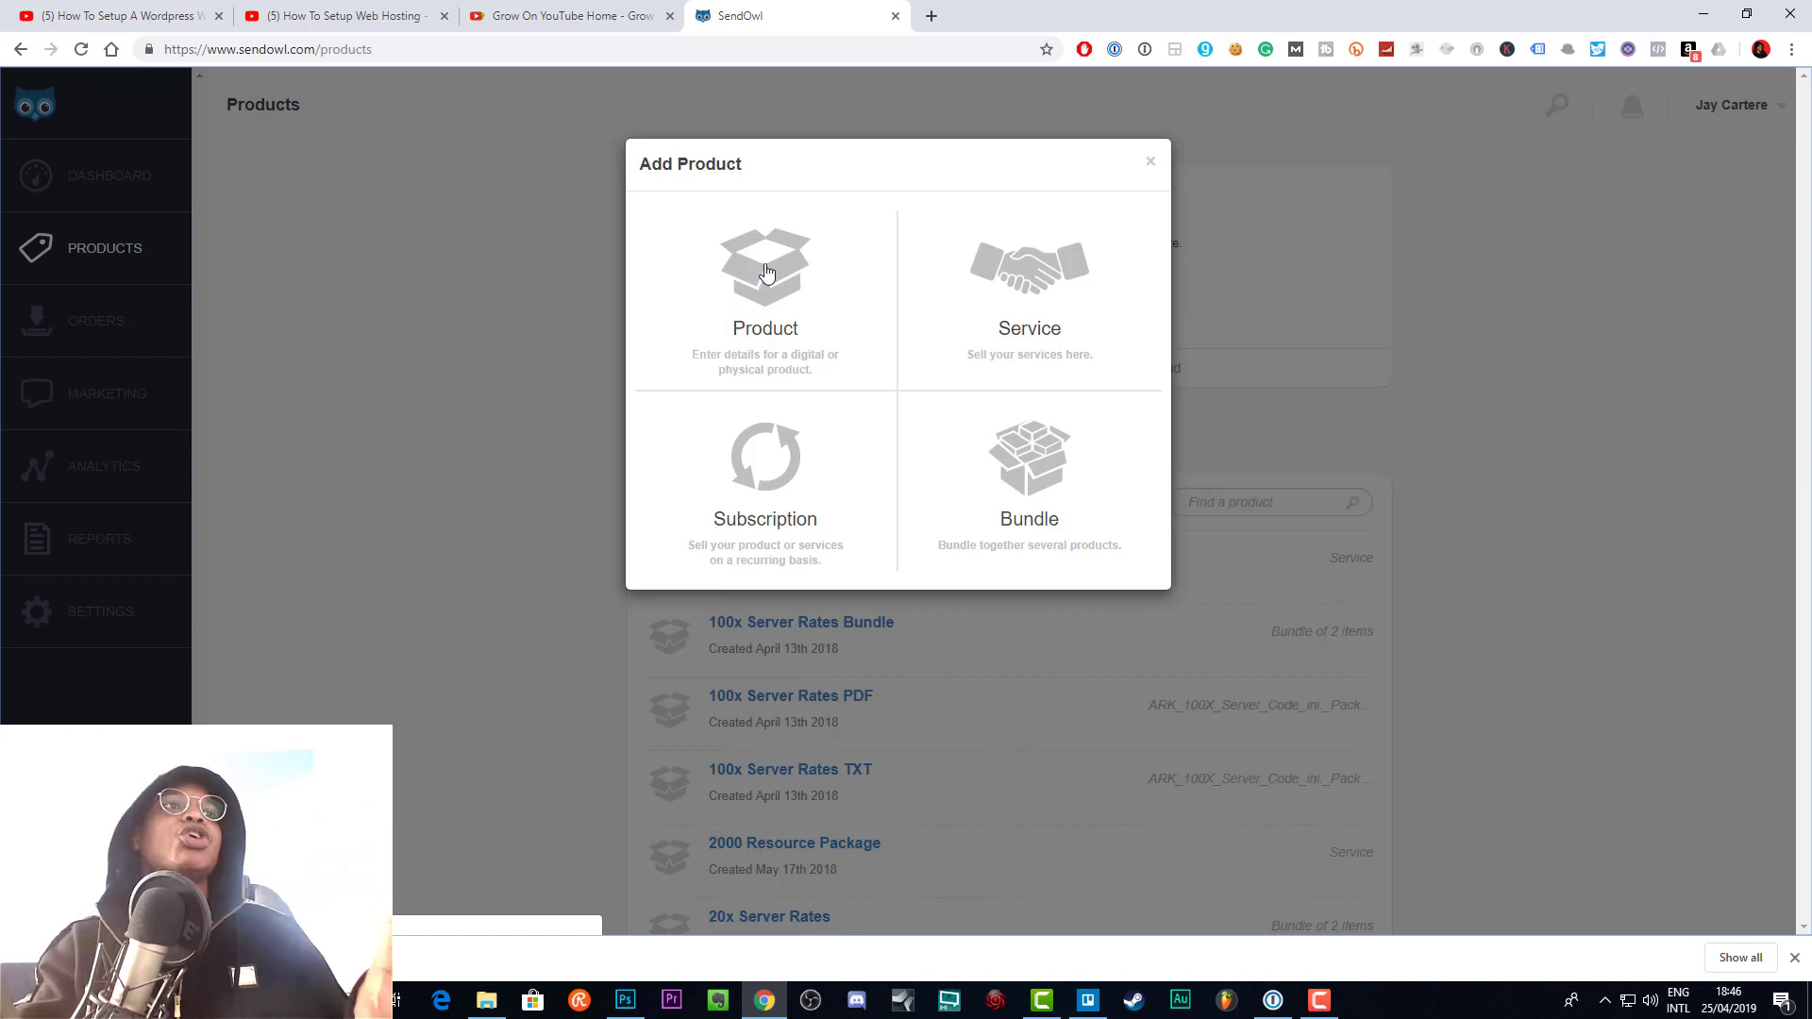
pyautogui.moveTo(761, 278)
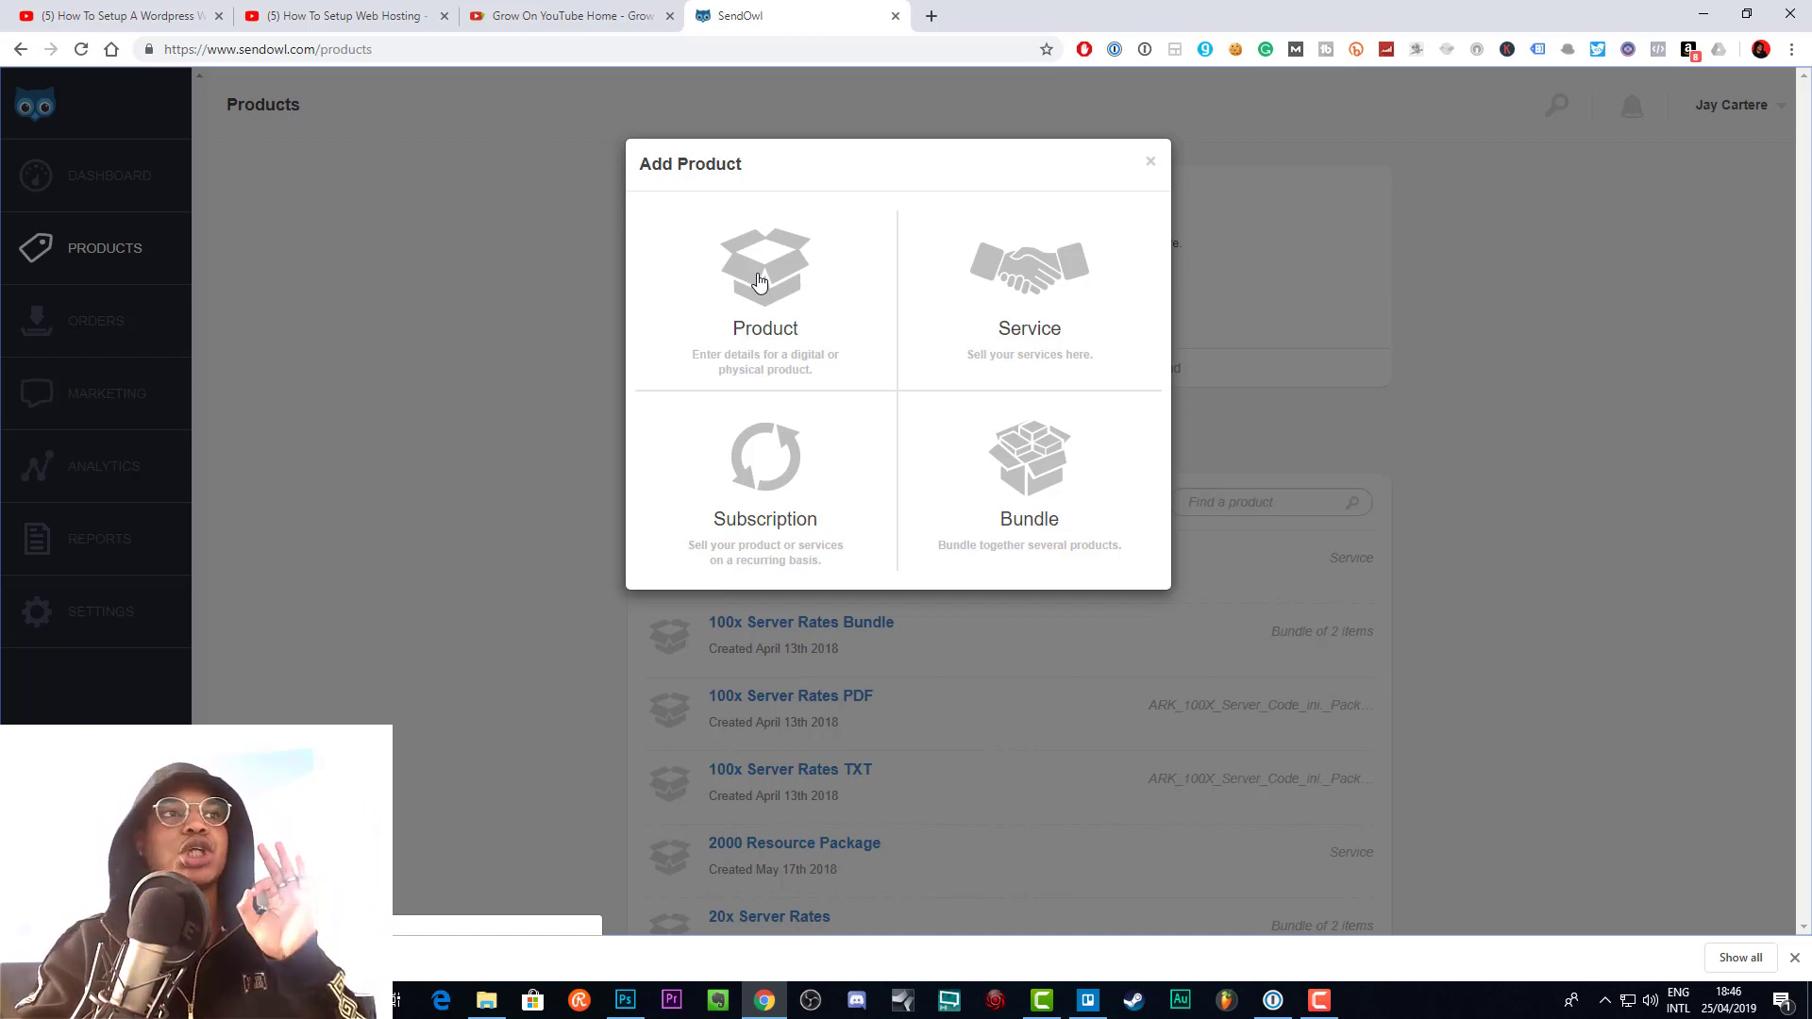
pyautogui.click(763, 278)
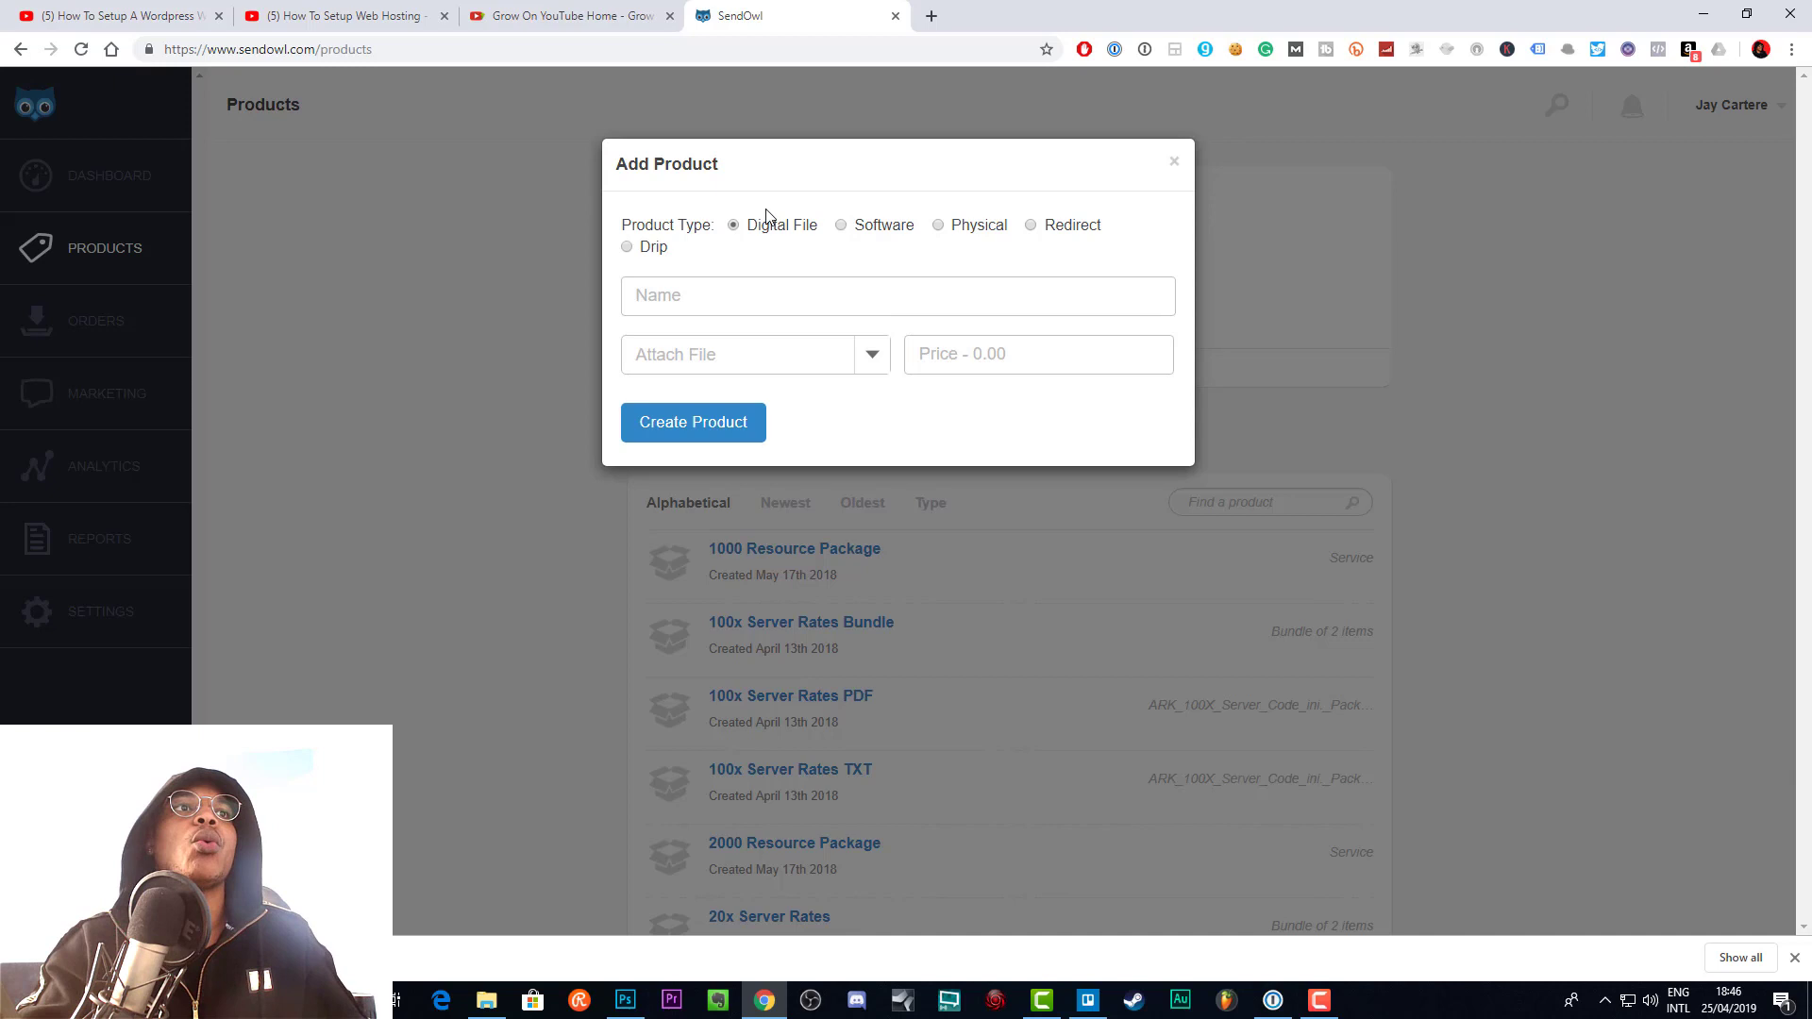
# - Cycle the product type through Software, Redirect, Drip and Physical, ending on Digital File
pyautogui.click(840, 225)
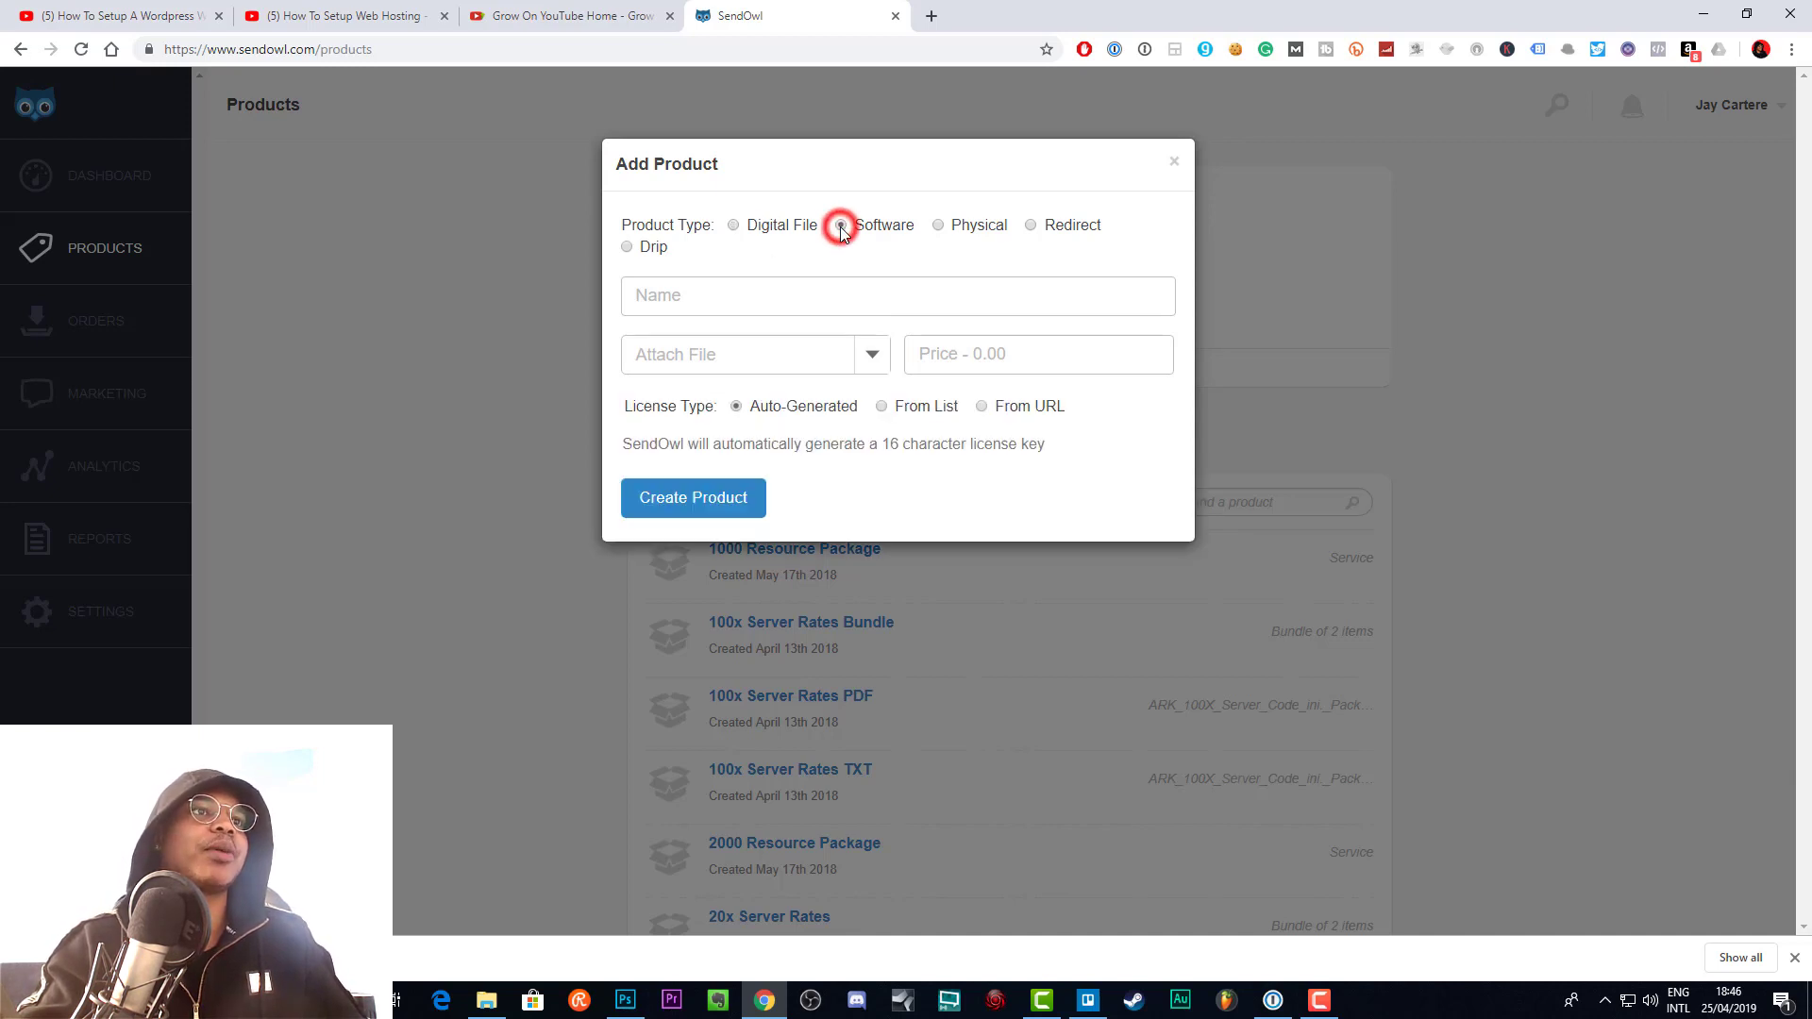
pyautogui.click(840, 224)
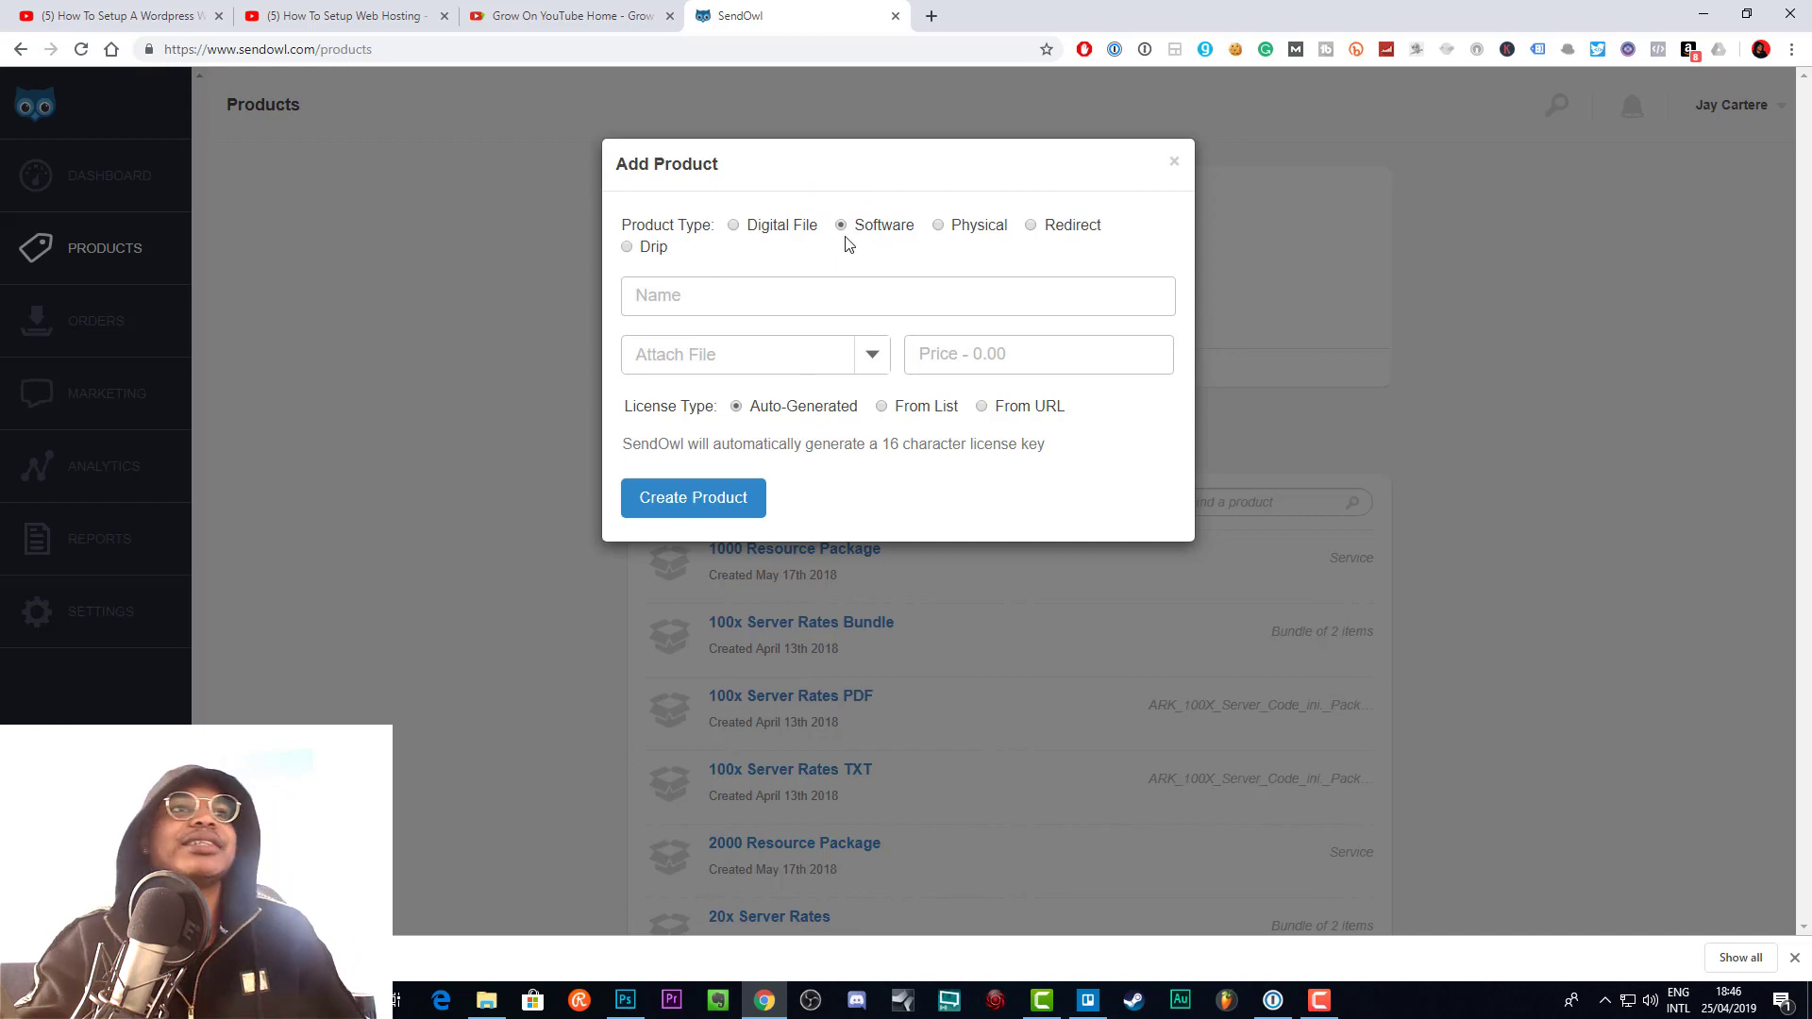
pyautogui.moveTo(958, 177)
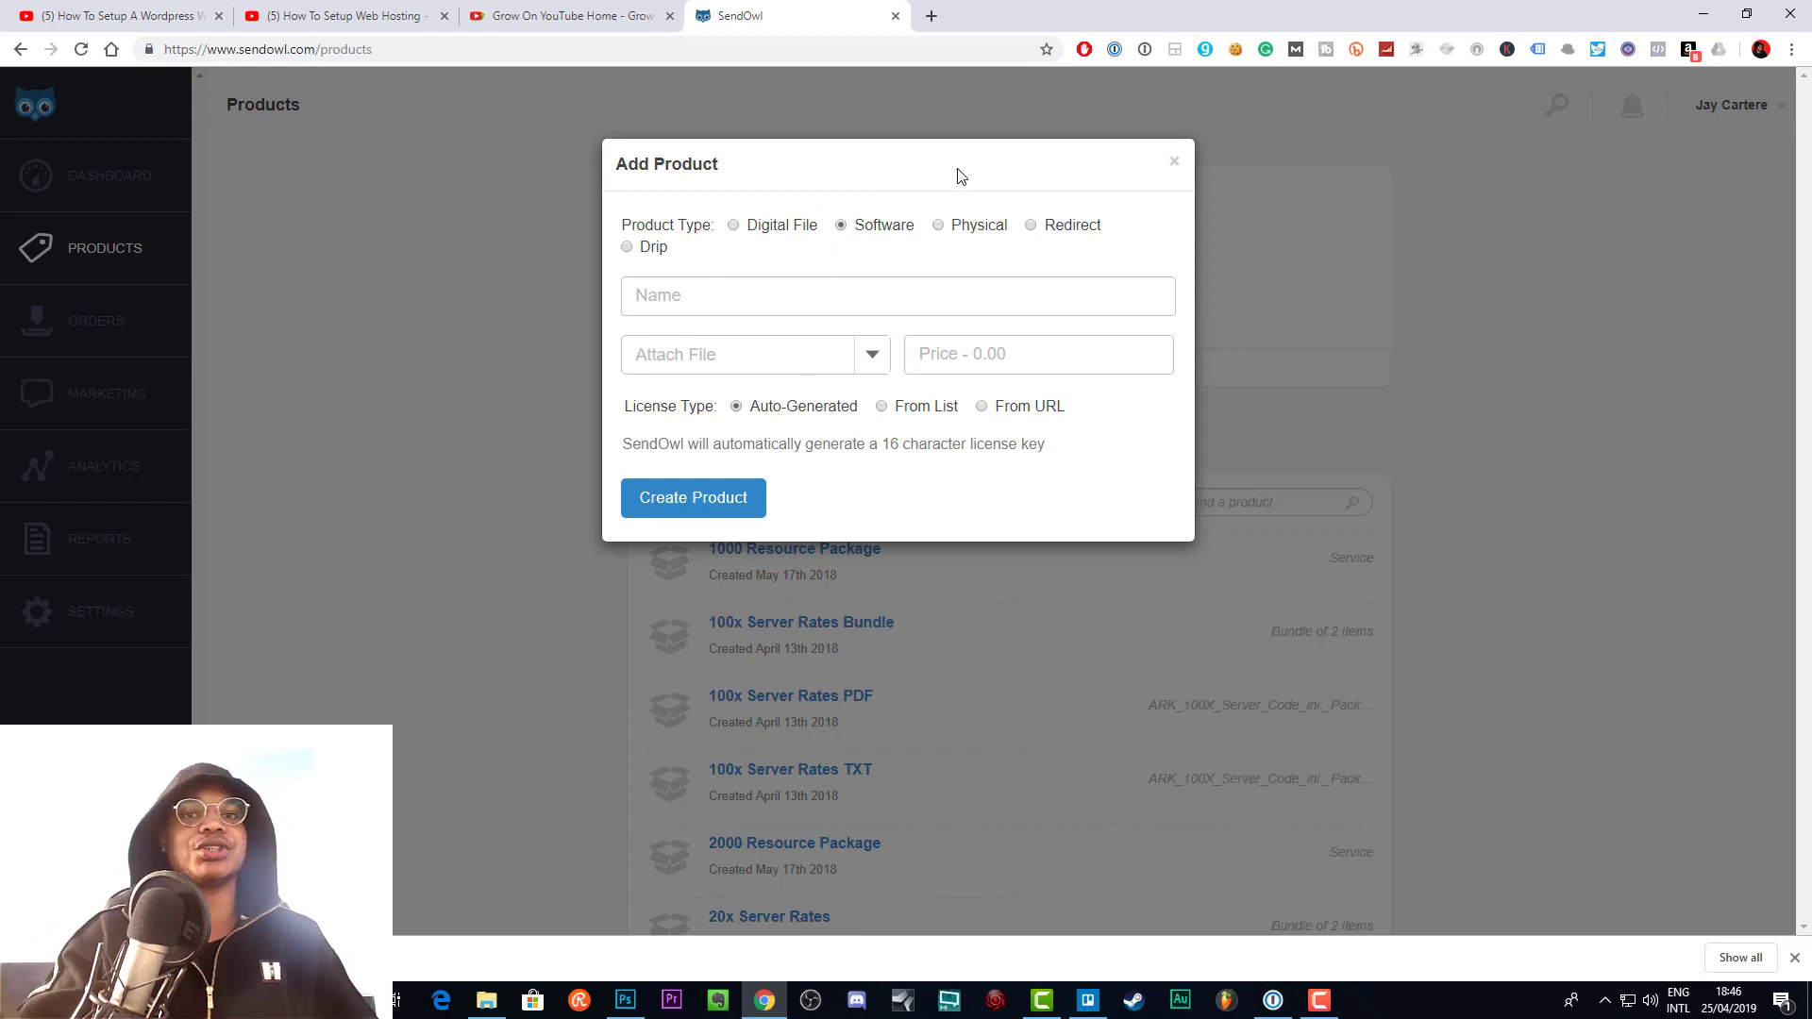
pyautogui.moveTo(940, 241)
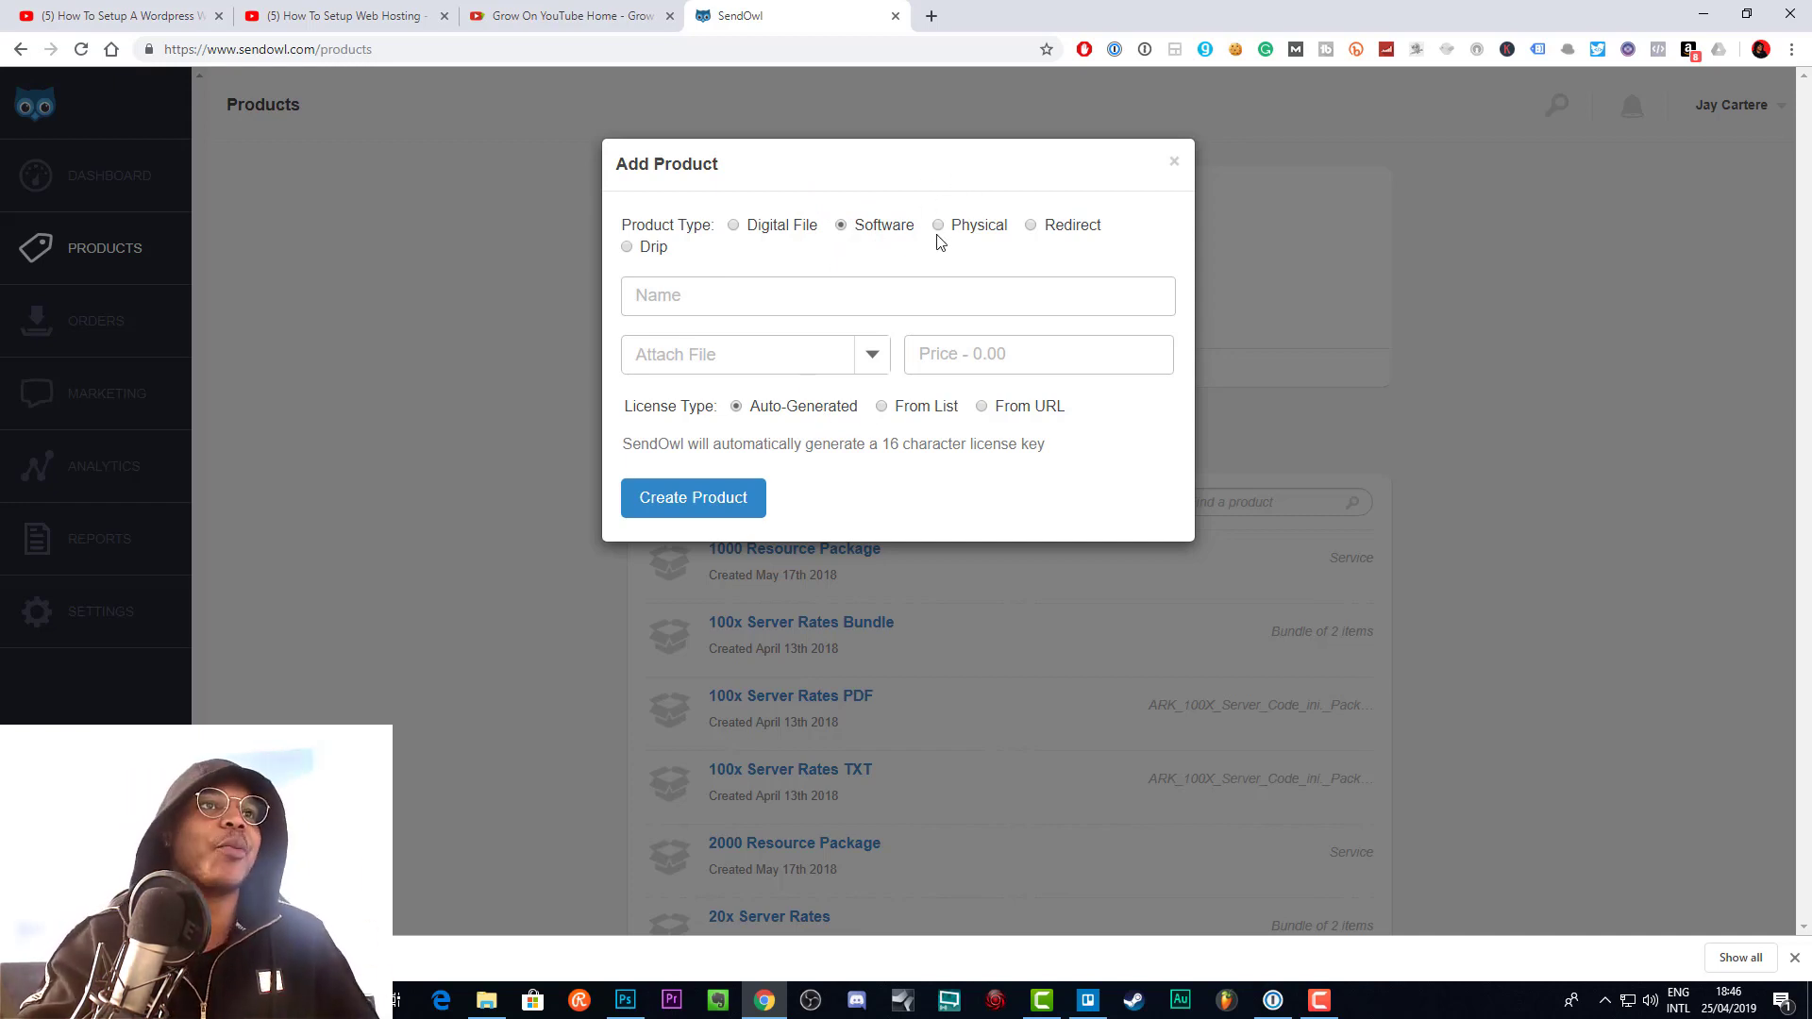
pyautogui.moveTo(1027, 261)
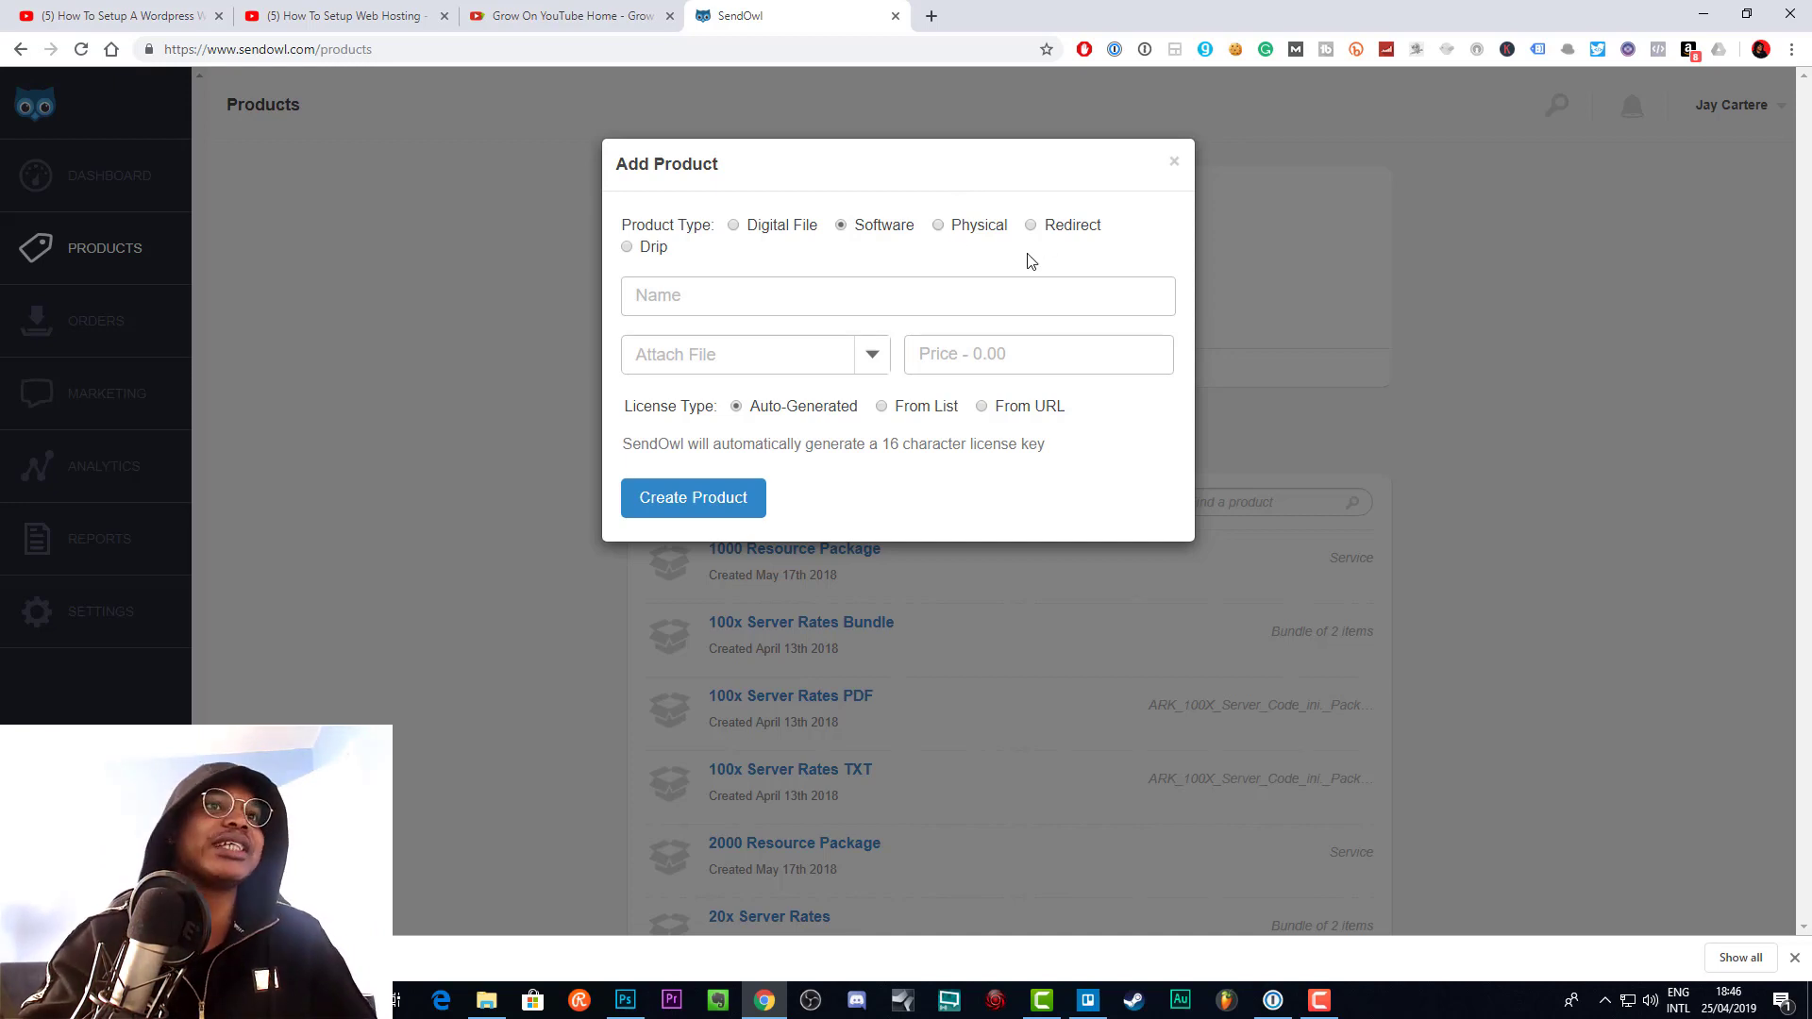
pyautogui.click(732, 224)
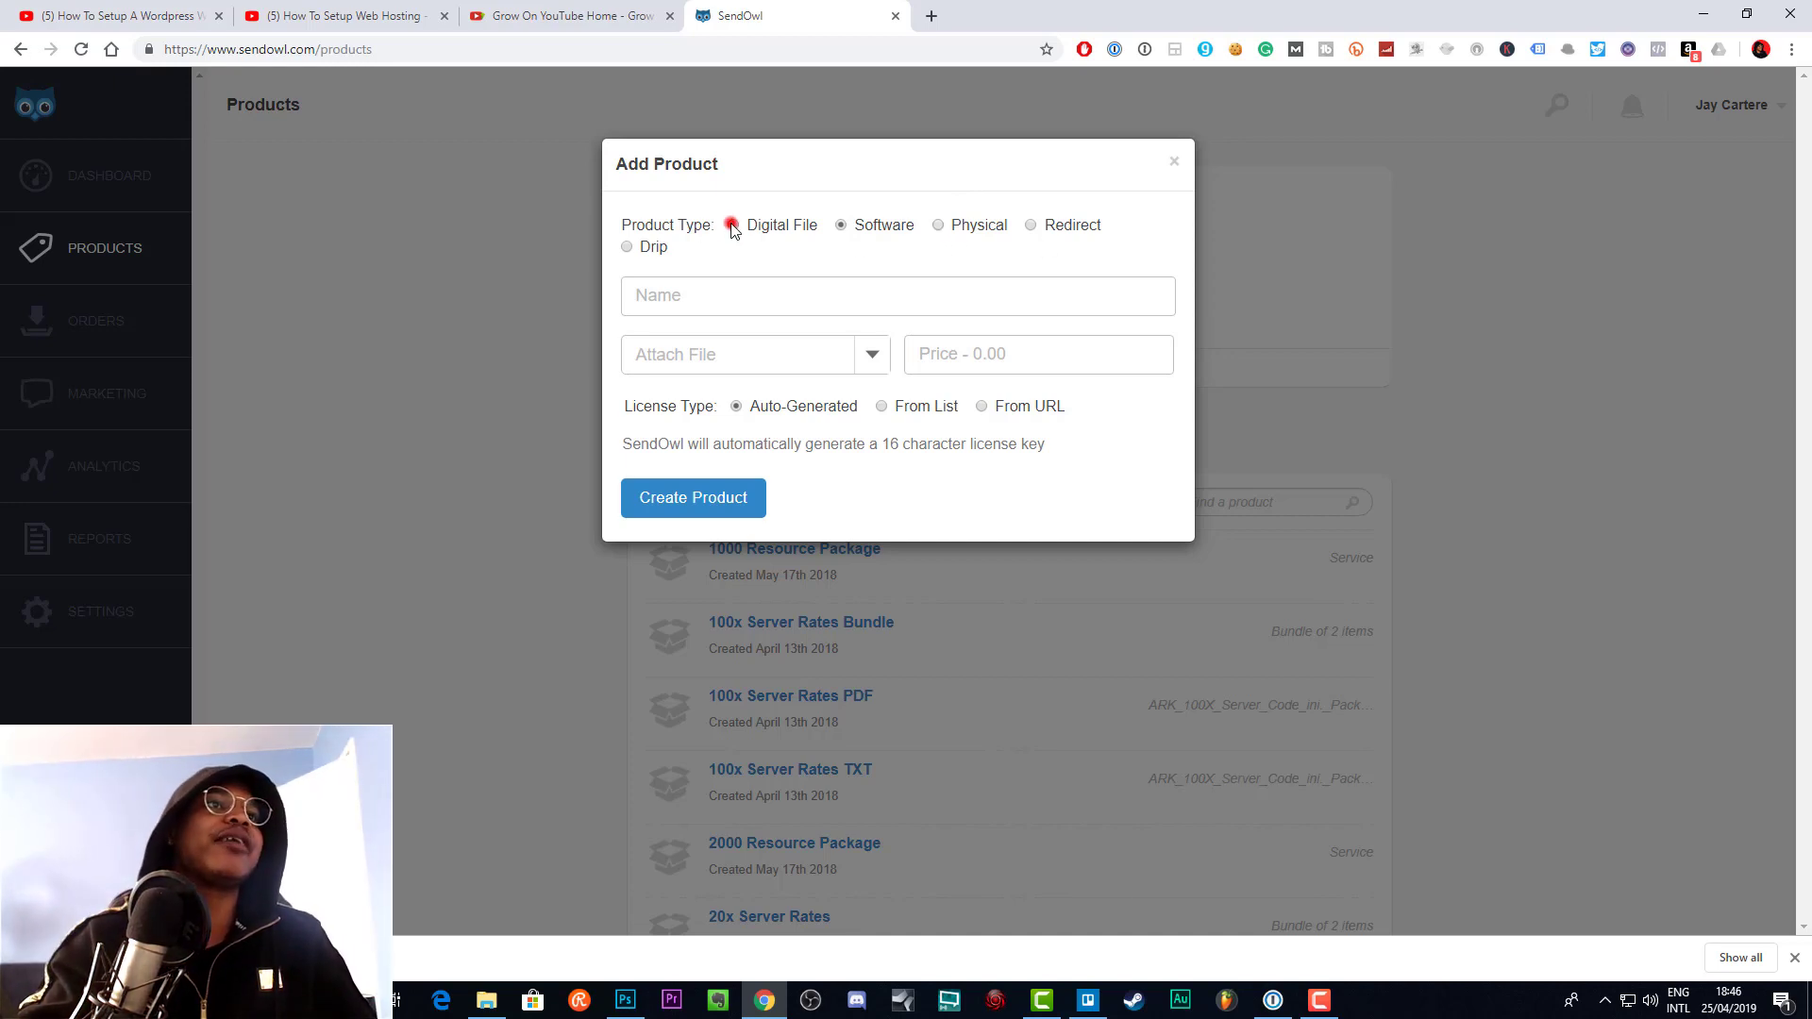
pyautogui.click(1029, 225)
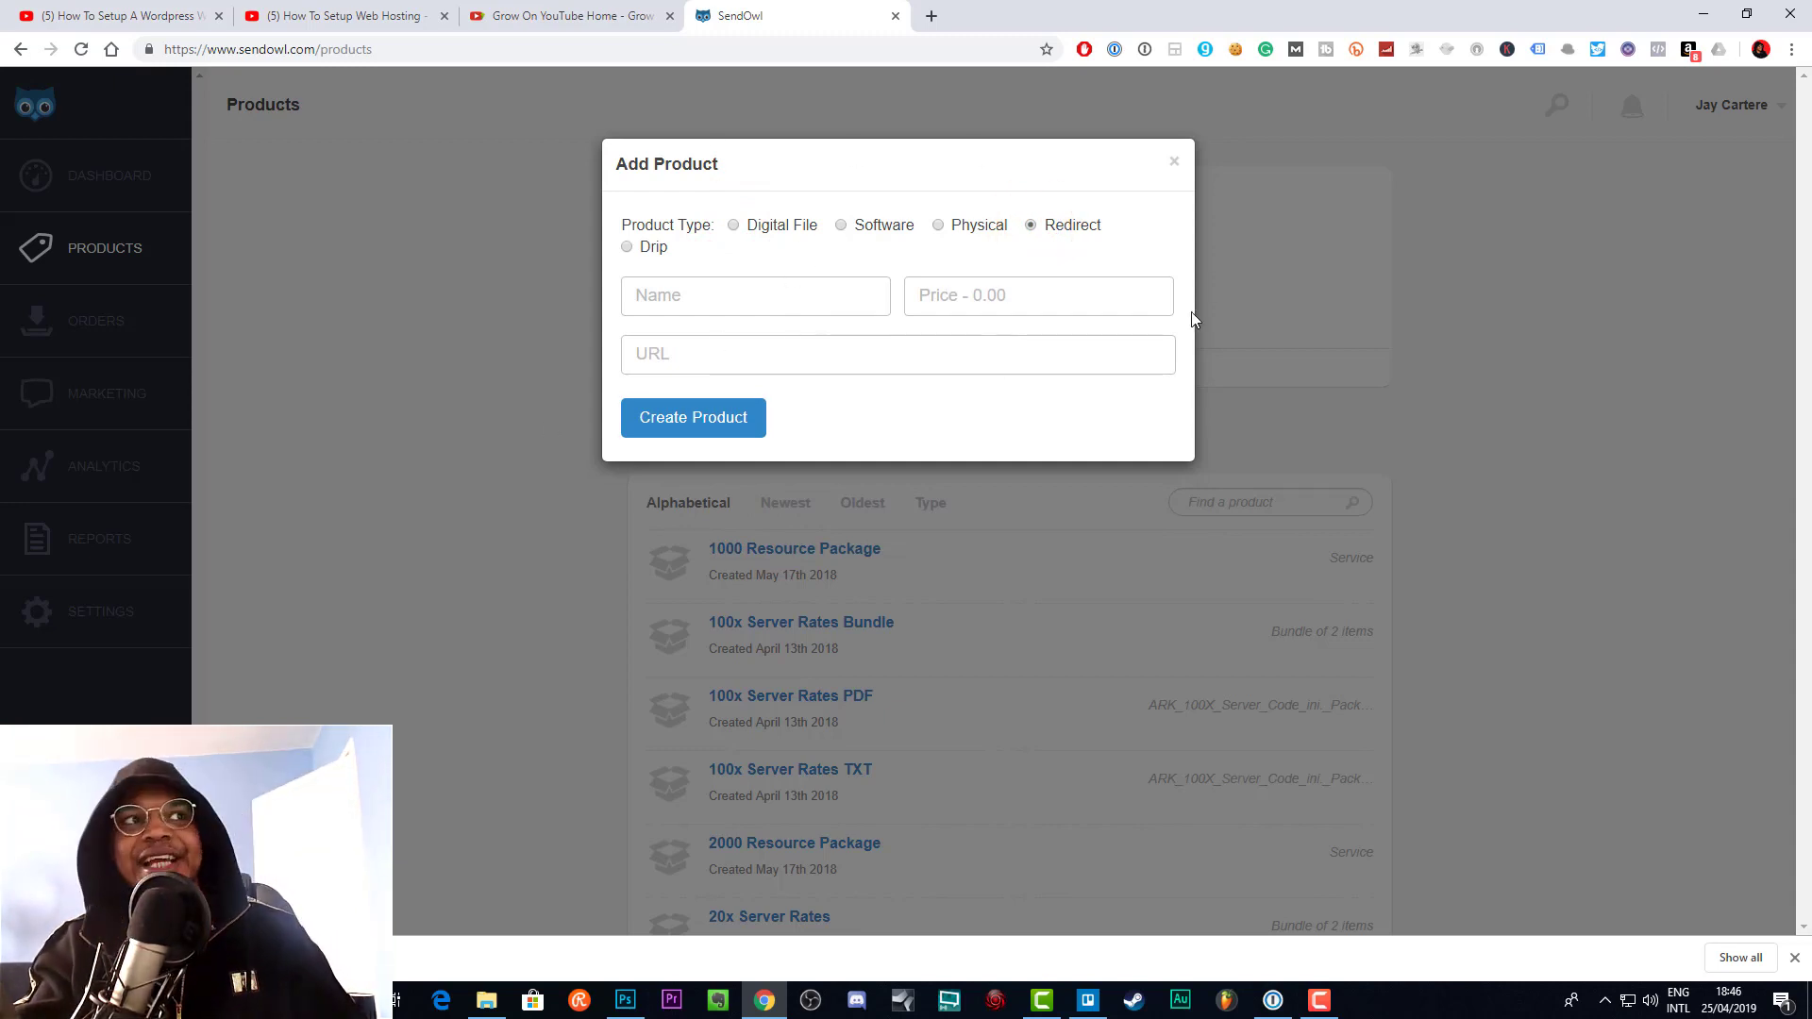
pyautogui.click(626, 247)
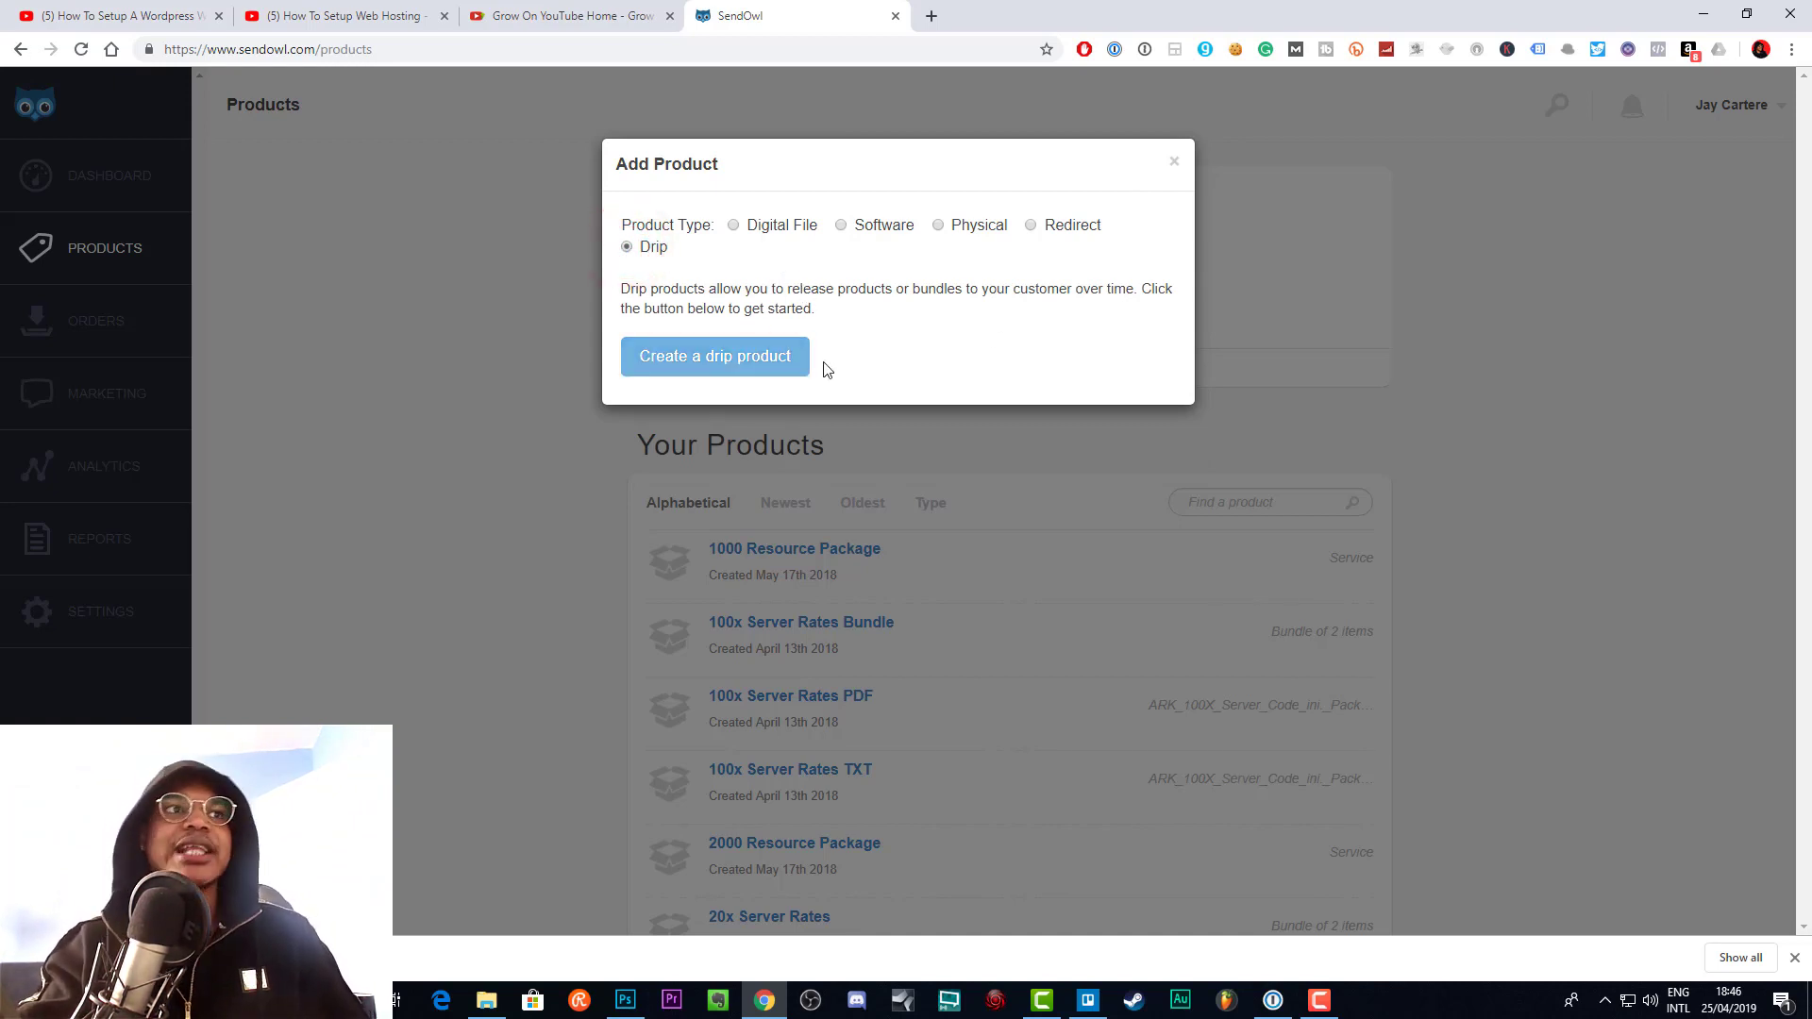
pyautogui.moveTo(630, 345)
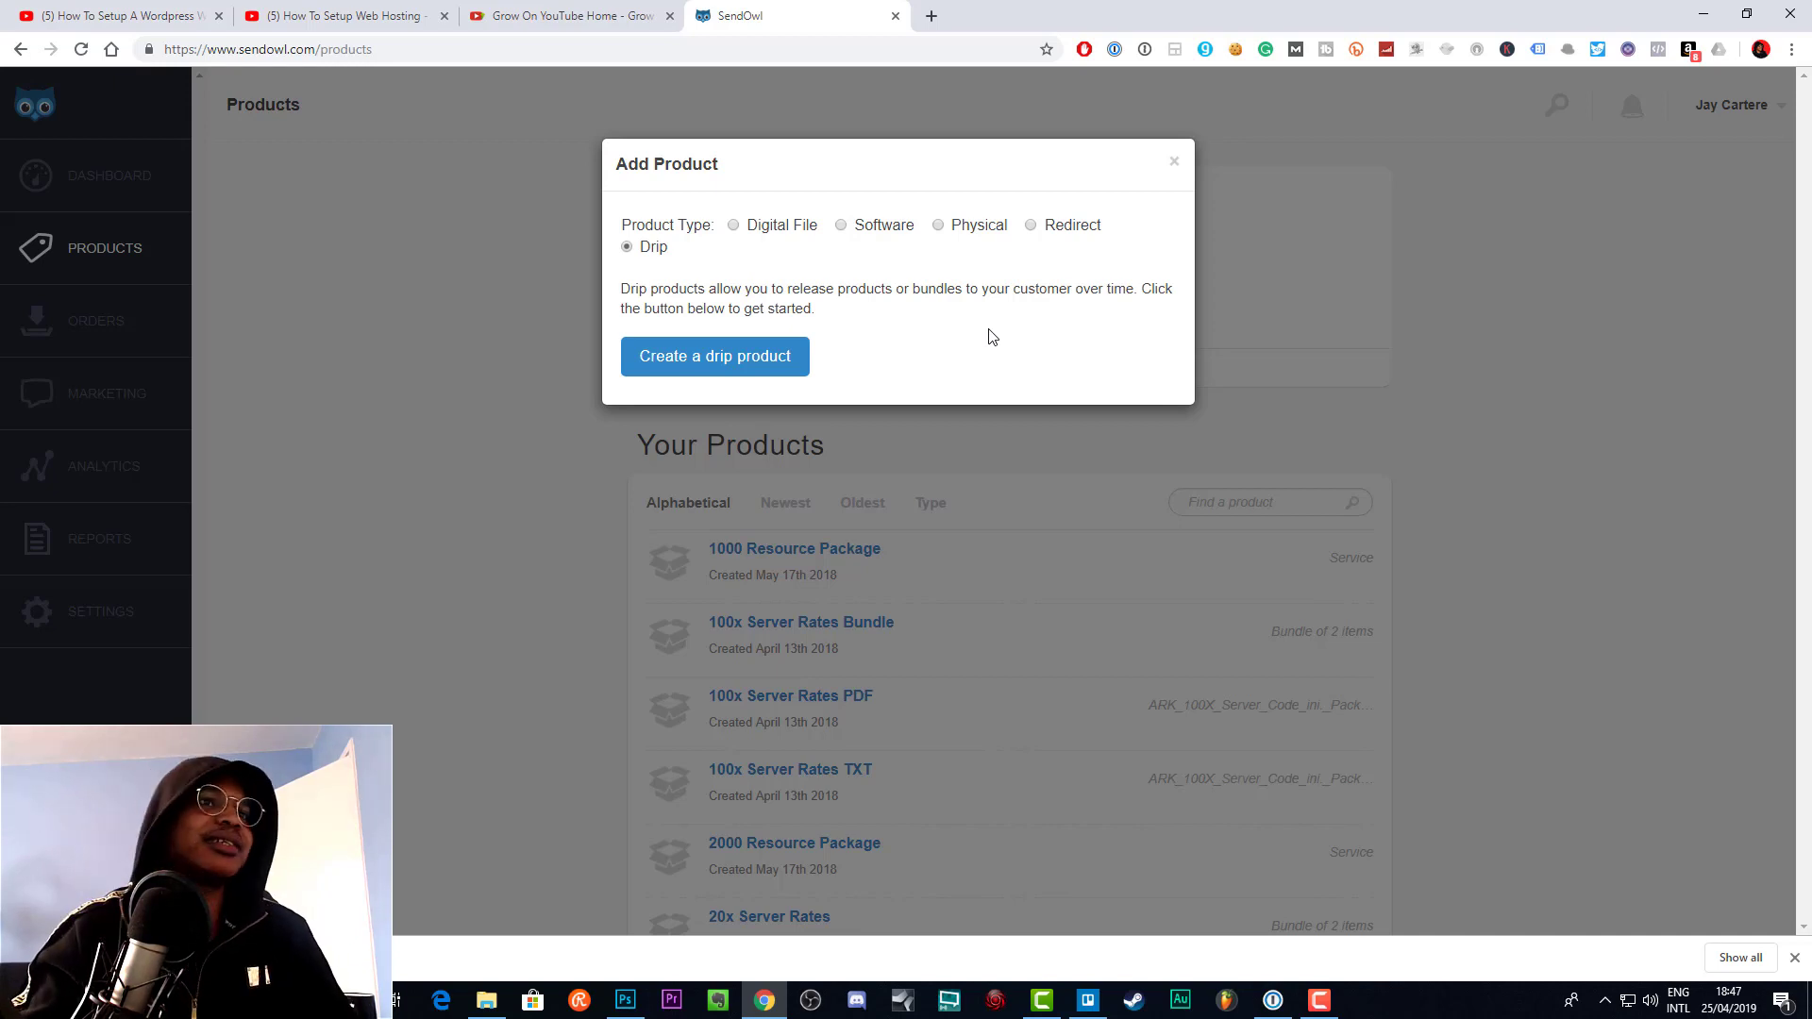
pyautogui.moveTo(939, 235)
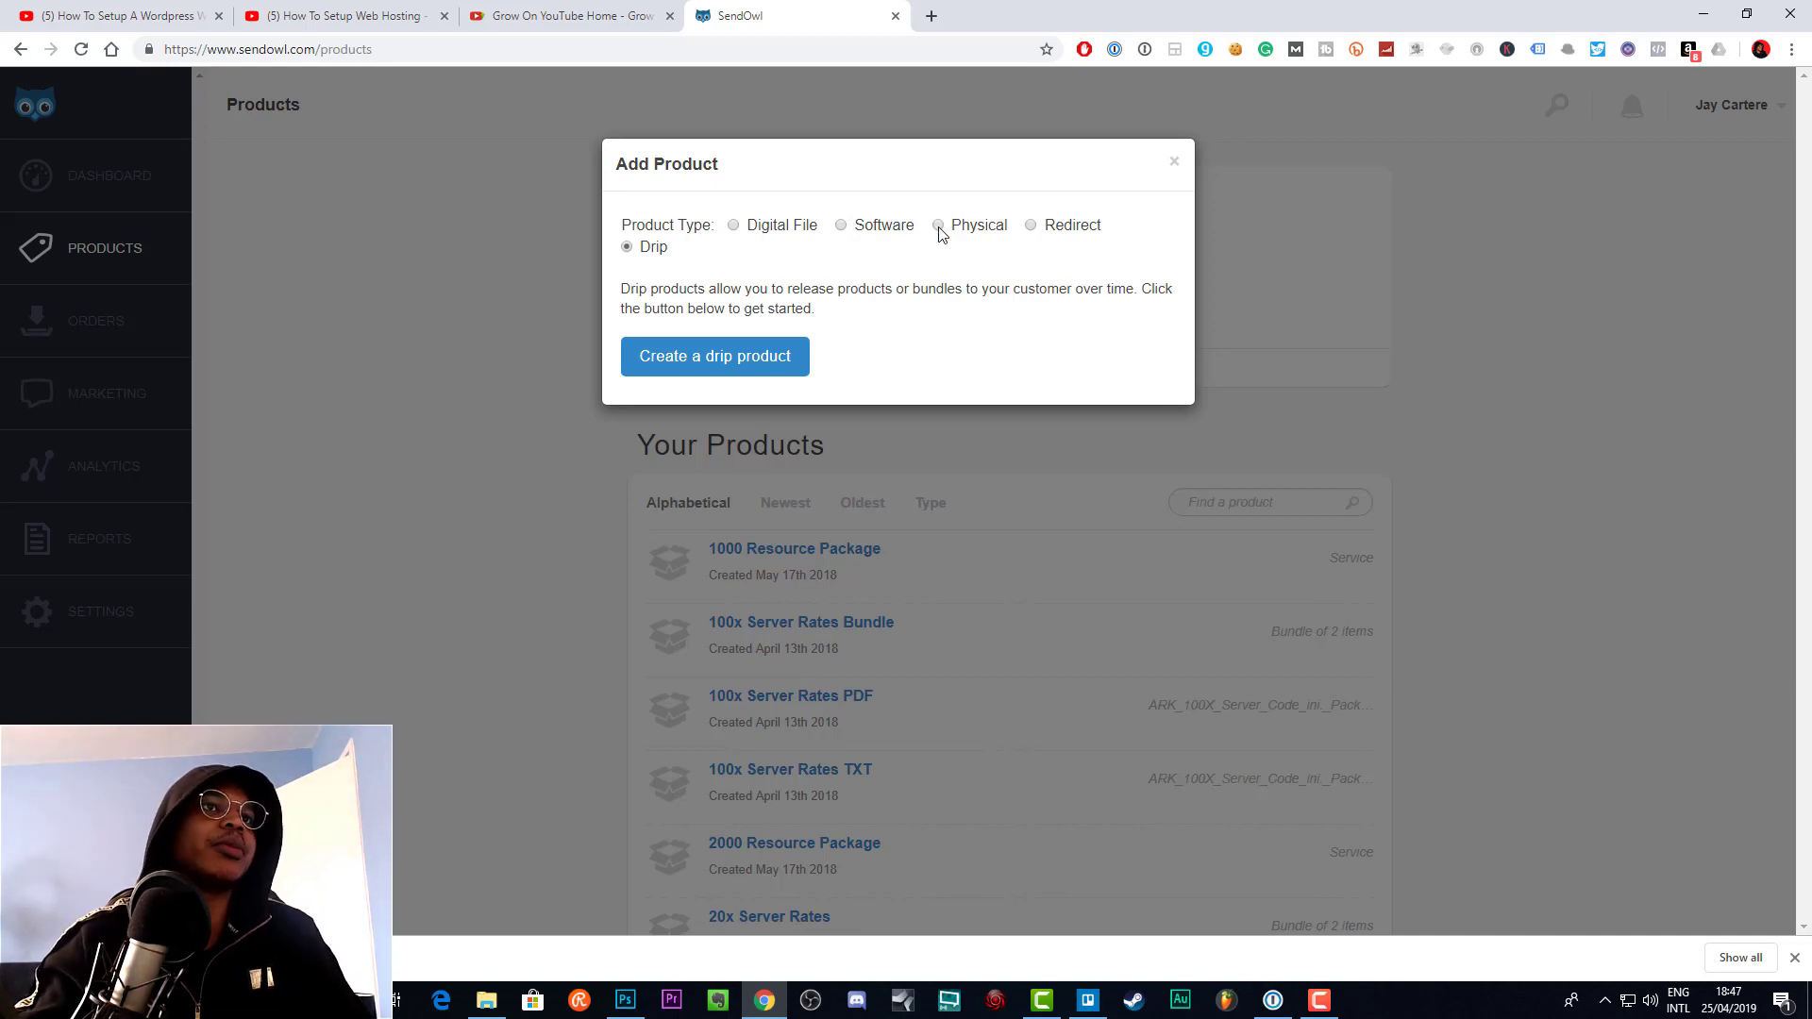
pyautogui.click(937, 224)
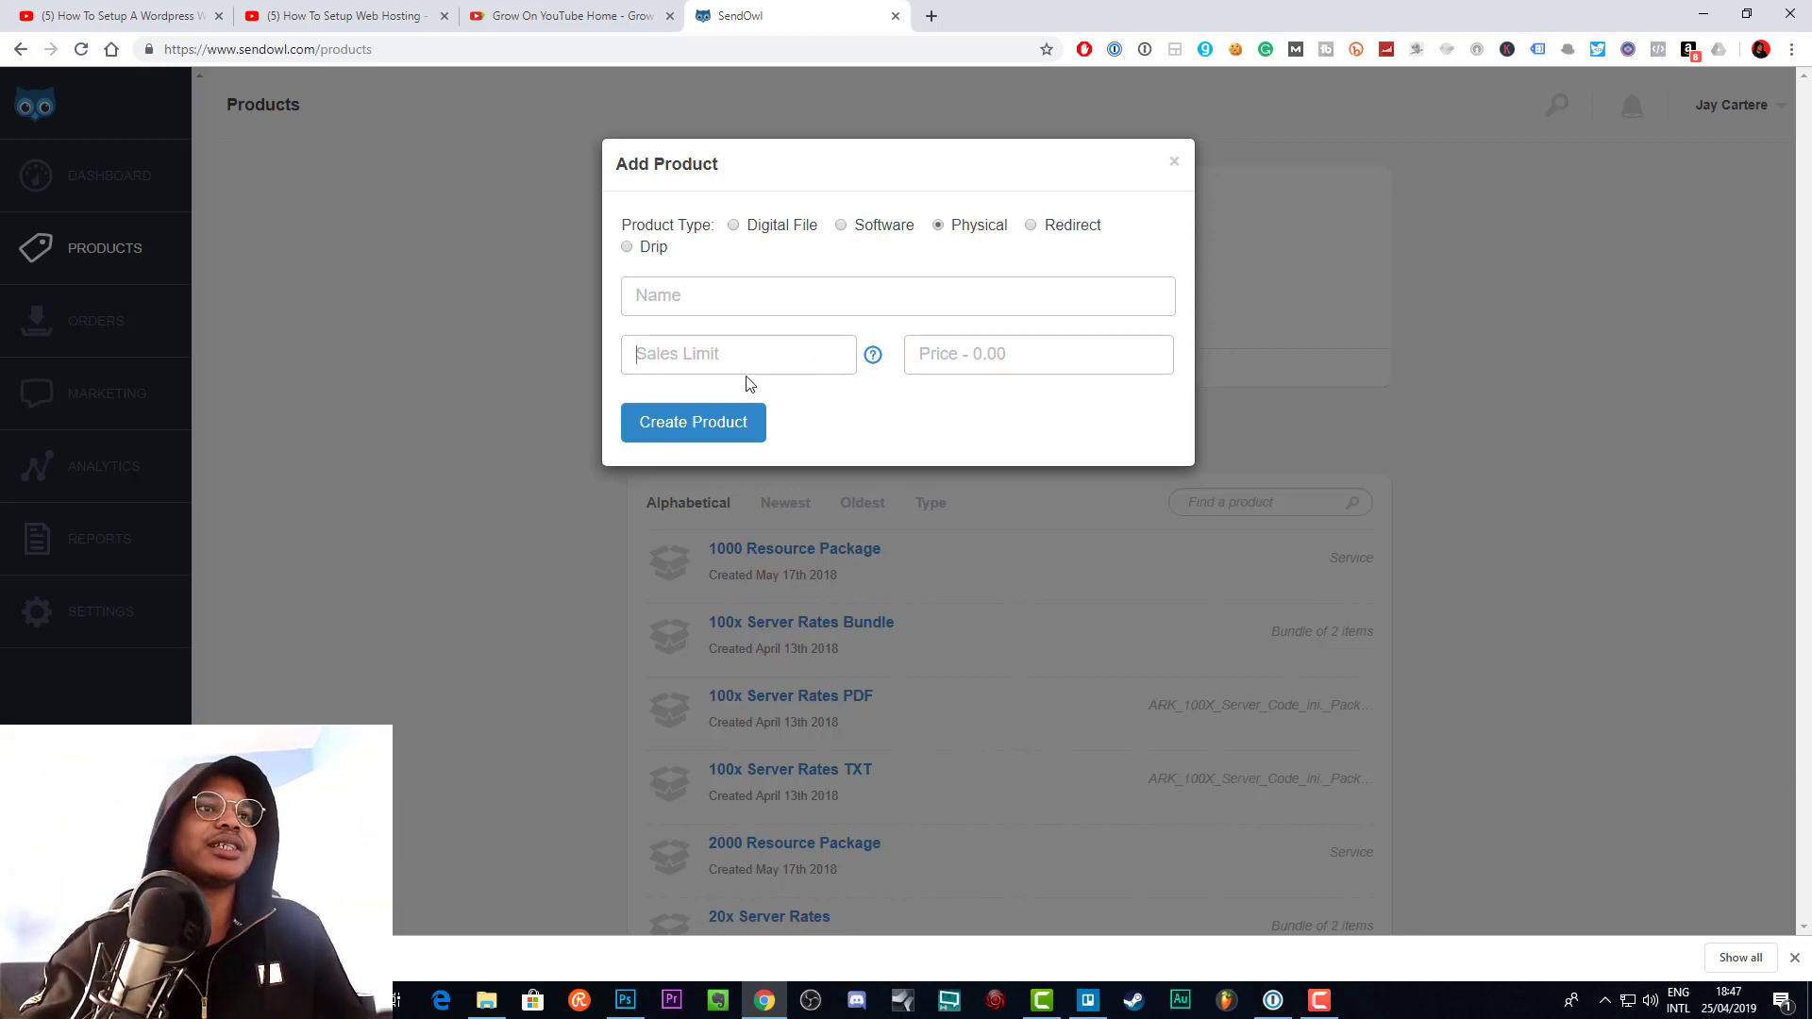
pyautogui.moveTo(872, 355)
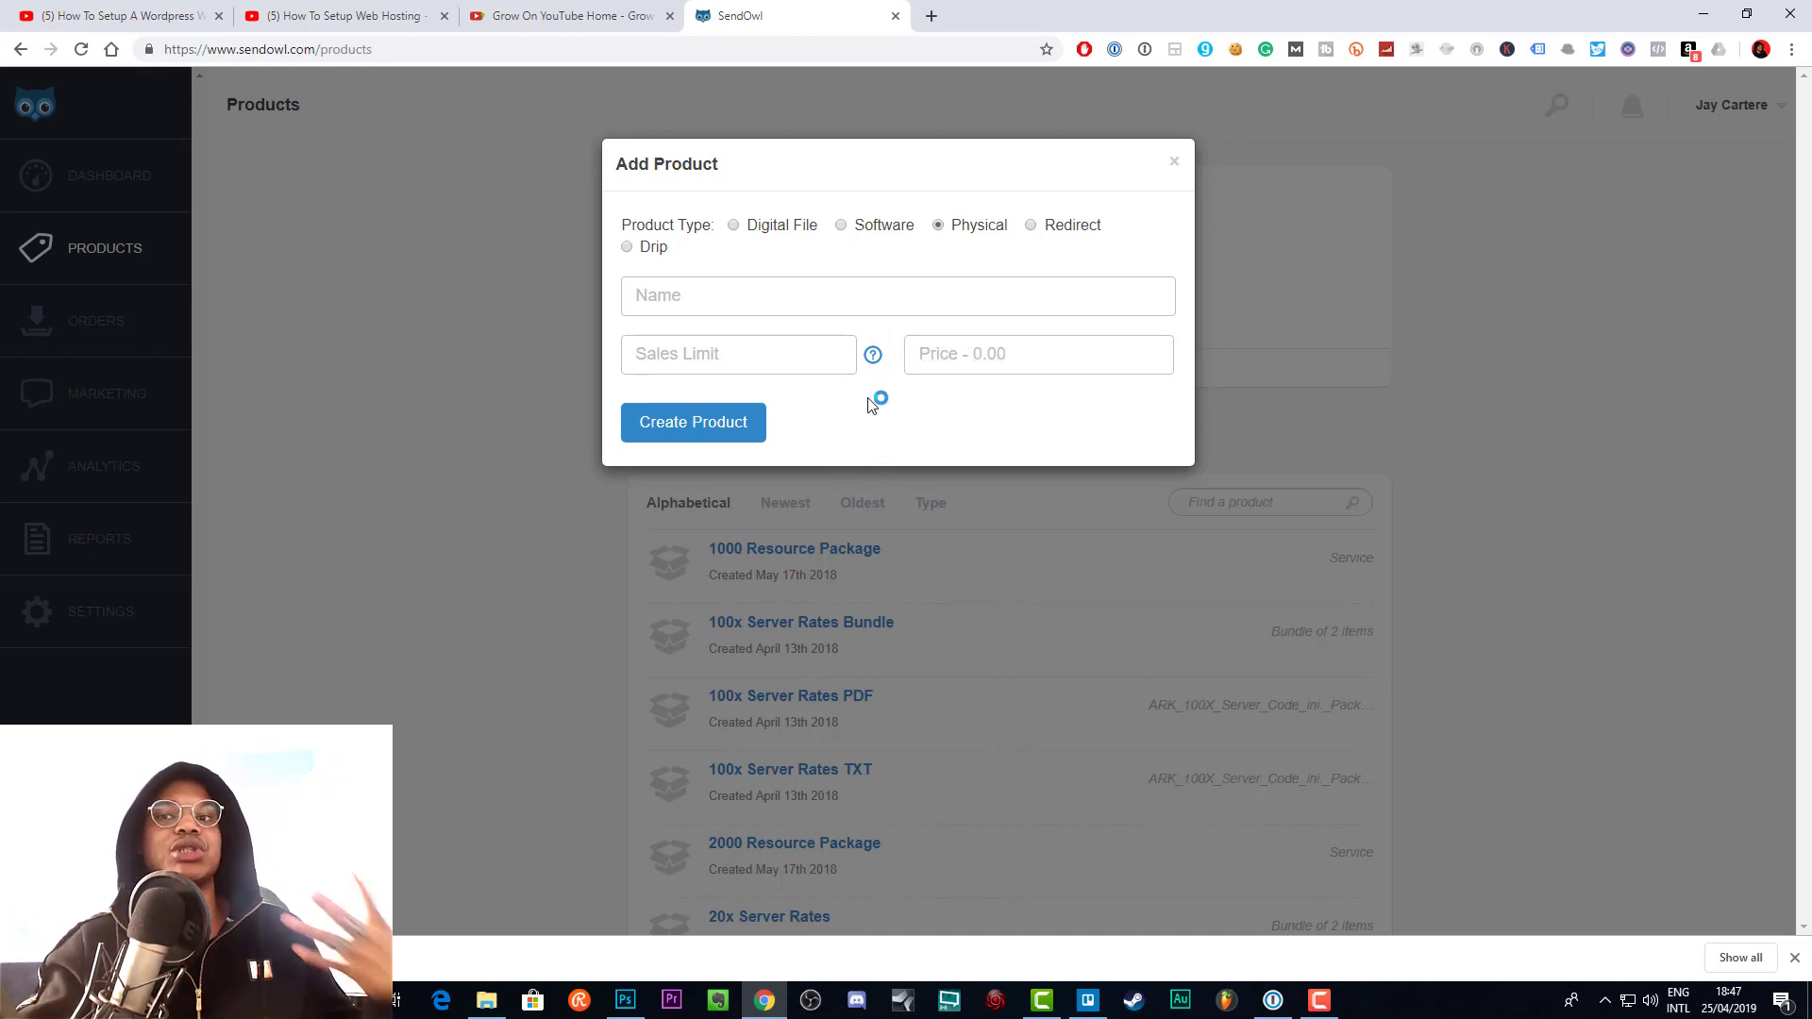
pyautogui.click(733, 225)
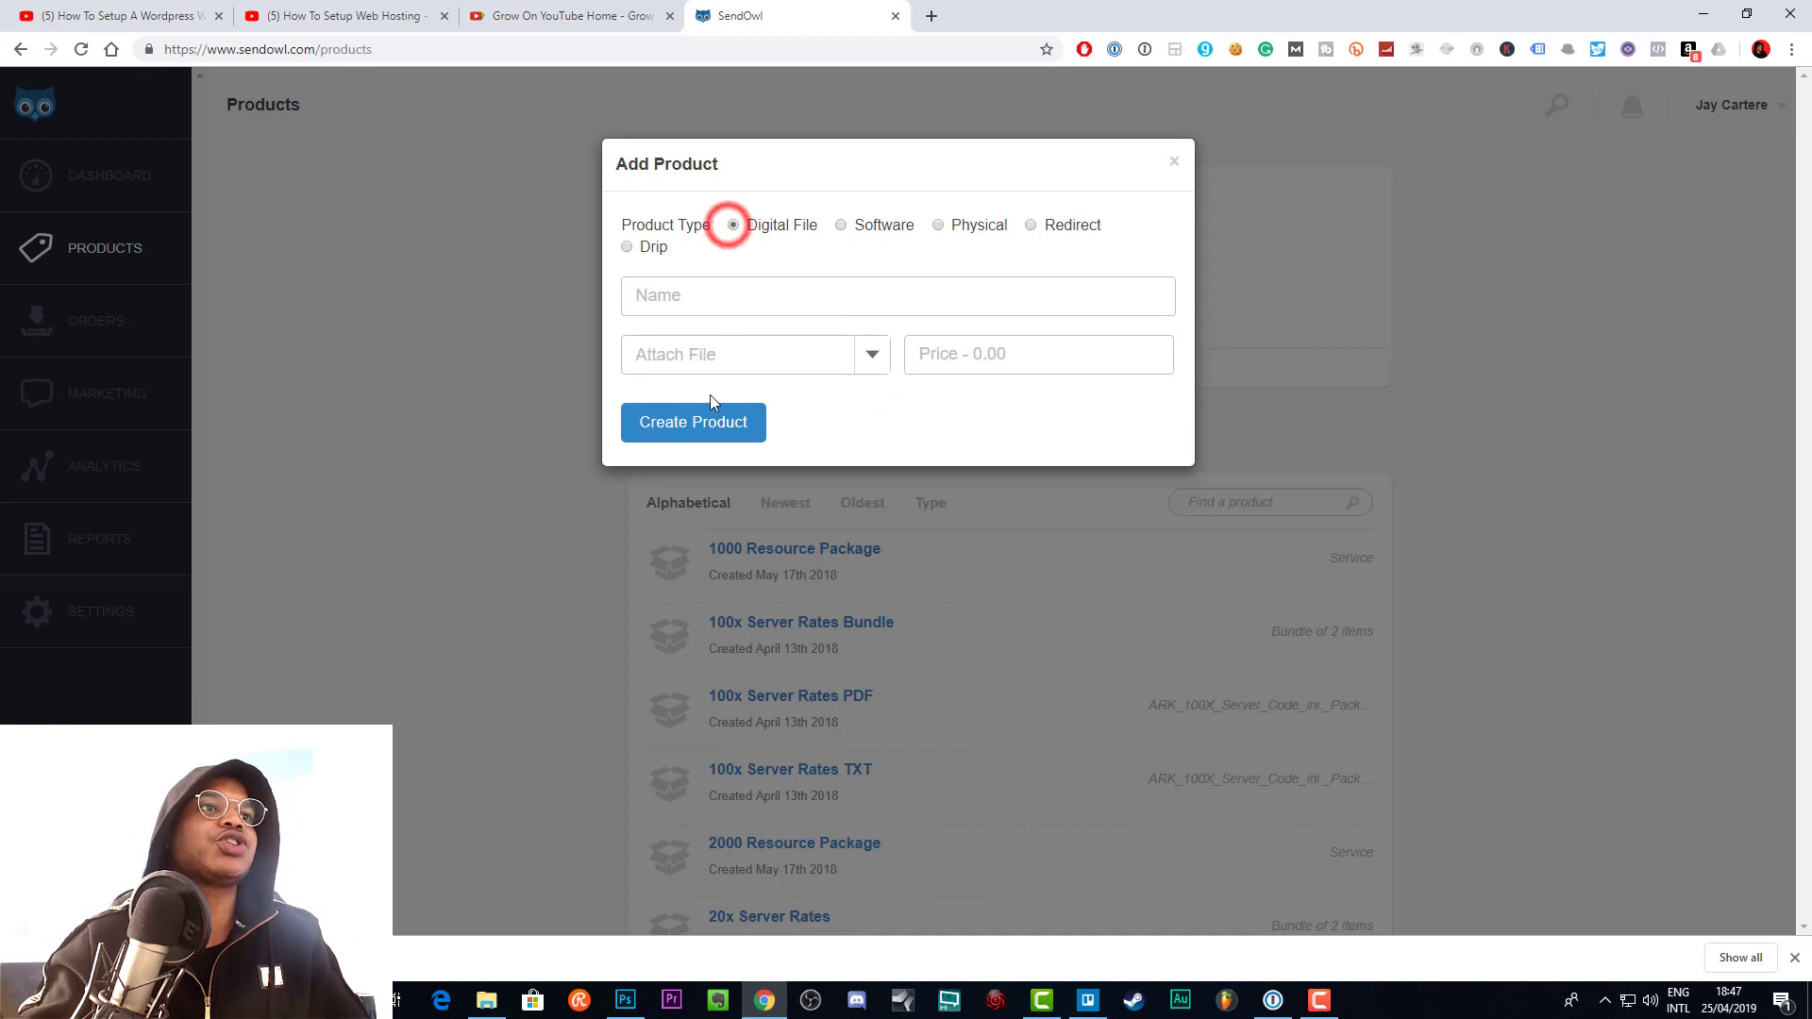
# - Name the product 'test product' and attach the existing ARK server code file
pyautogui.click(896, 294)
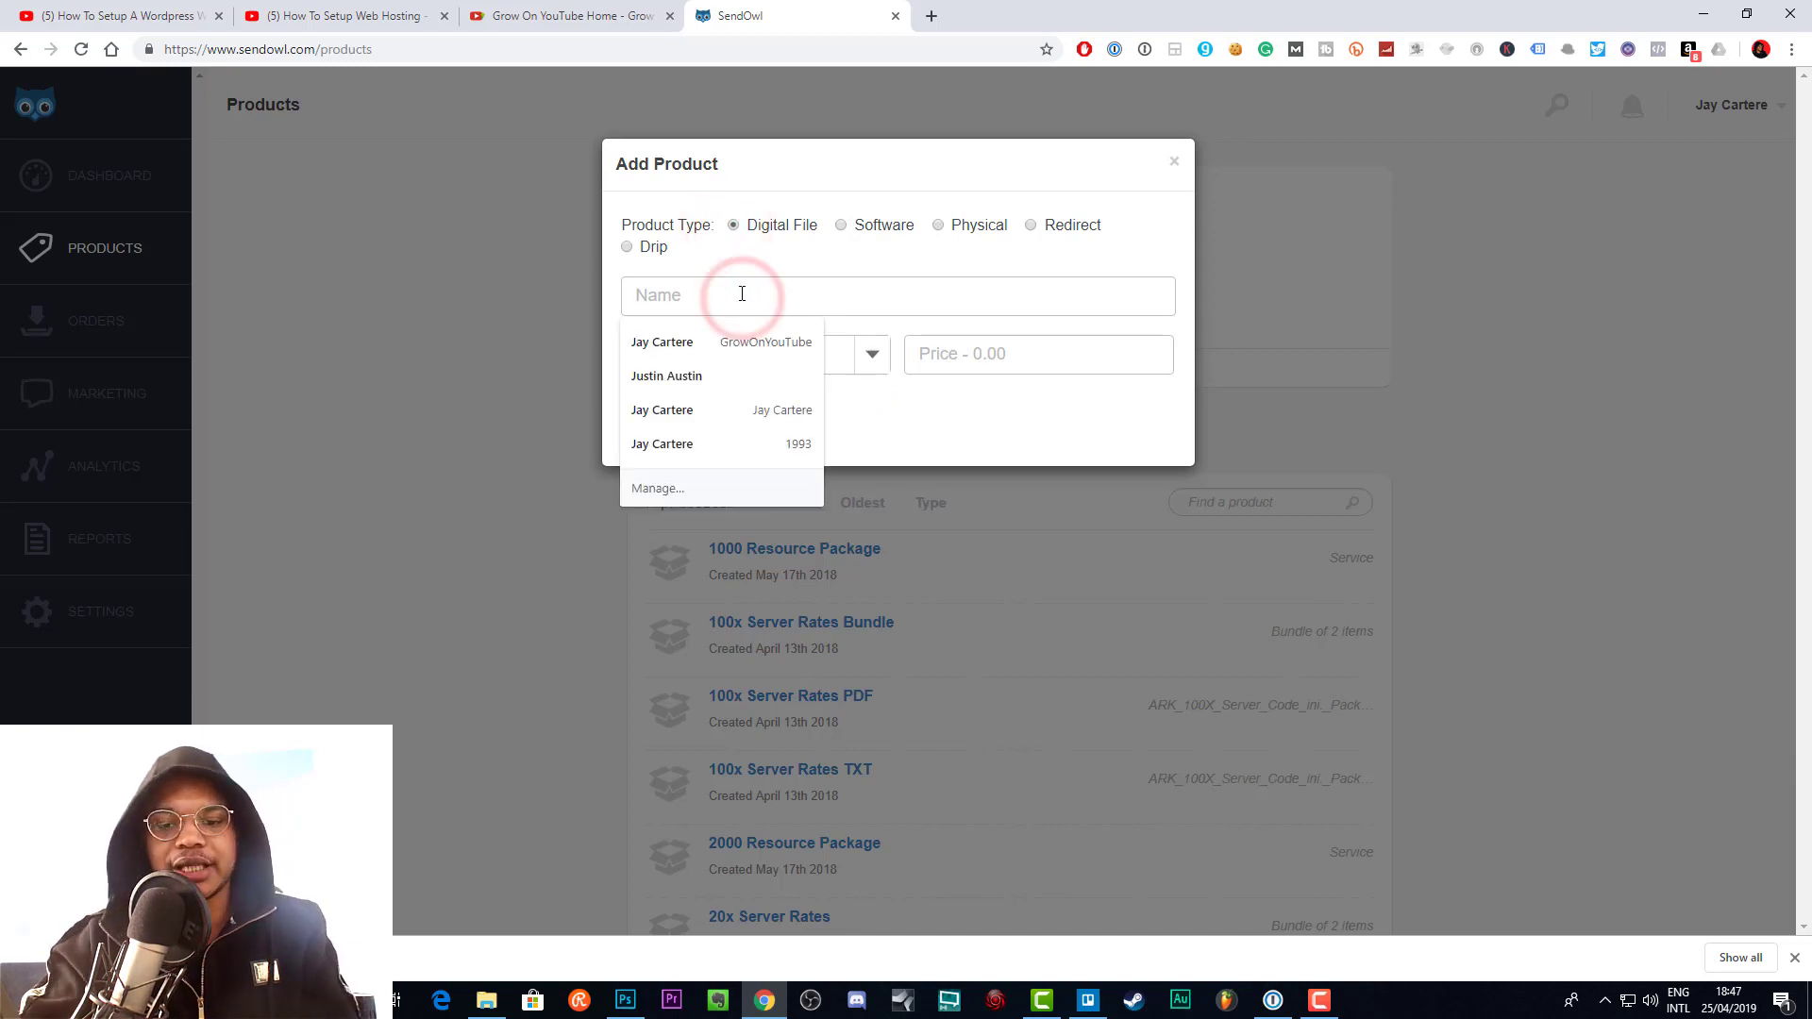
pyautogui.write('test product')
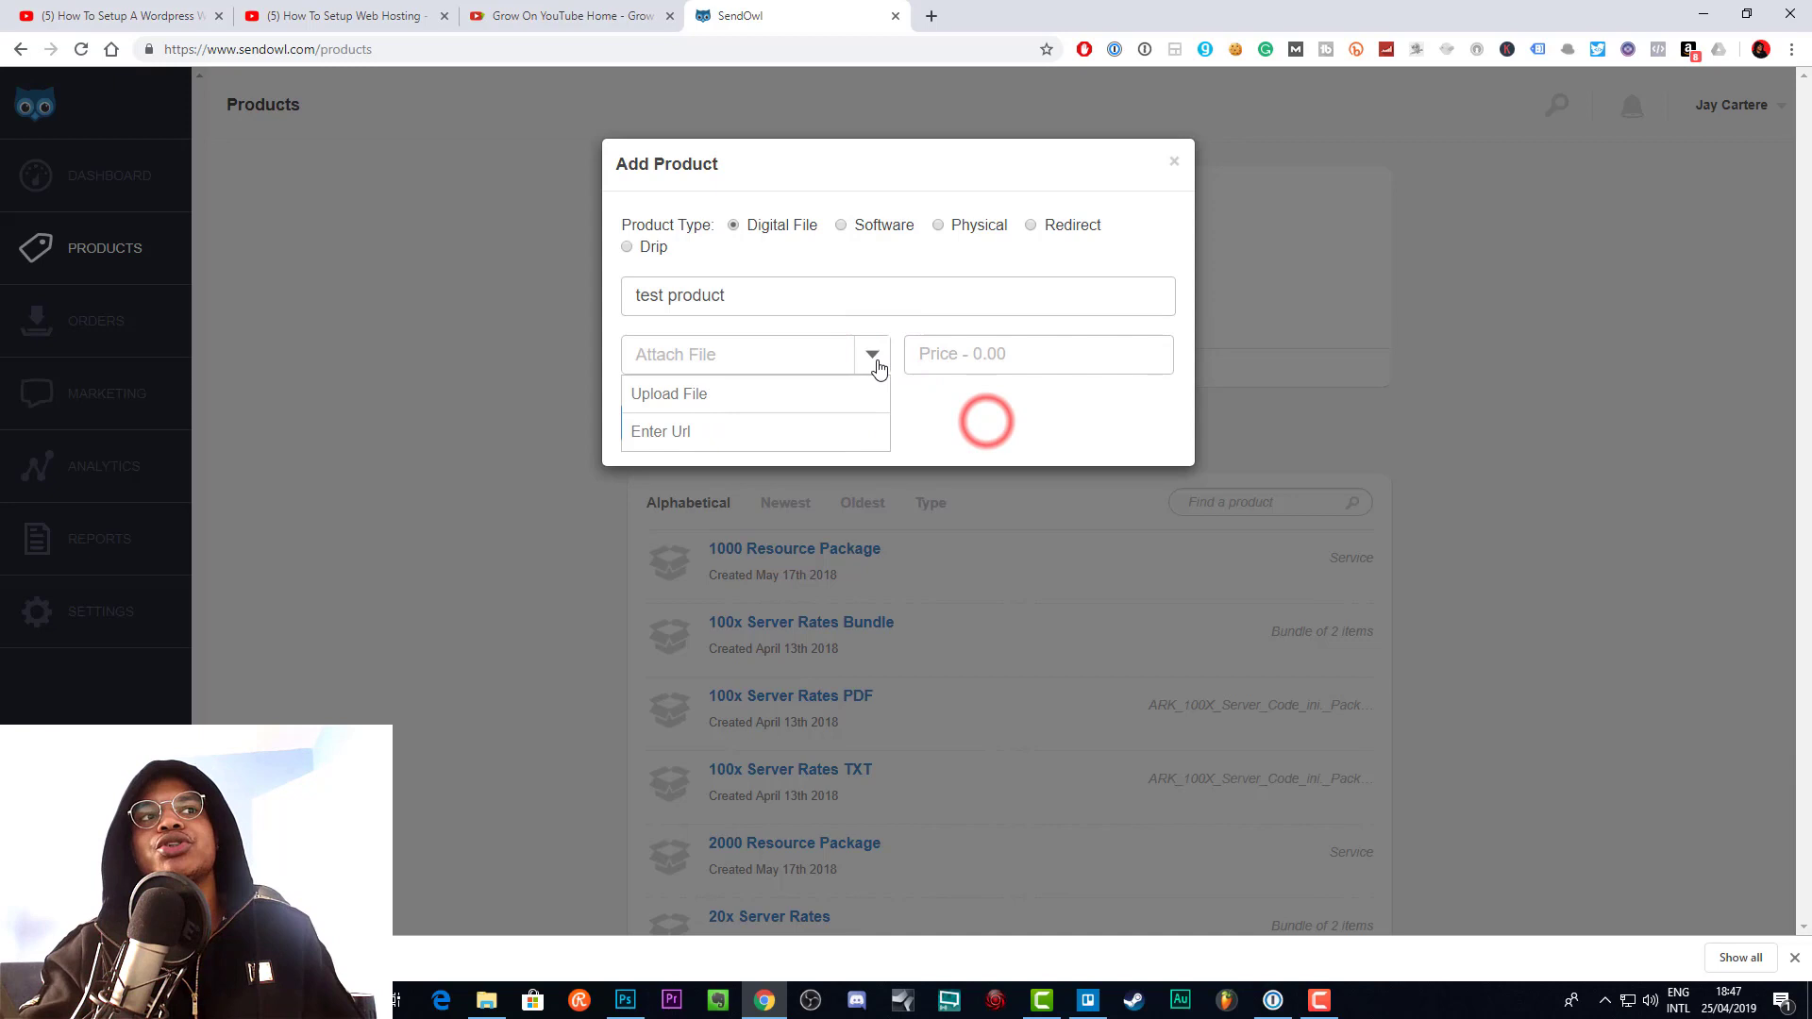
pyautogui.click(871, 354)
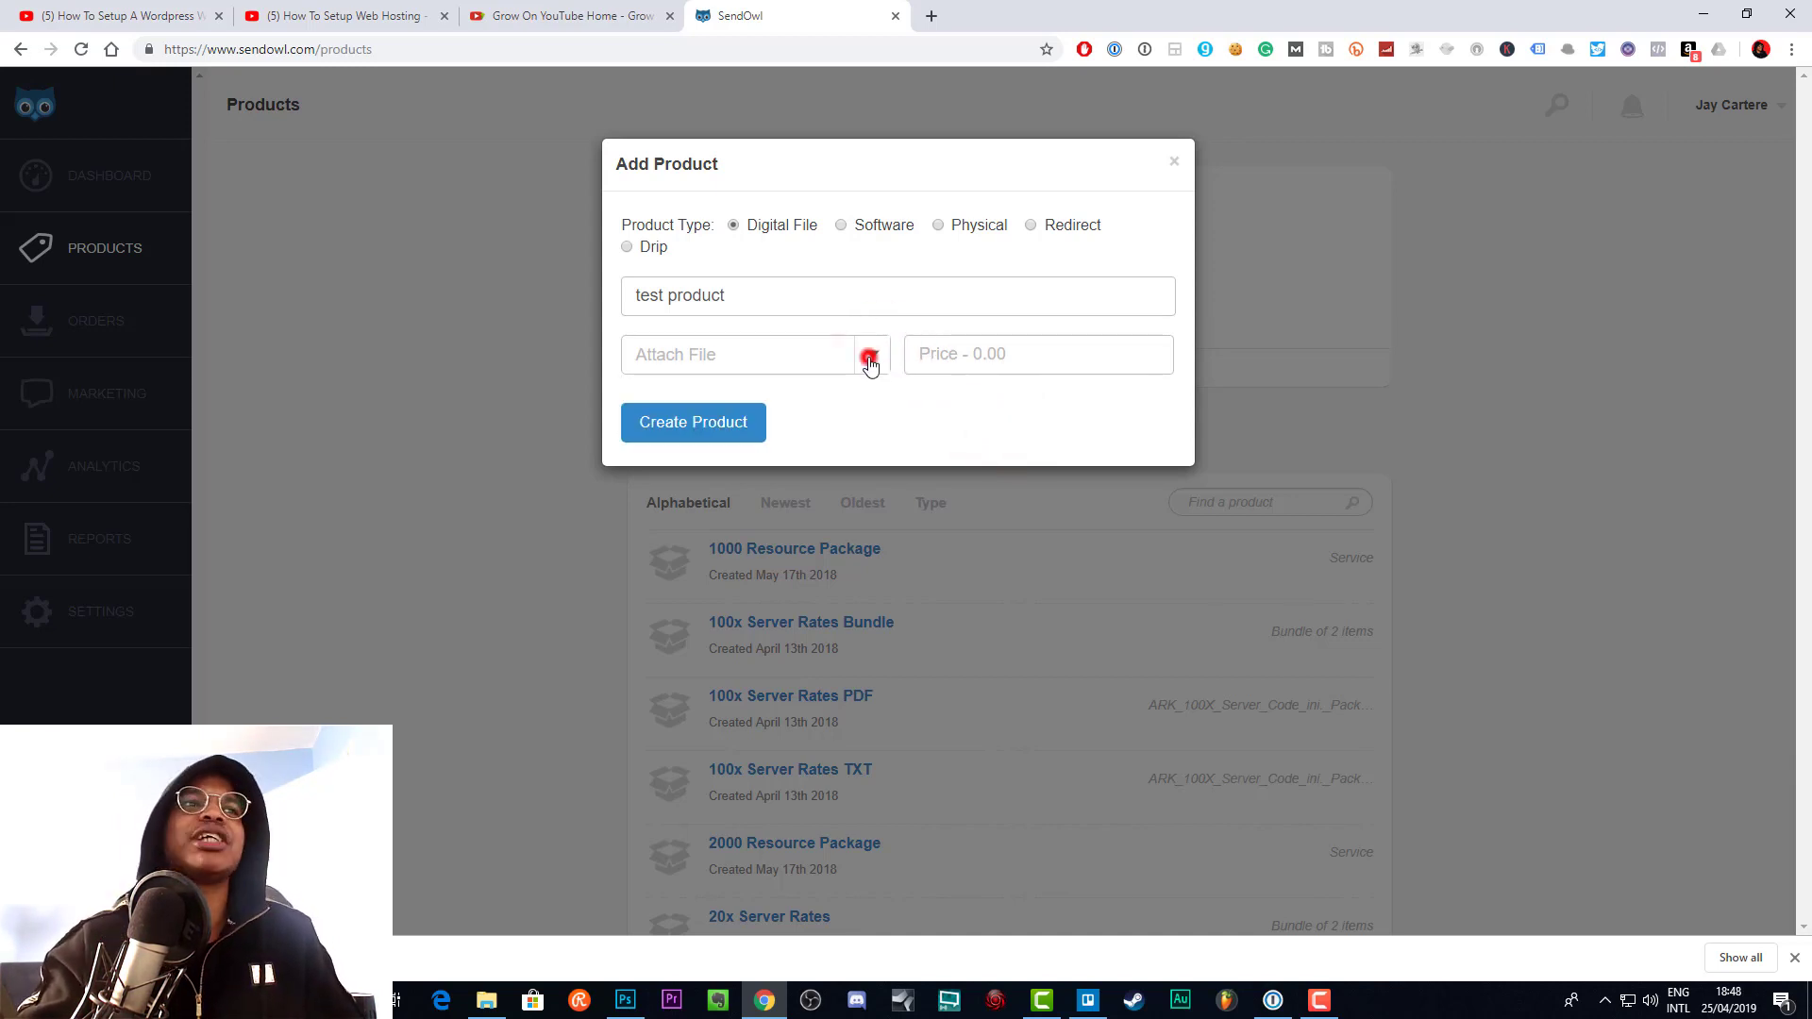
pyautogui.click(870, 355)
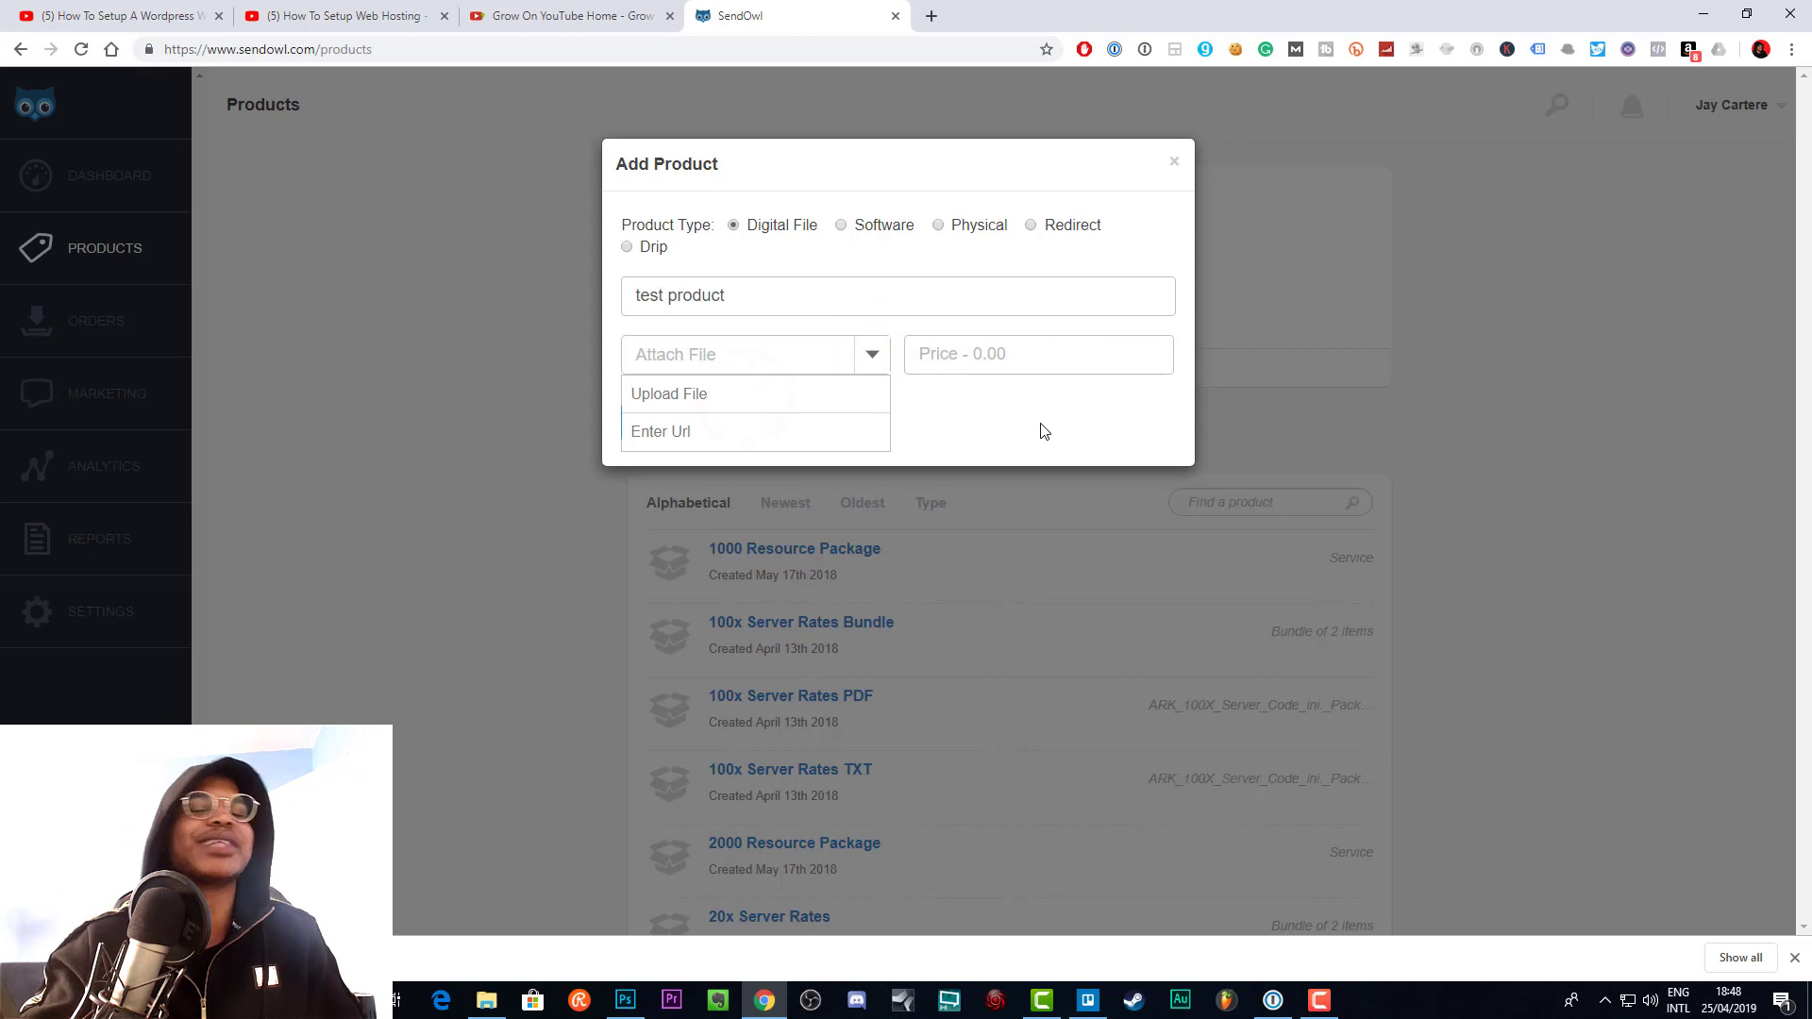
pyautogui.moveTo(905, 427)
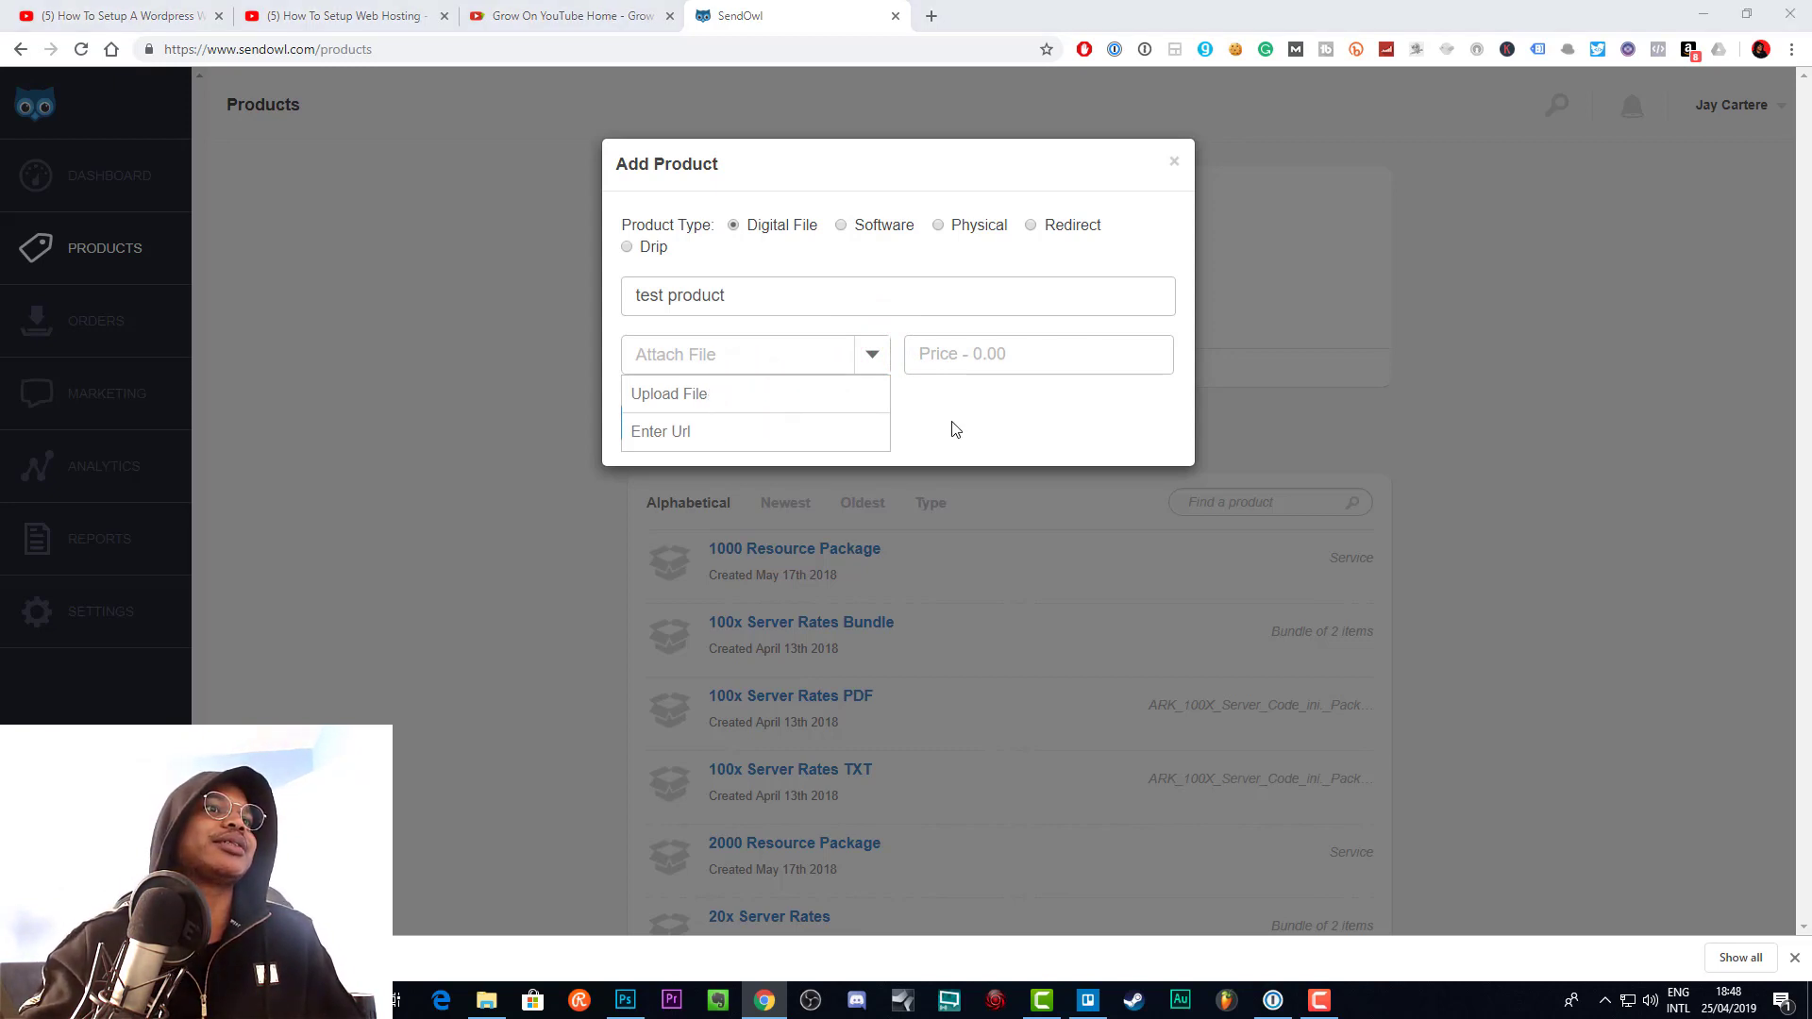
pyautogui.click(668, 393)
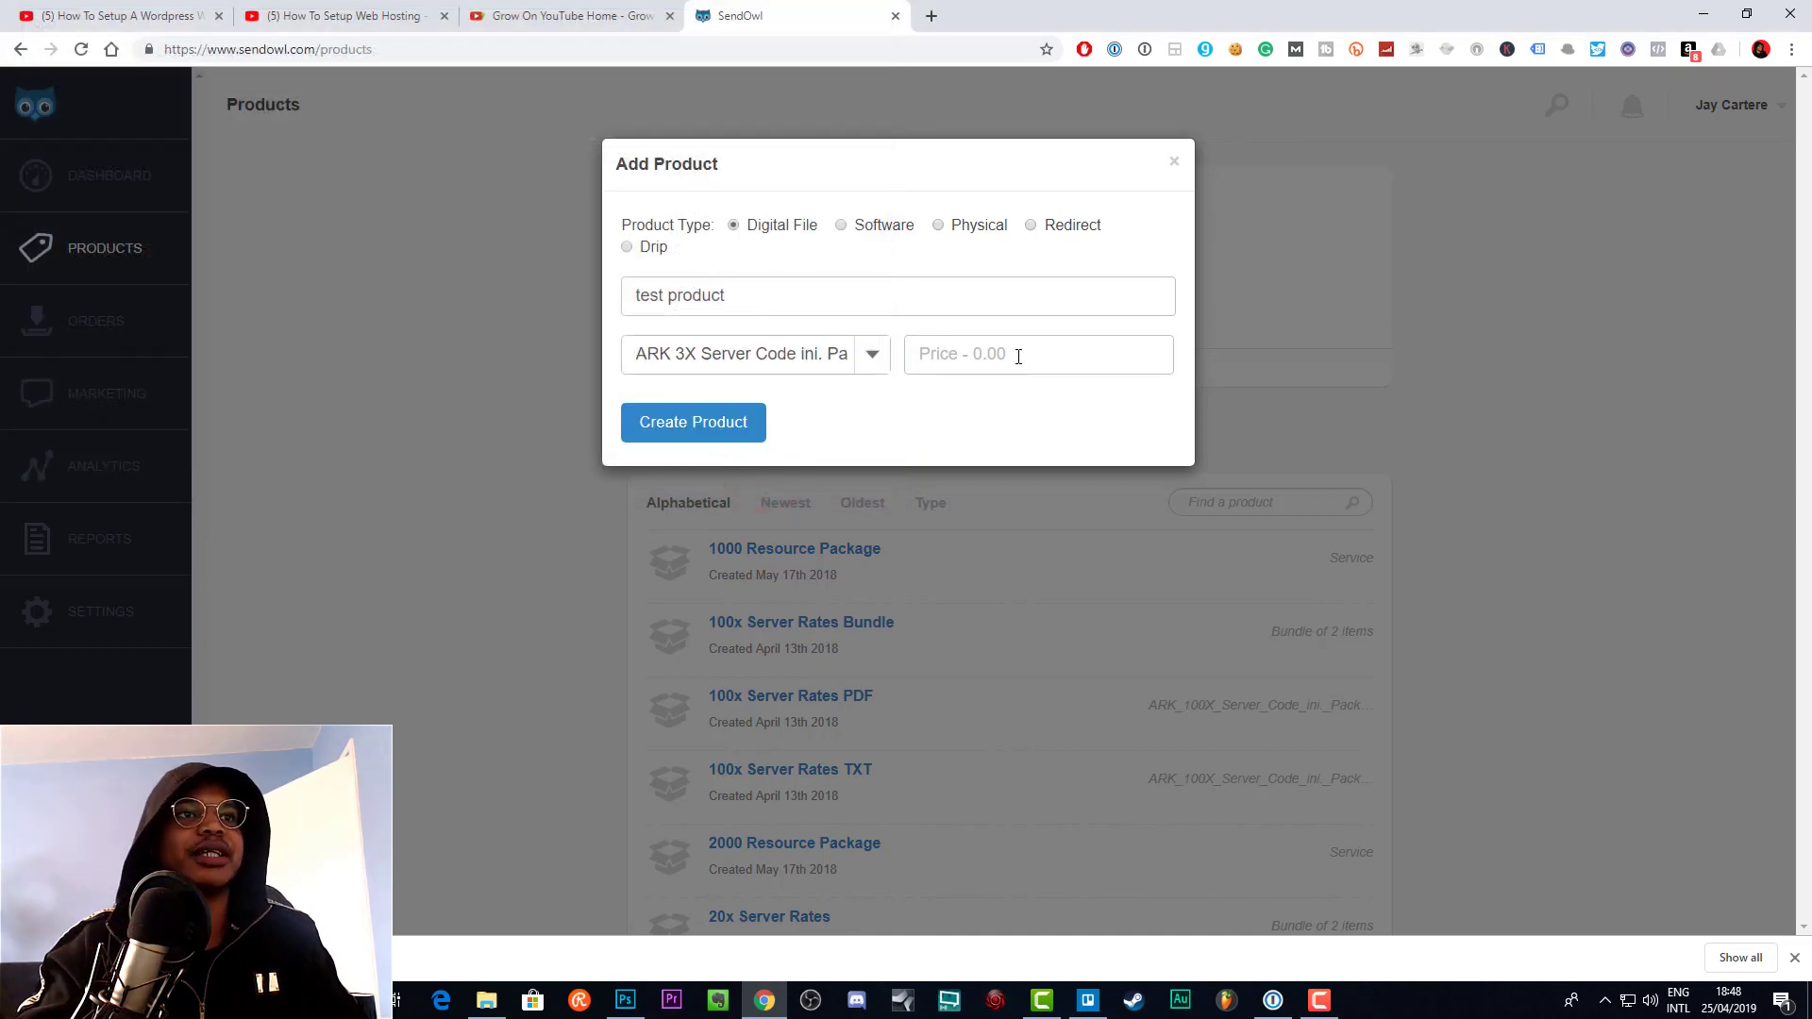
pyautogui.click(1034, 354)
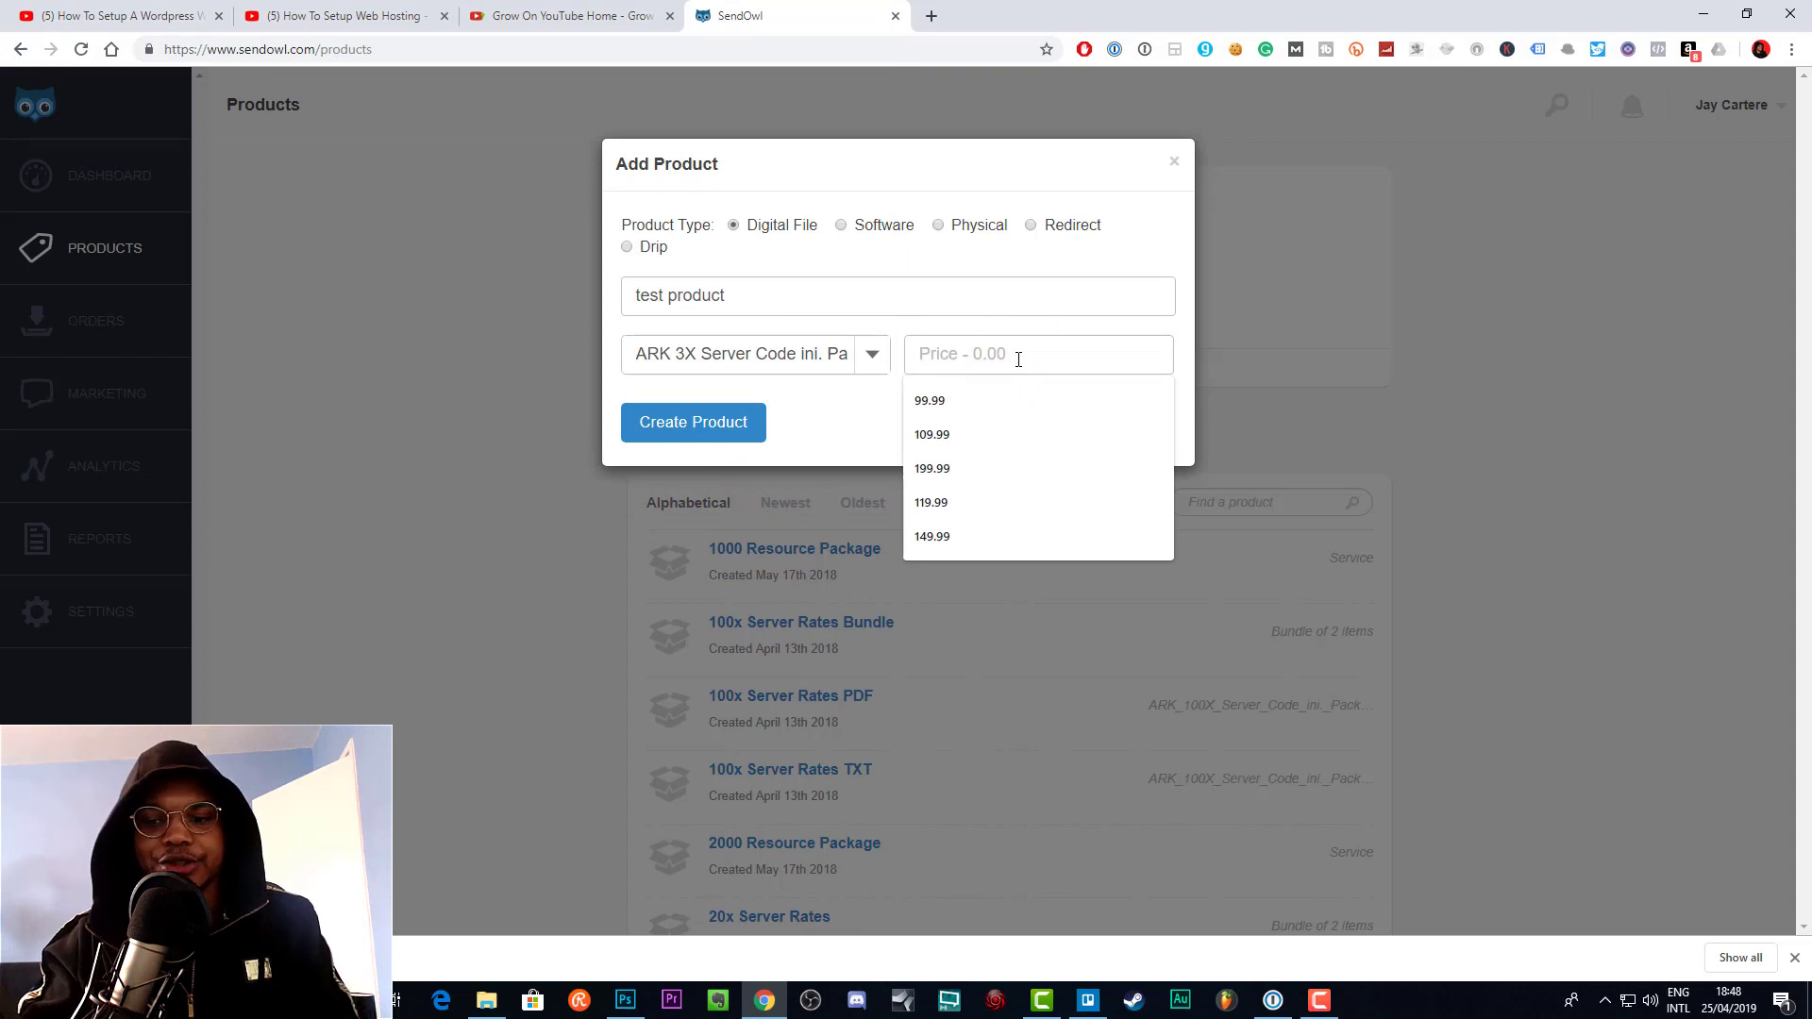
# - Enter a price of 19.99 and submit Create Product
pyautogui.write('1')
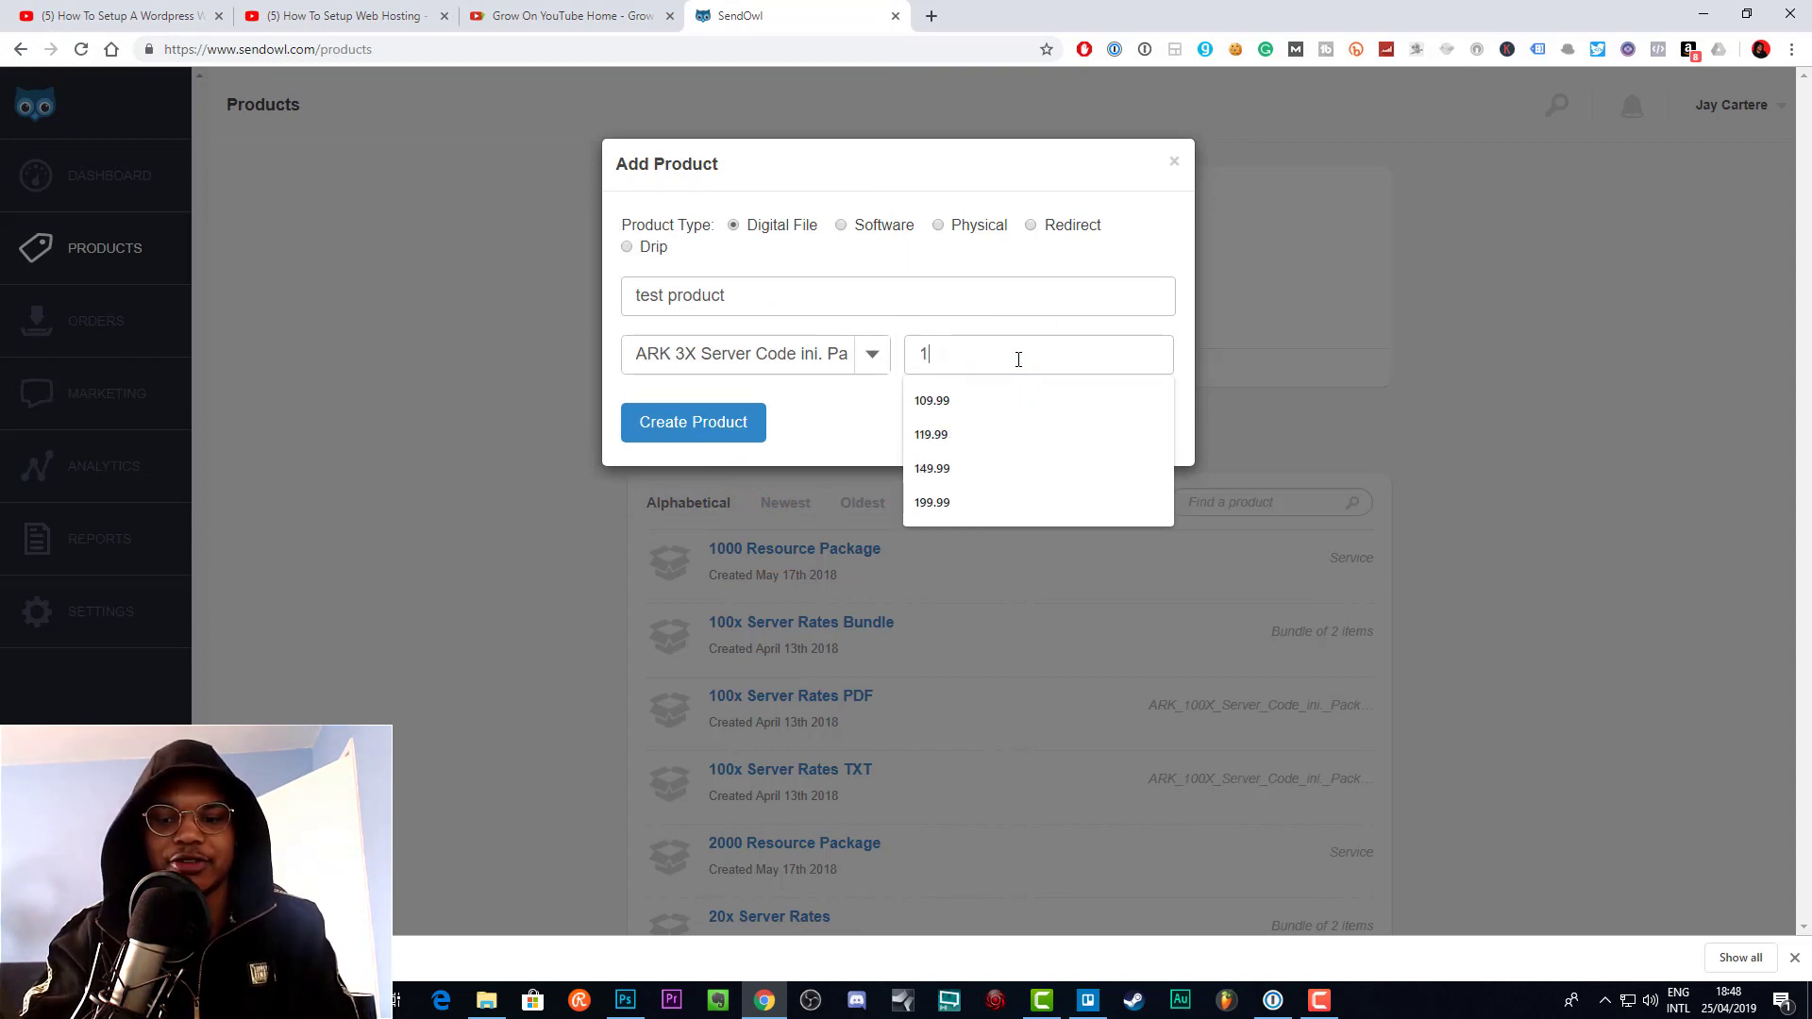
pyautogui.write('9.99')
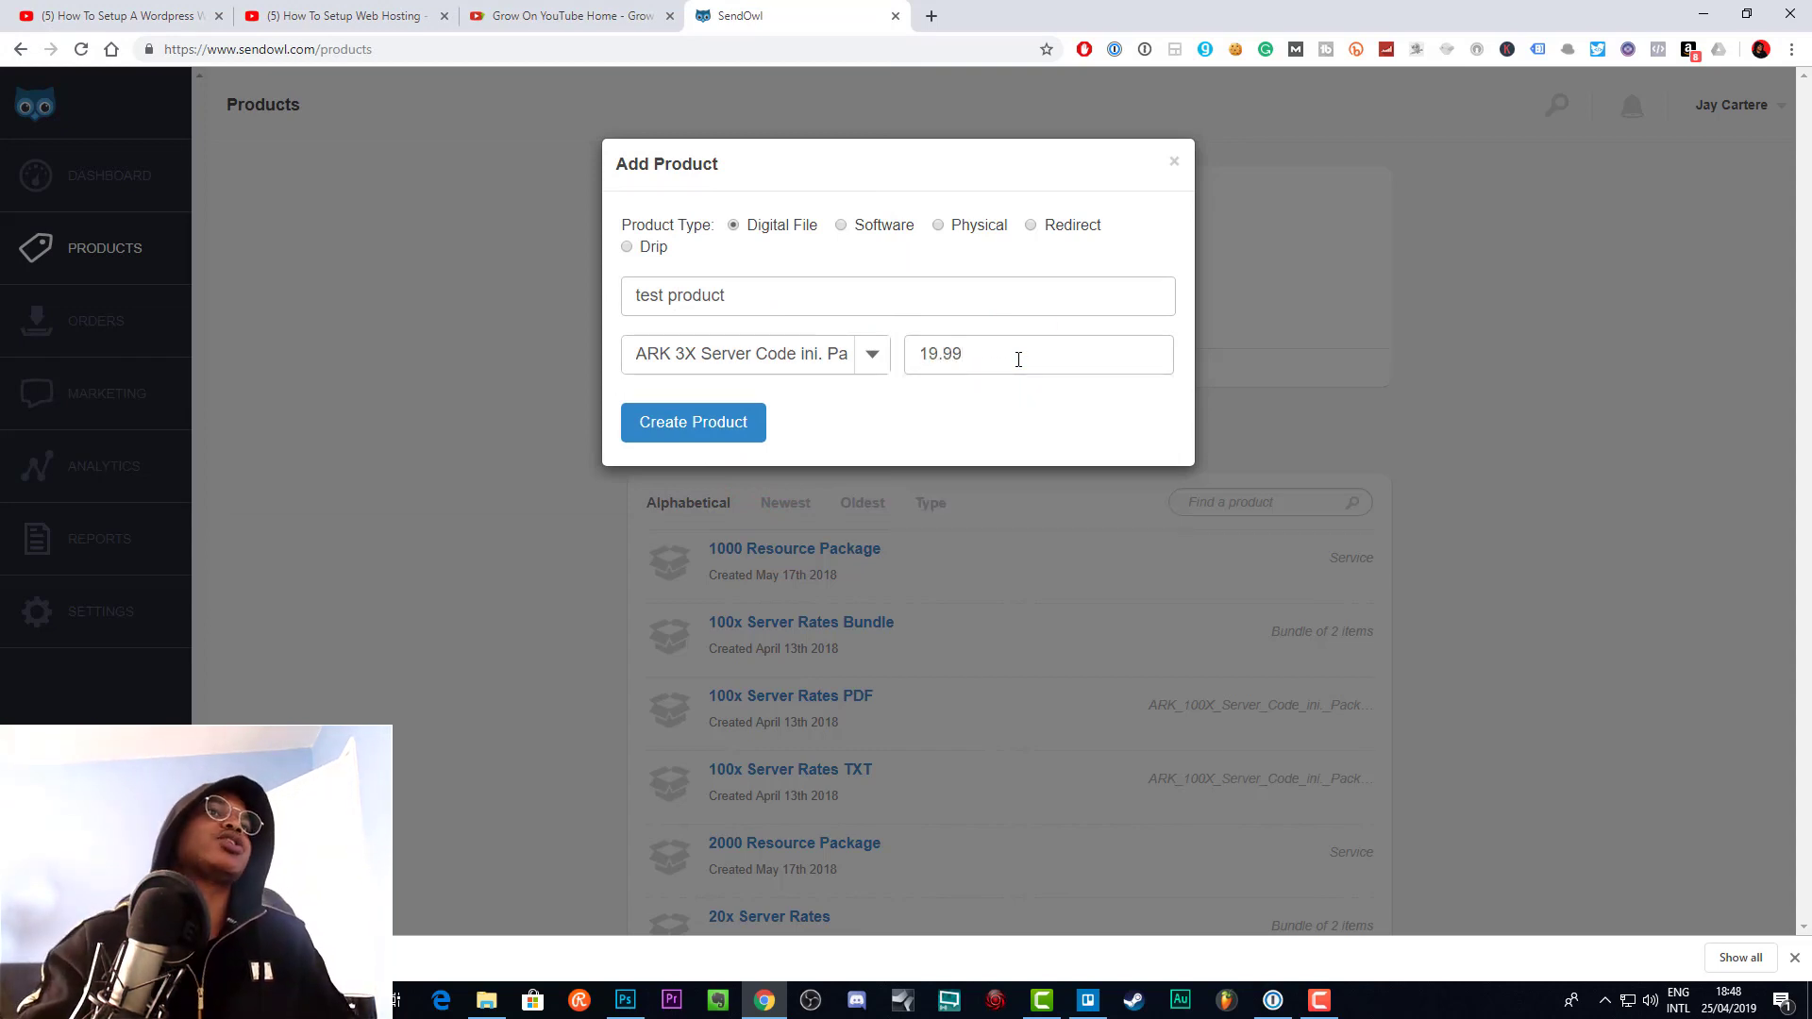
pyautogui.click(691, 422)
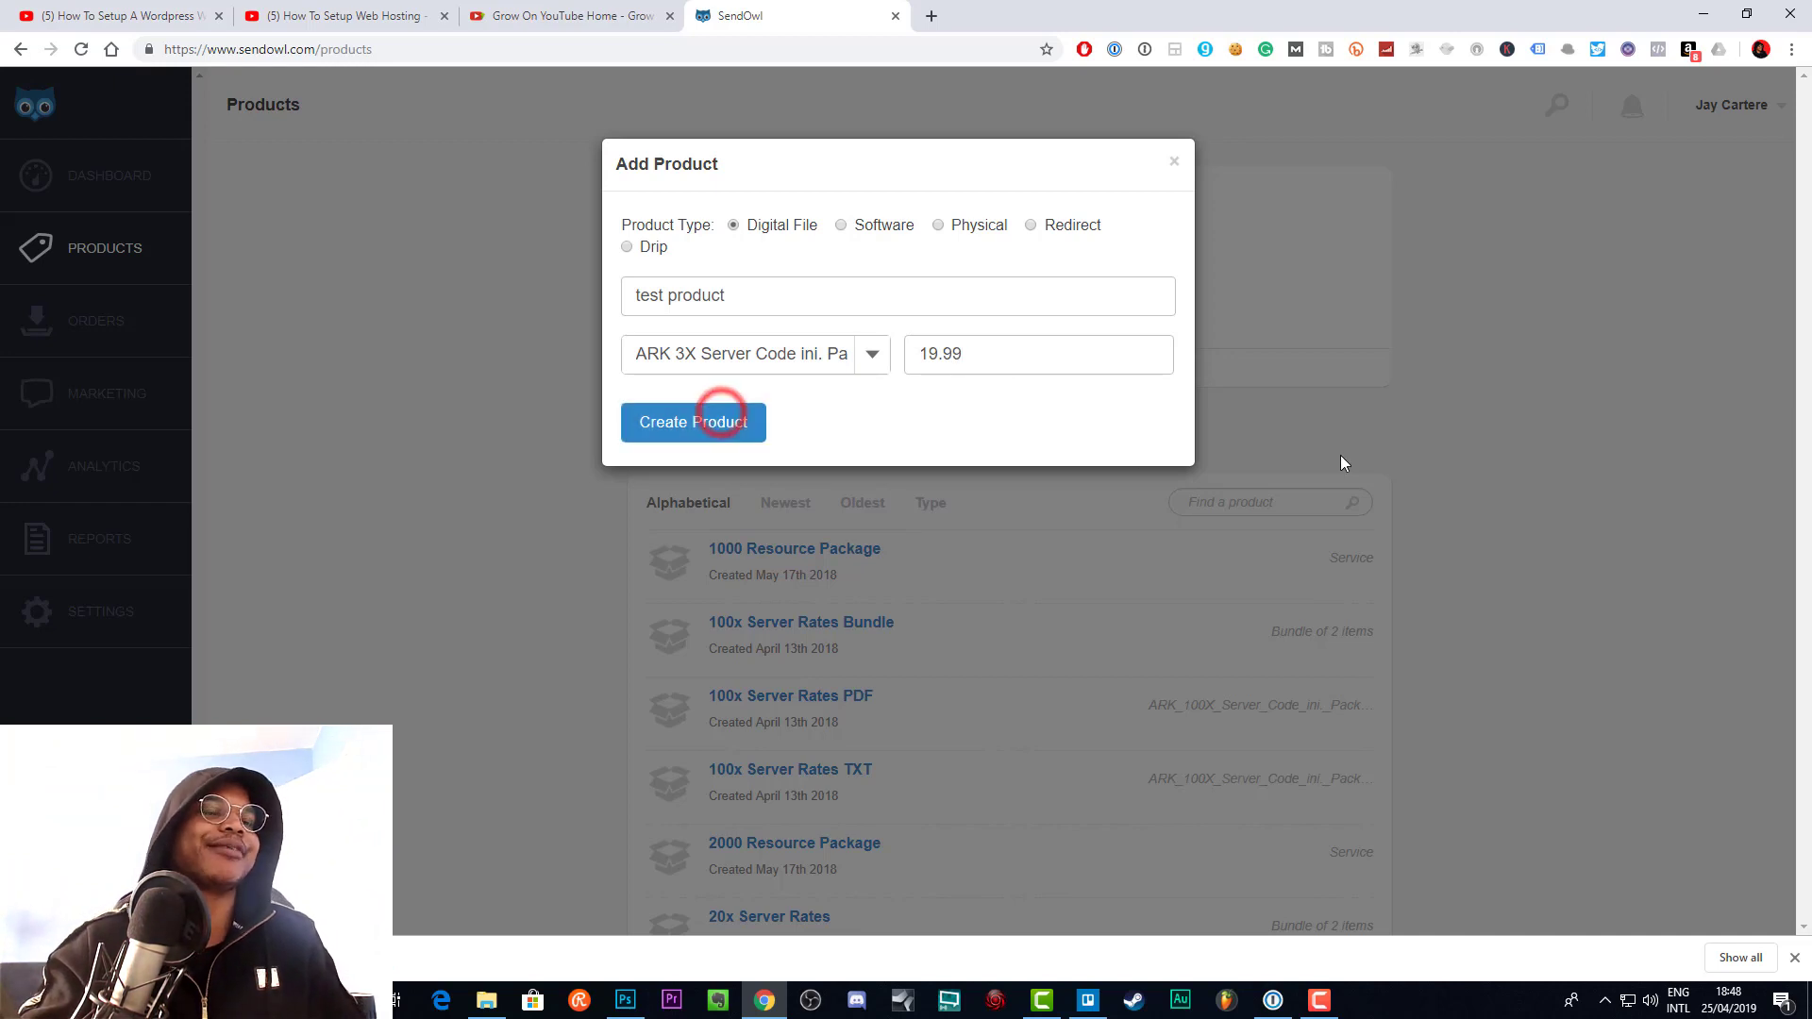
pyautogui.click(692, 422)
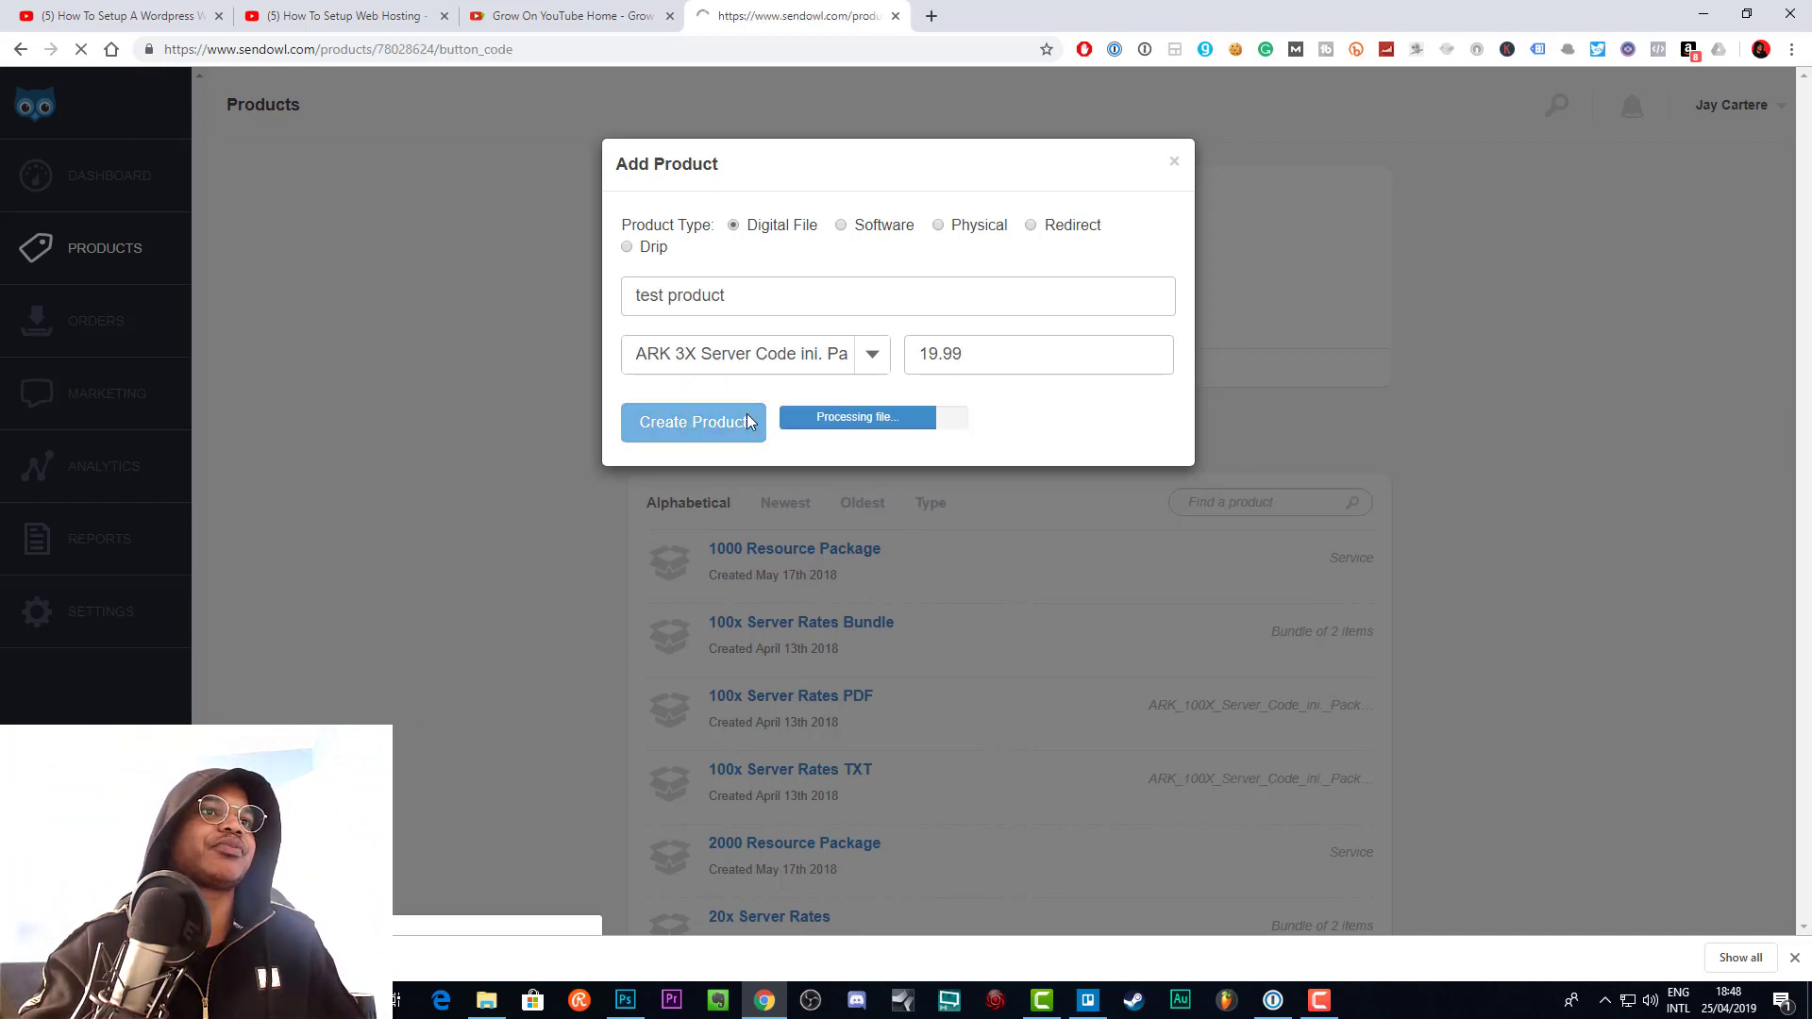
# - Land on the Start selling page and select the quick-sell link
pyautogui.click(694, 422)
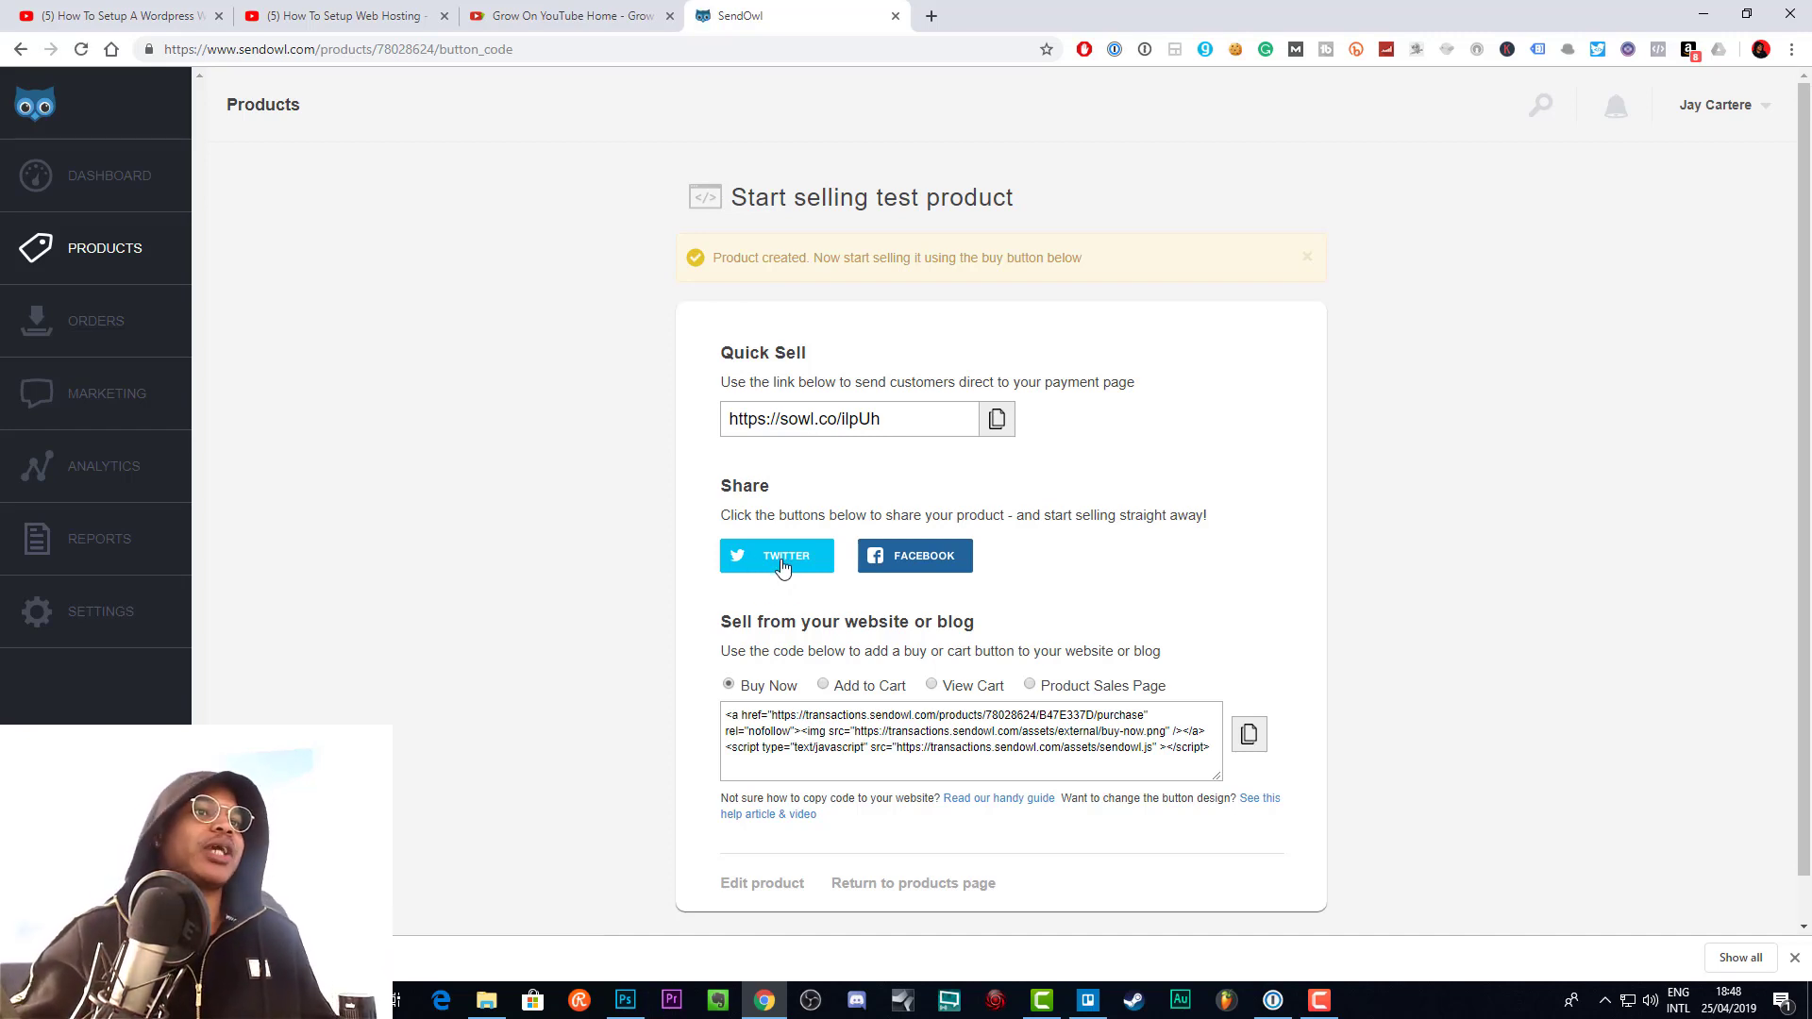
pyautogui.click(849, 418)
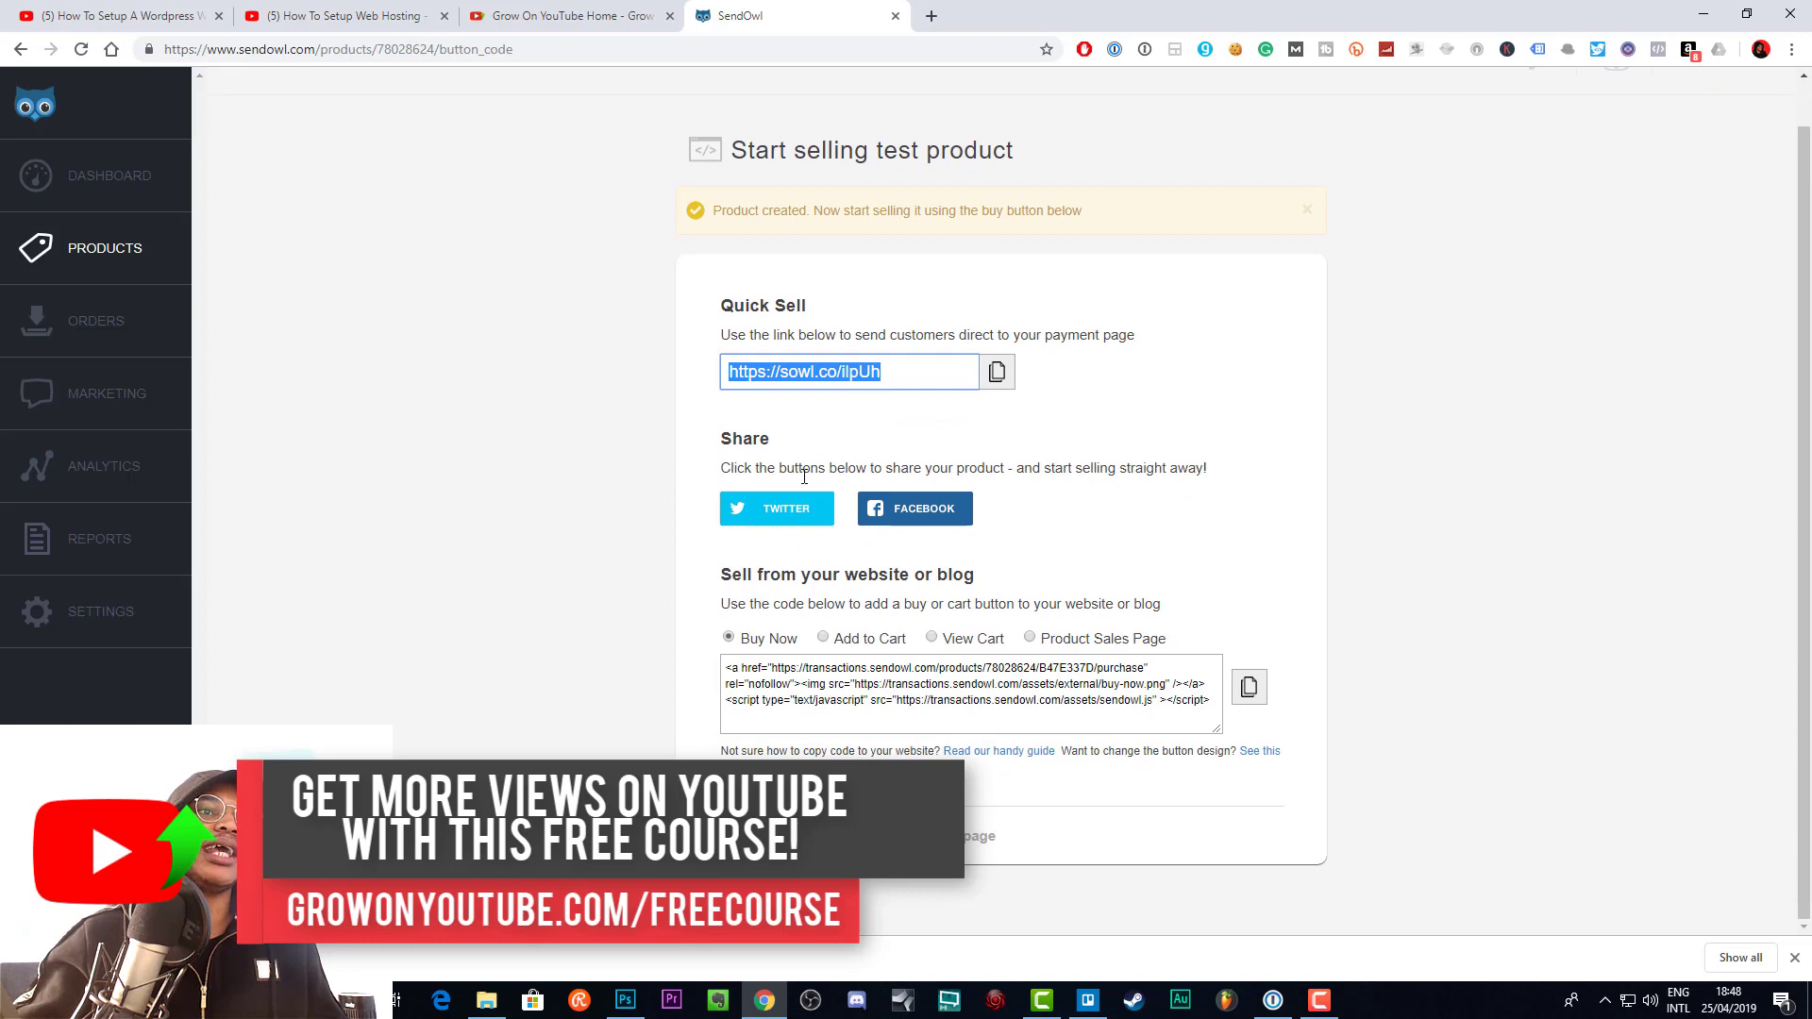
pyautogui.moveTo(1054, 566)
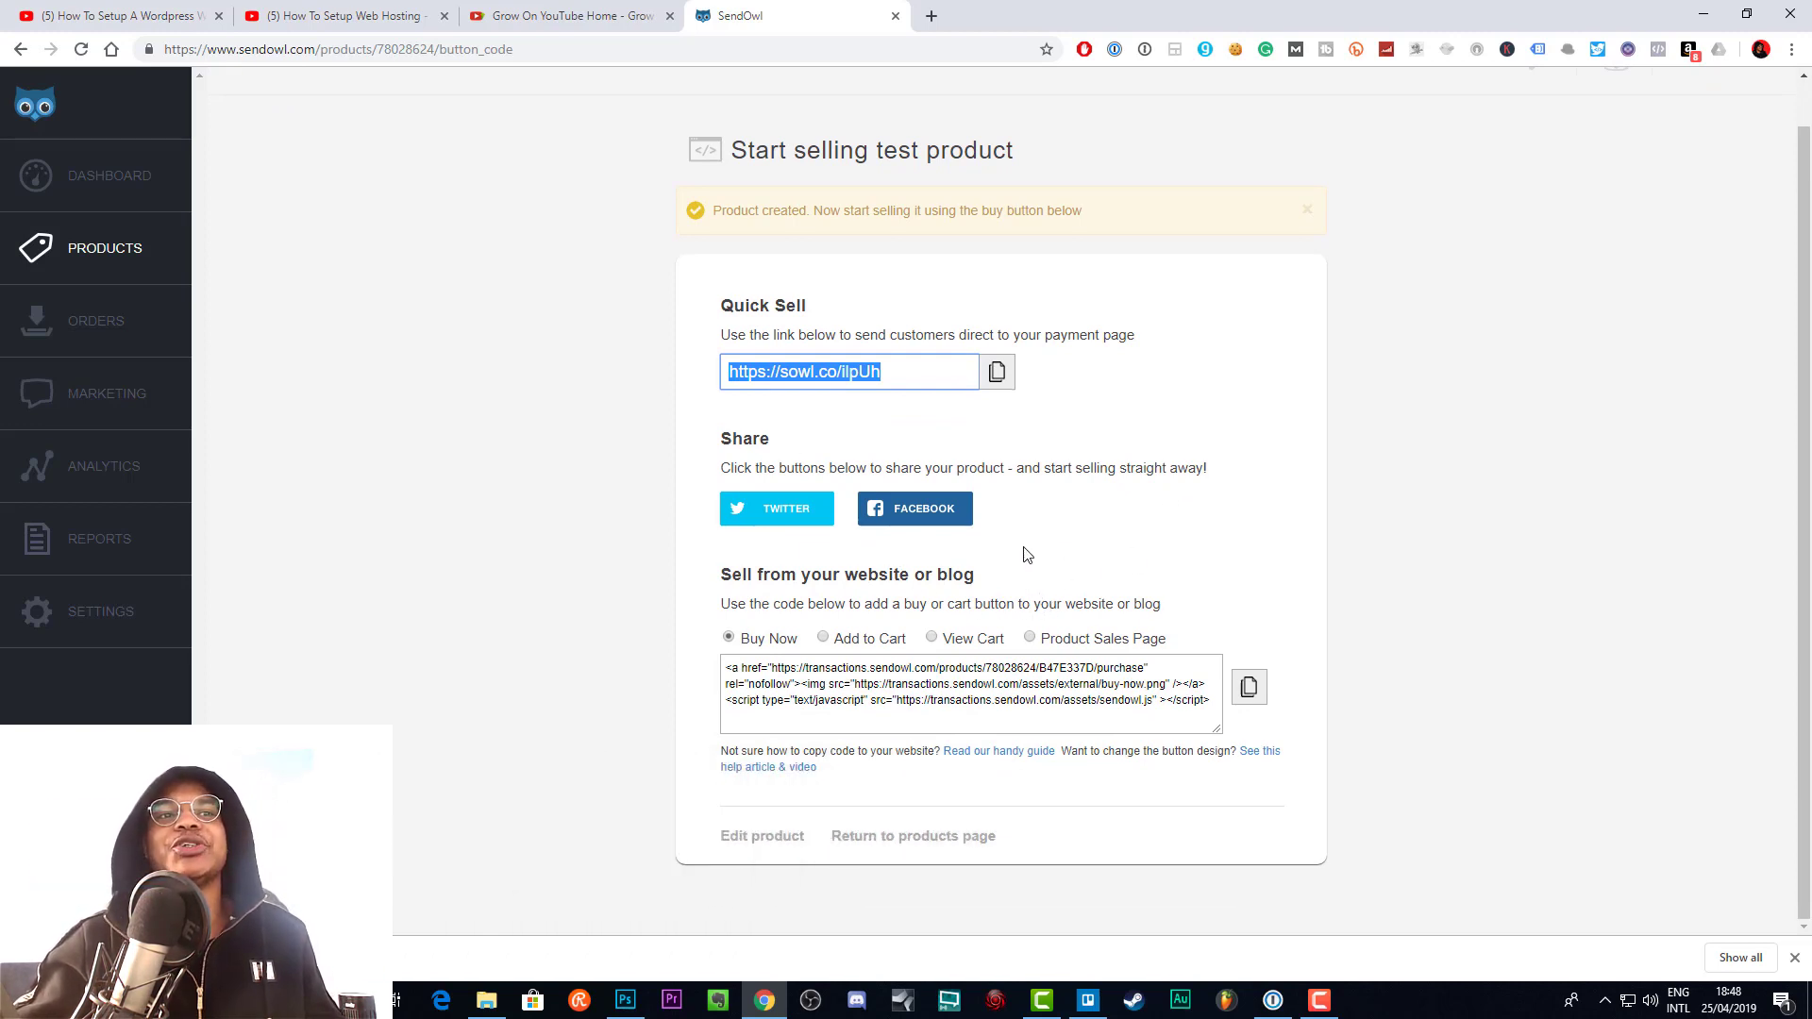
pyautogui.moveTo(1216, 608)
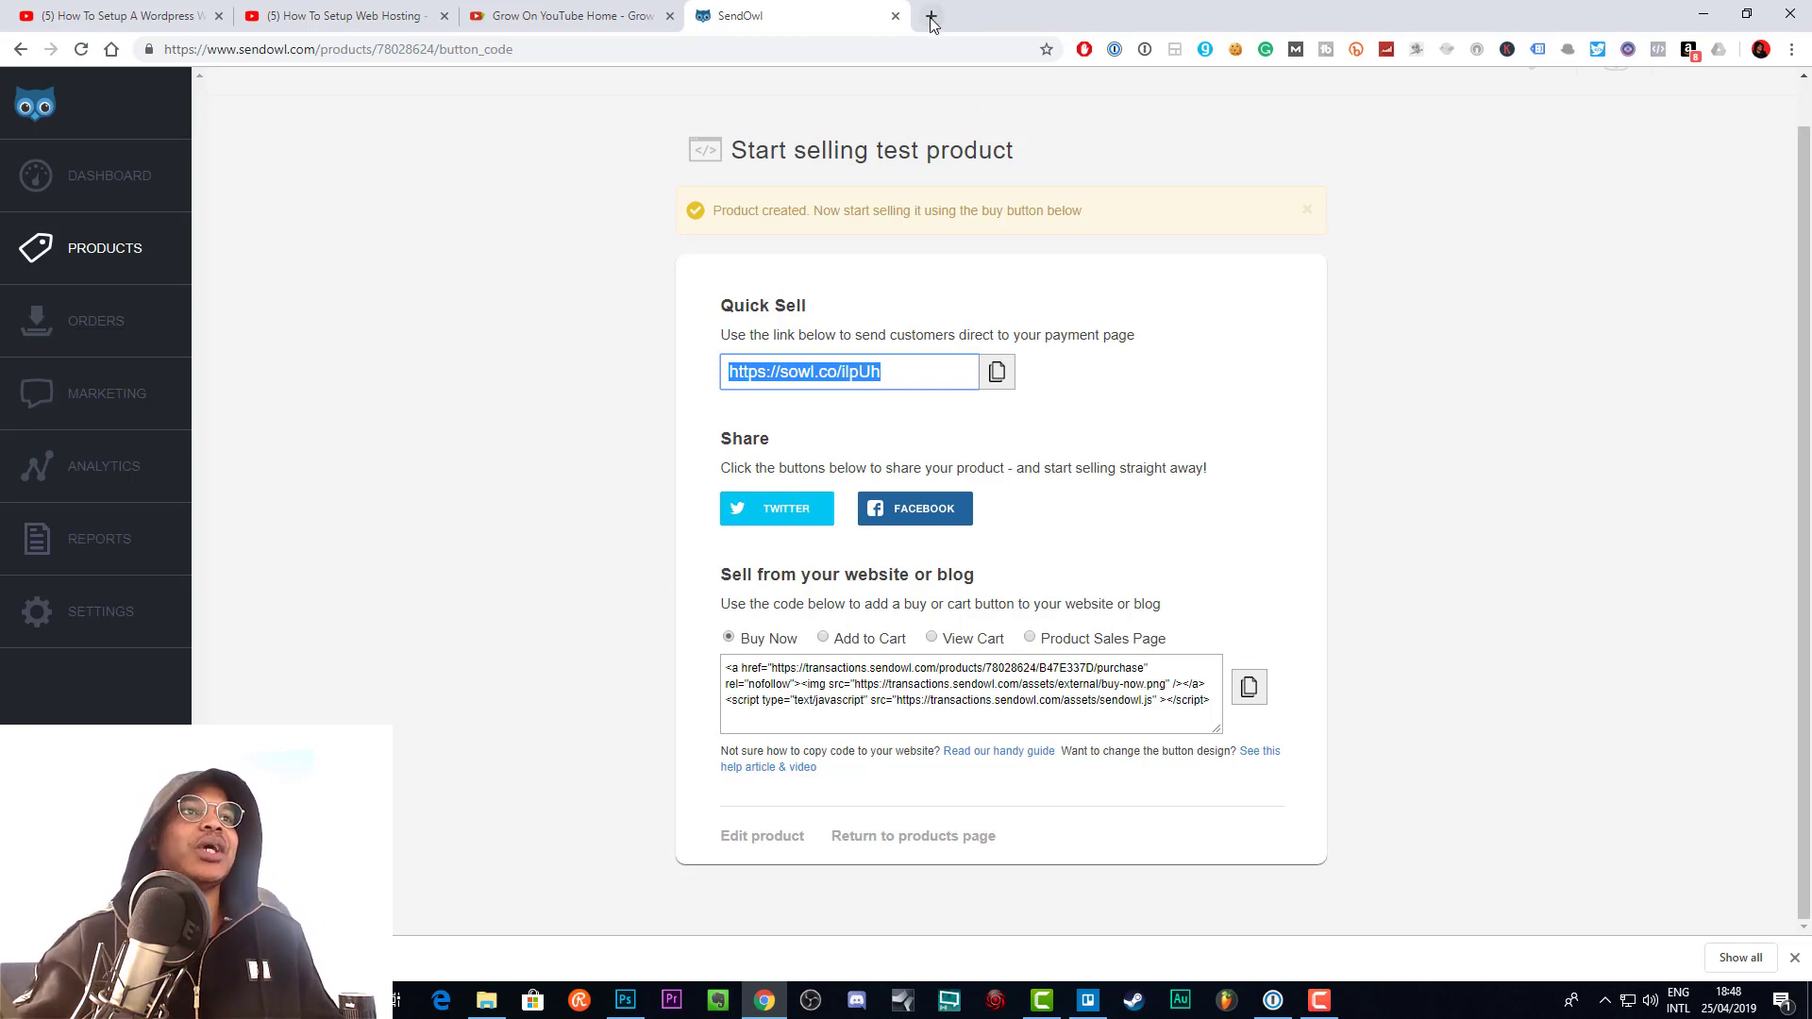
# - Copy the quick-sell link into a new tab to reach the product's checkout page
pyautogui.click(930, 15)
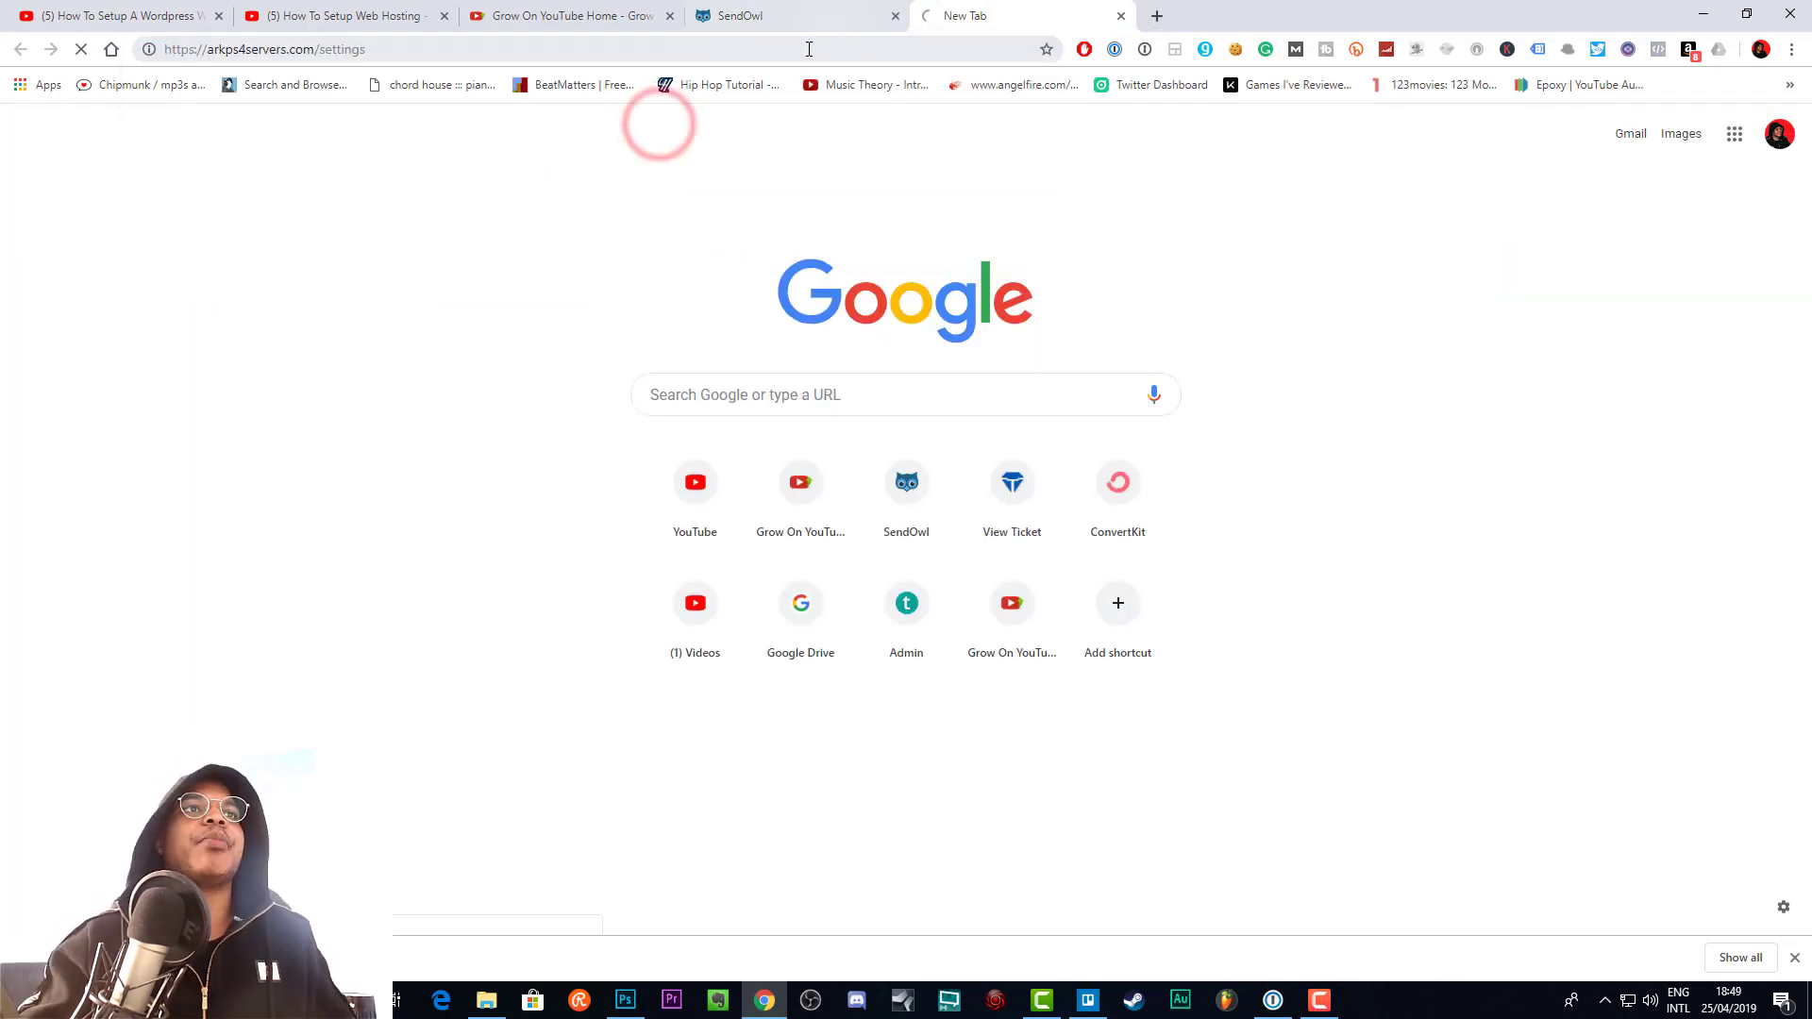
pyautogui.click(762, 15)
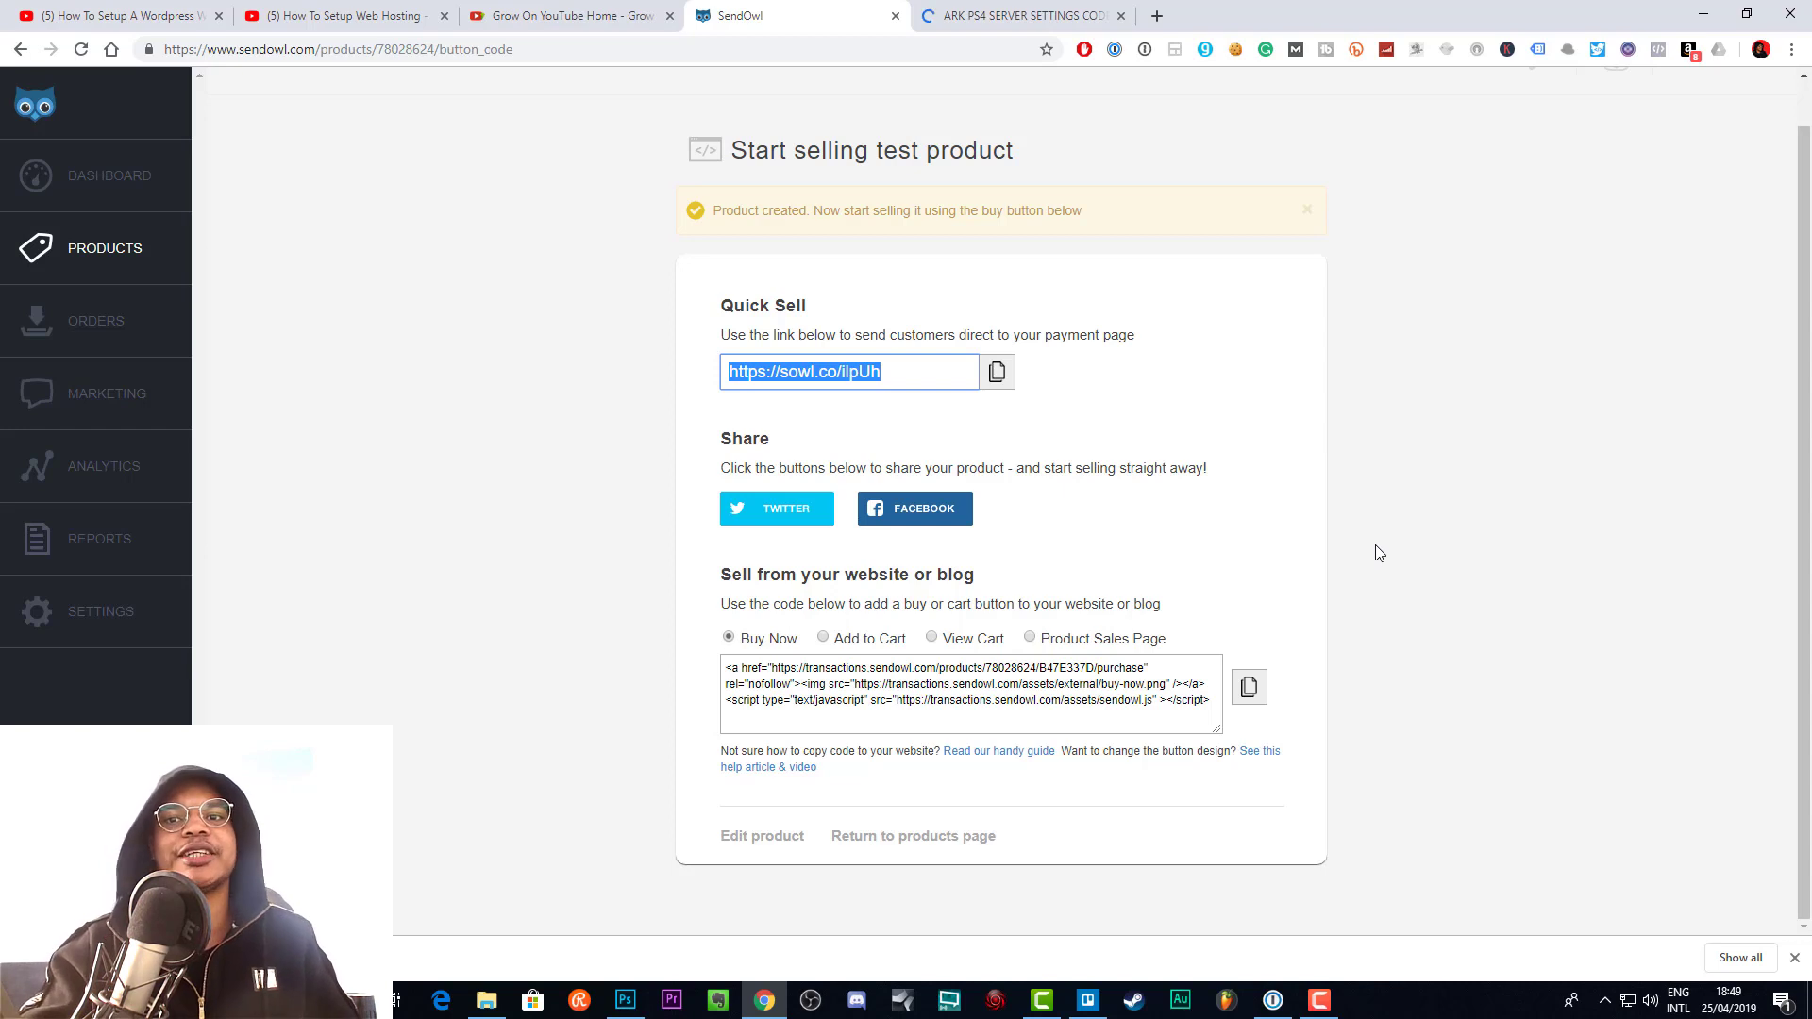
pyautogui.moveTo(1362, 591)
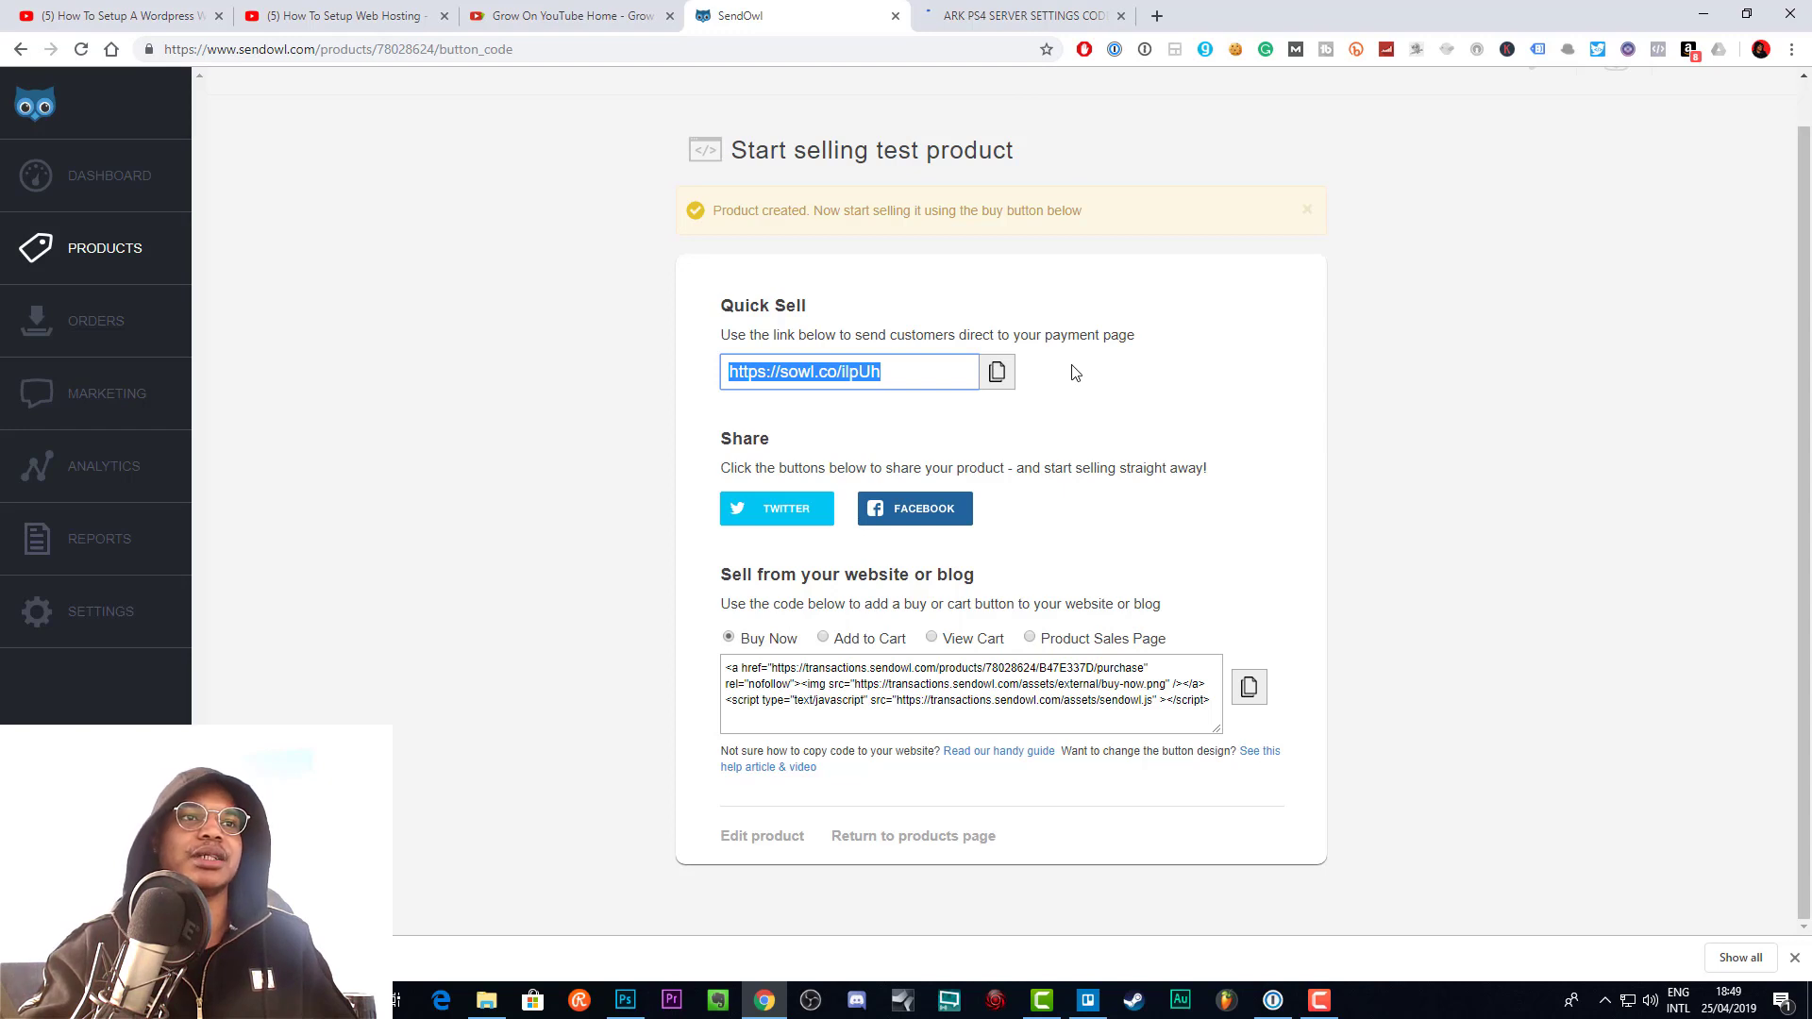
pyautogui.click(994, 371)
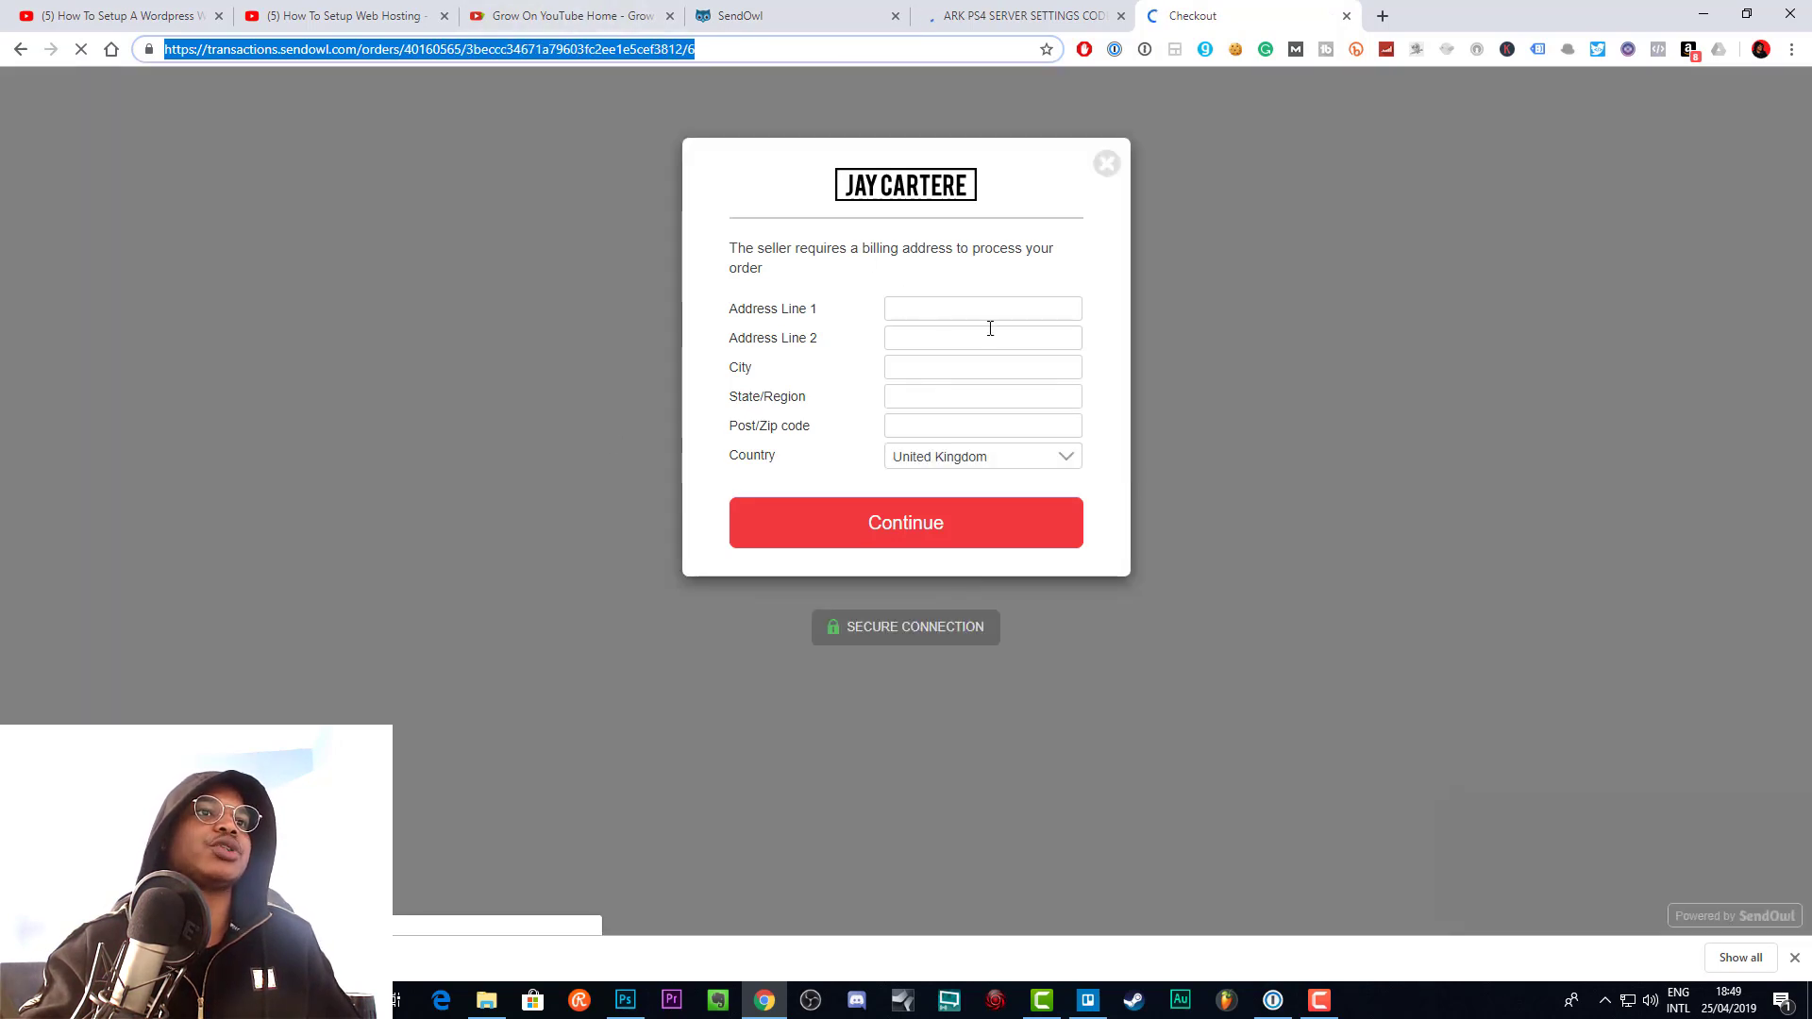
pyautogui.moveTo(976, 281)
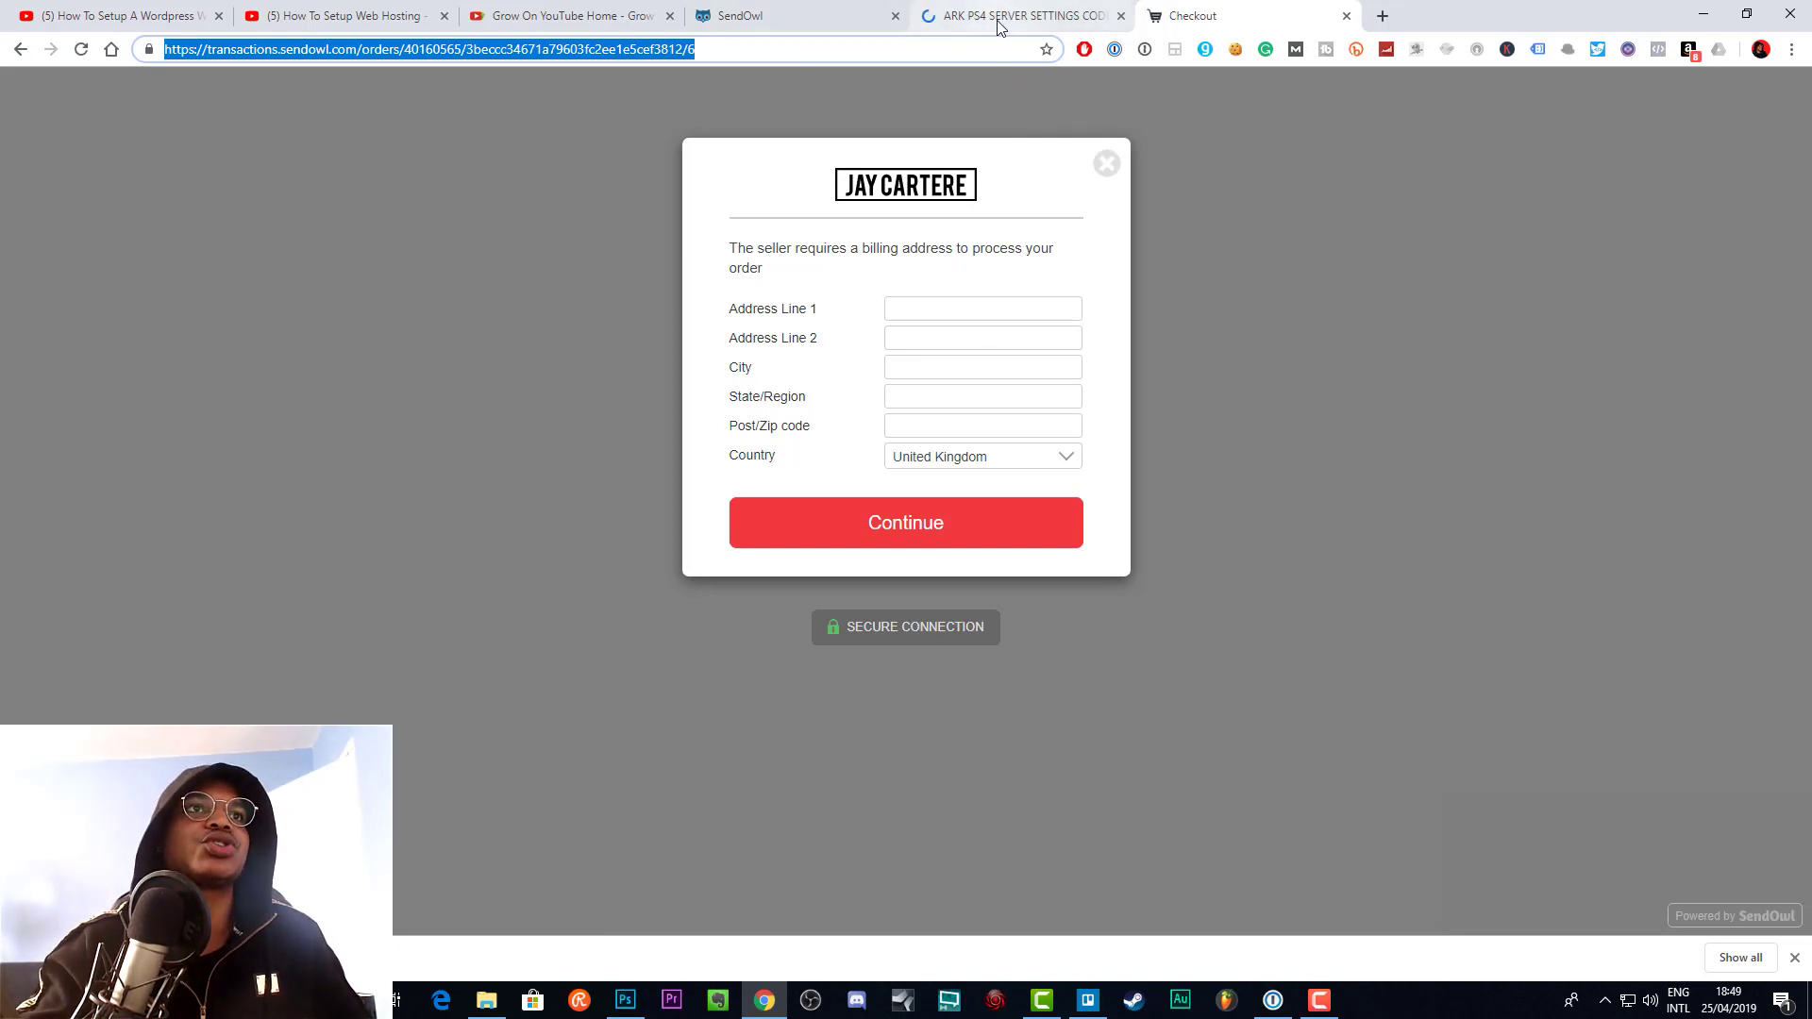
# - Browse the ARK PS4 server settings site's downloadable product listings and prices
pyautogui.click(1020, 15)
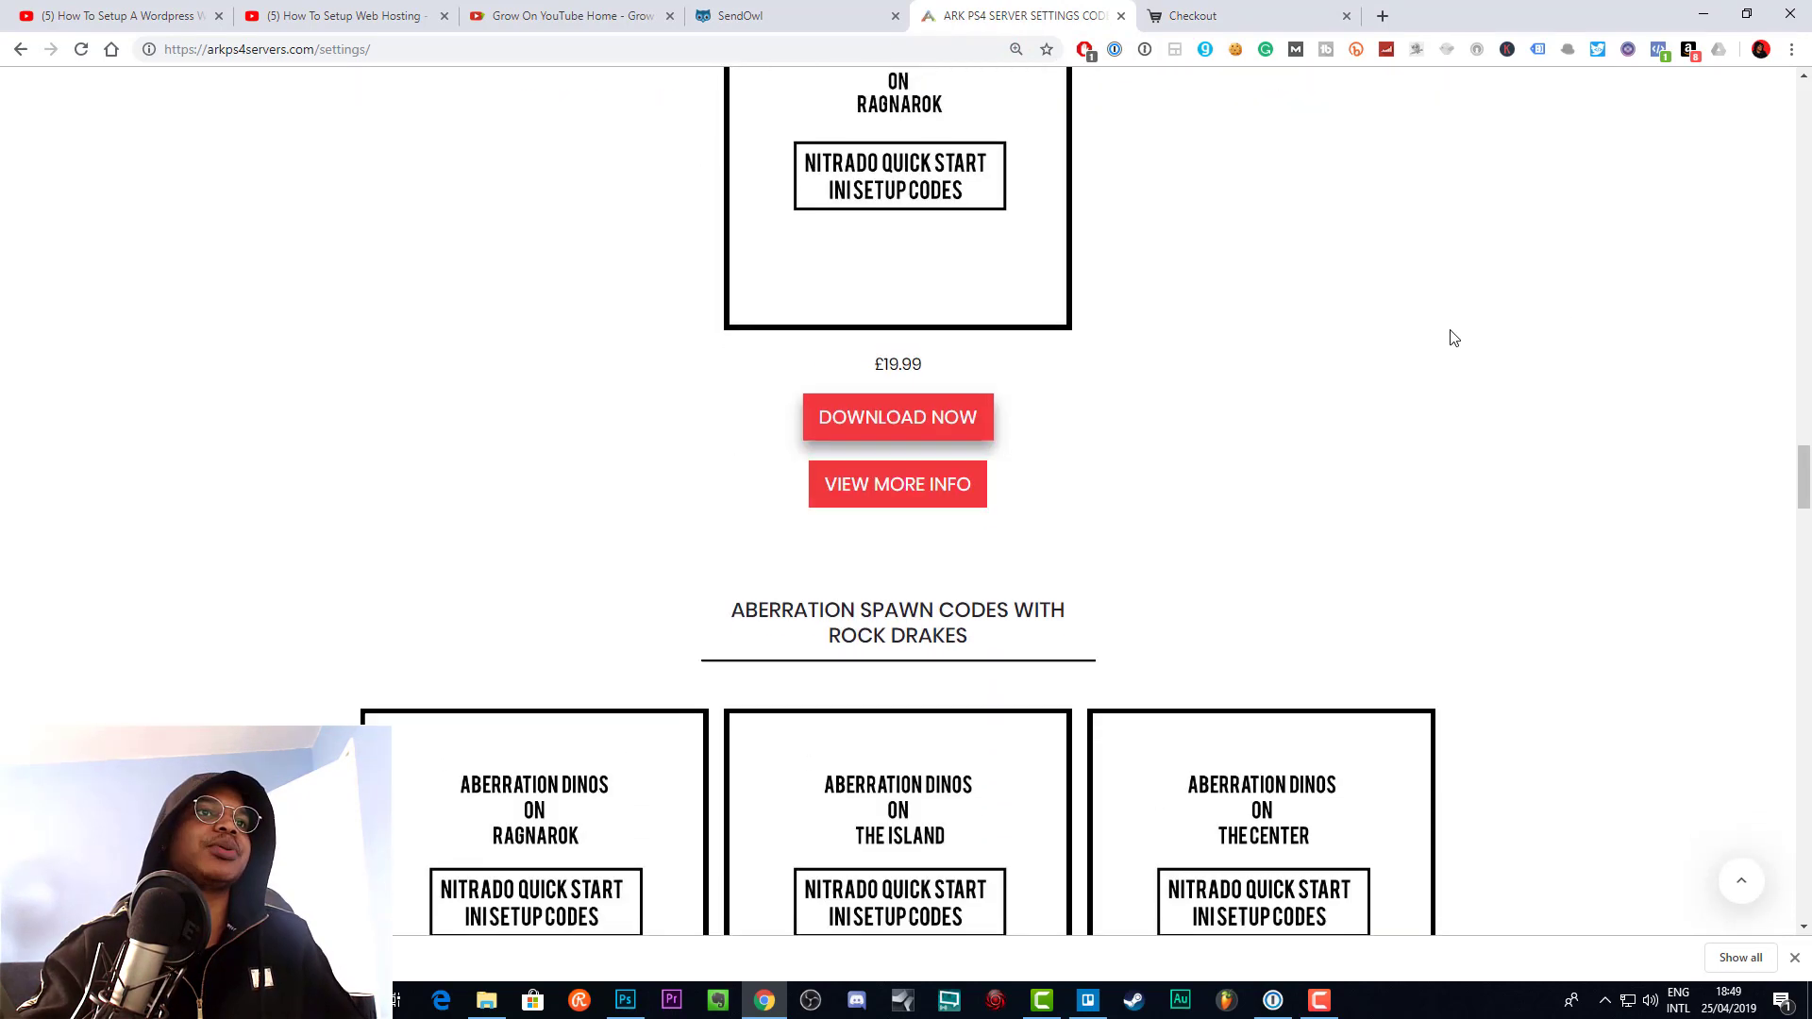
pyautogui.scroll(-3)
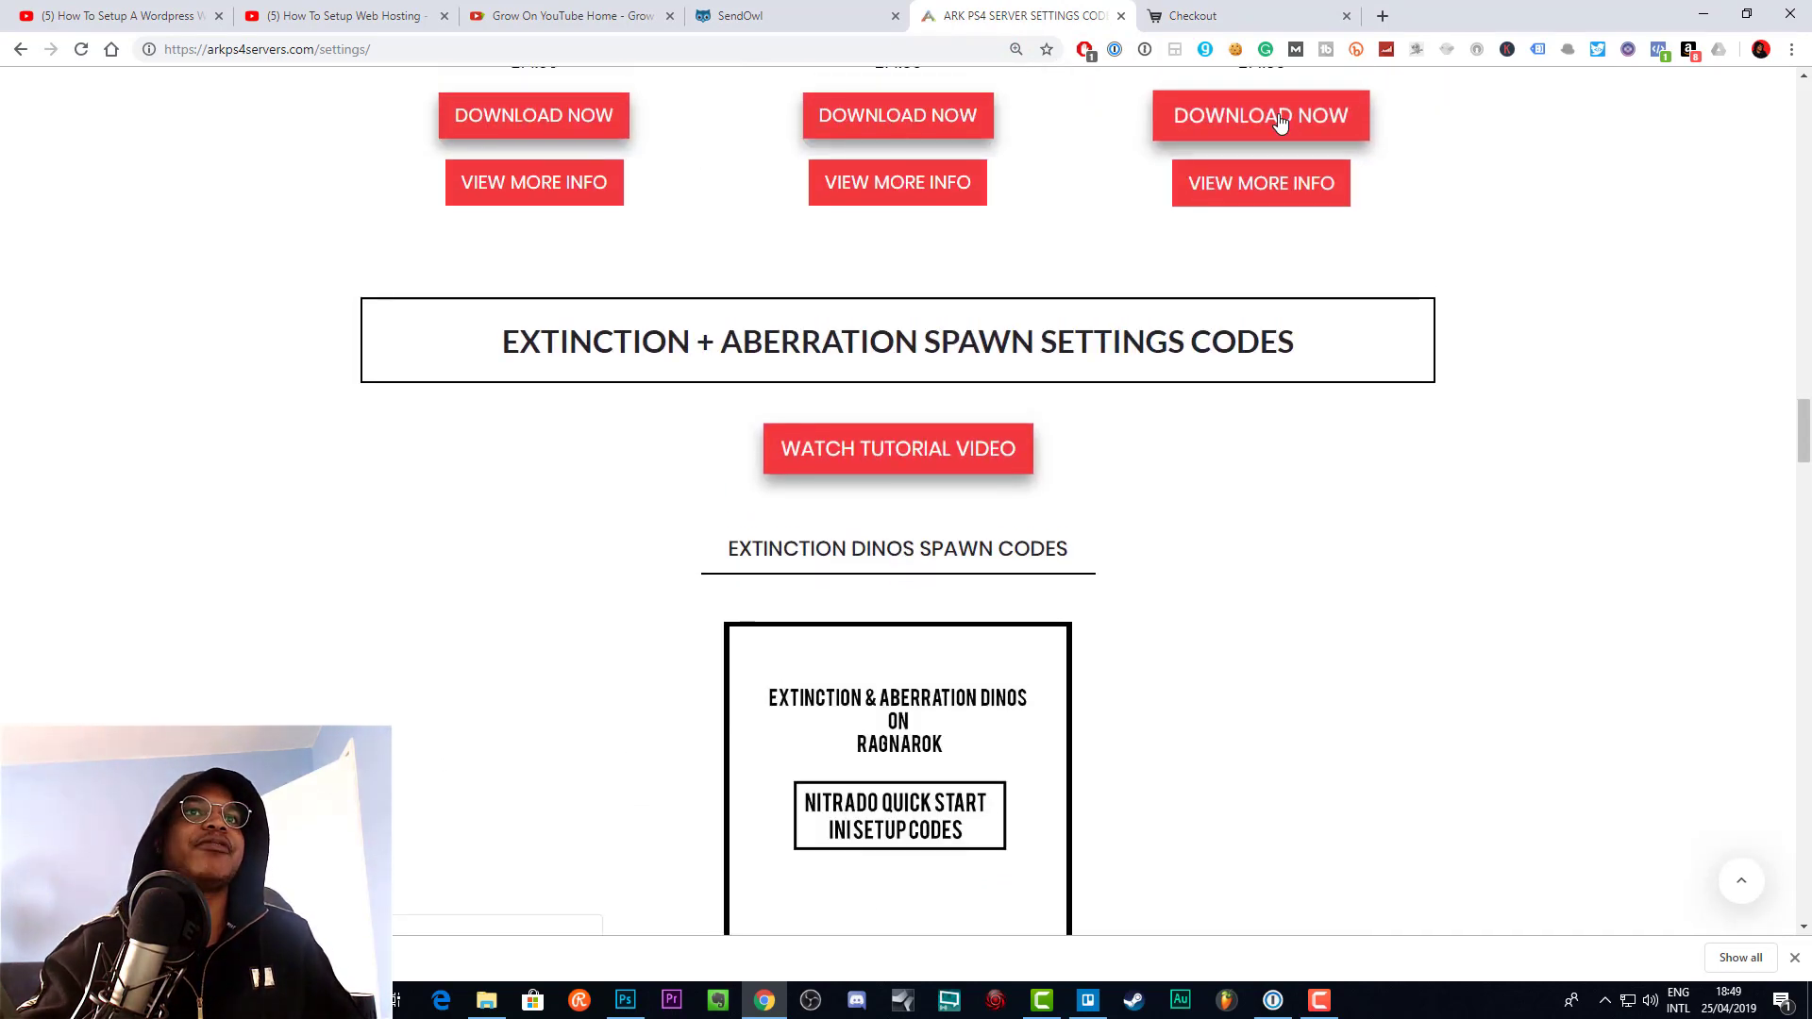
pyautogui.scroll(-3)
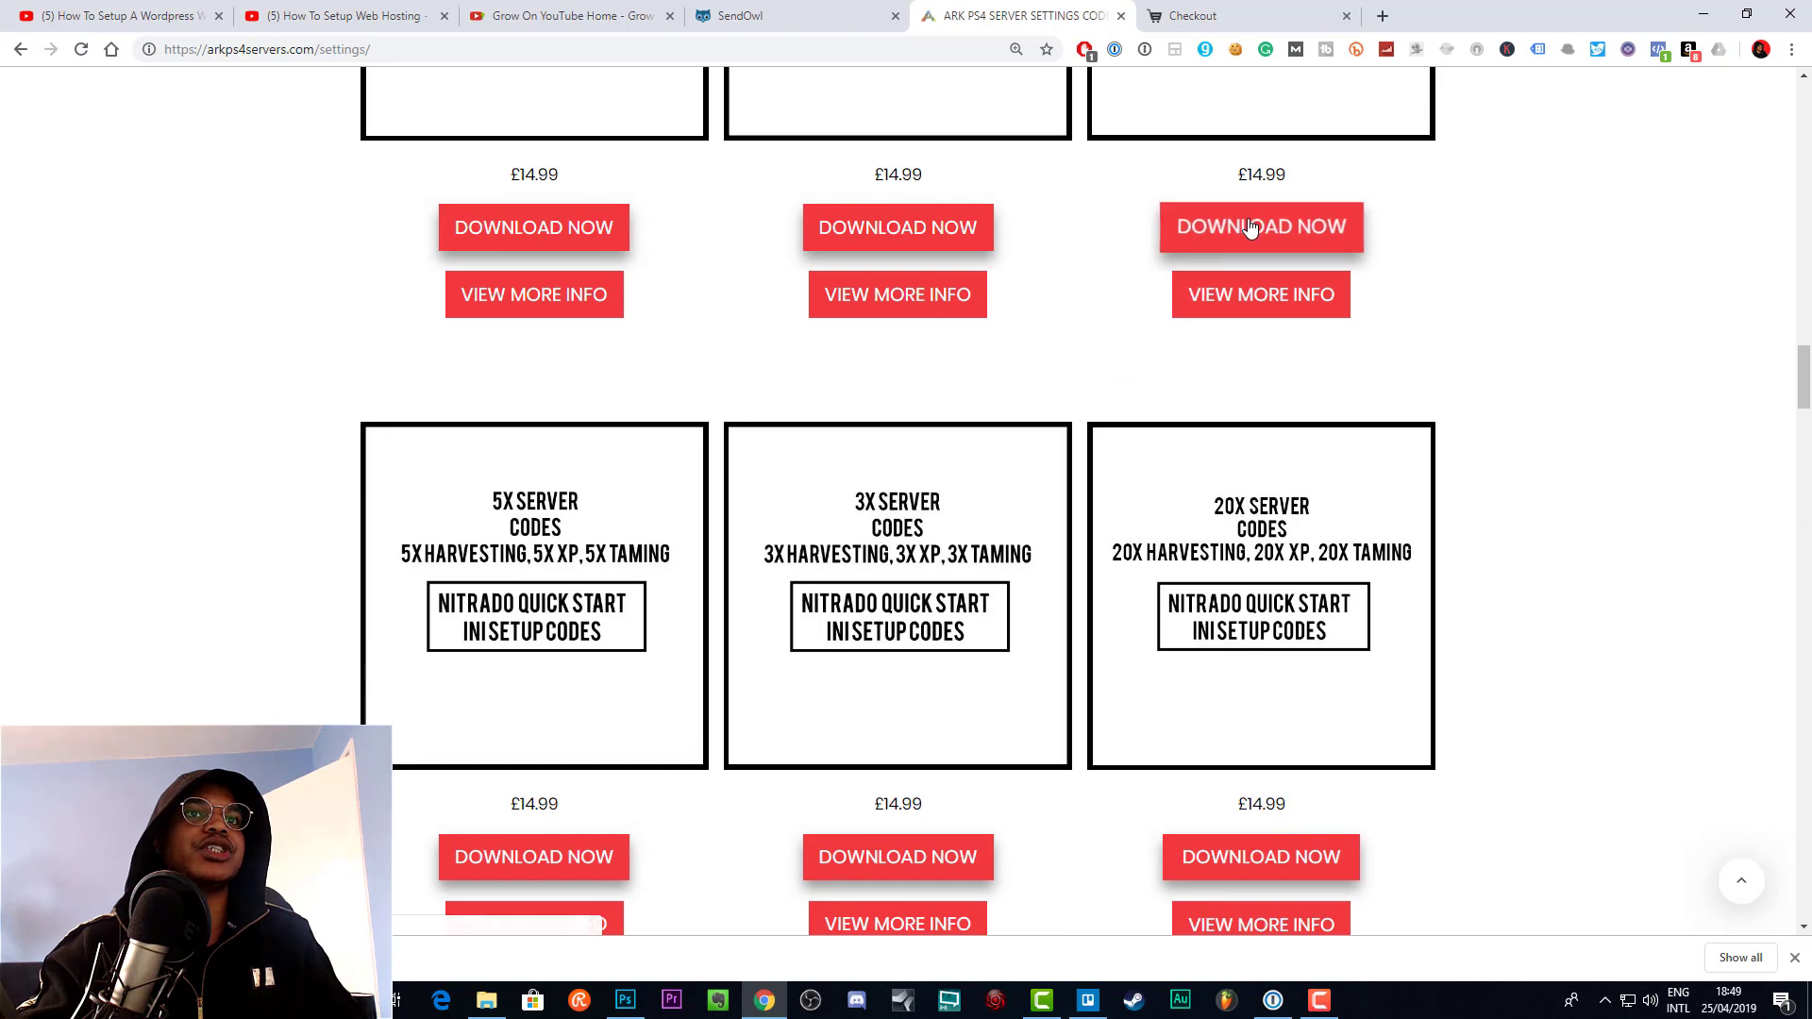
pyautogui.click(1261, 226)
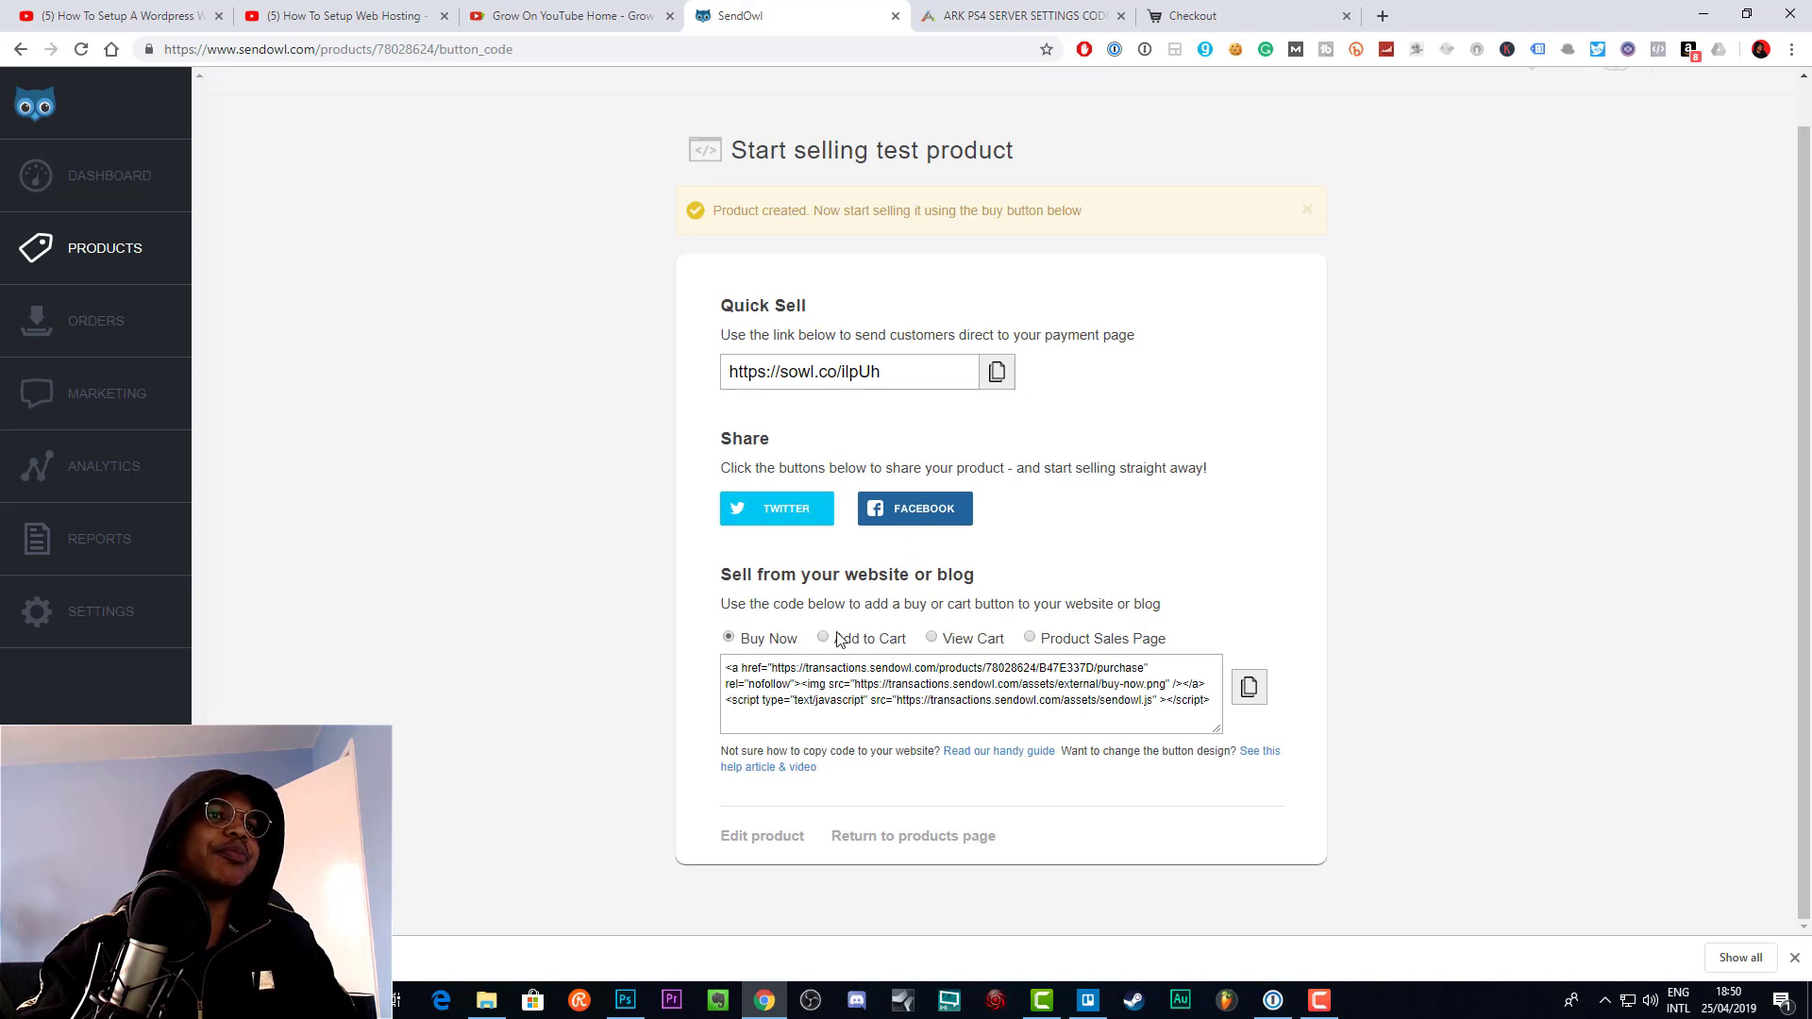
pyautogui.moveTo(566, 518)
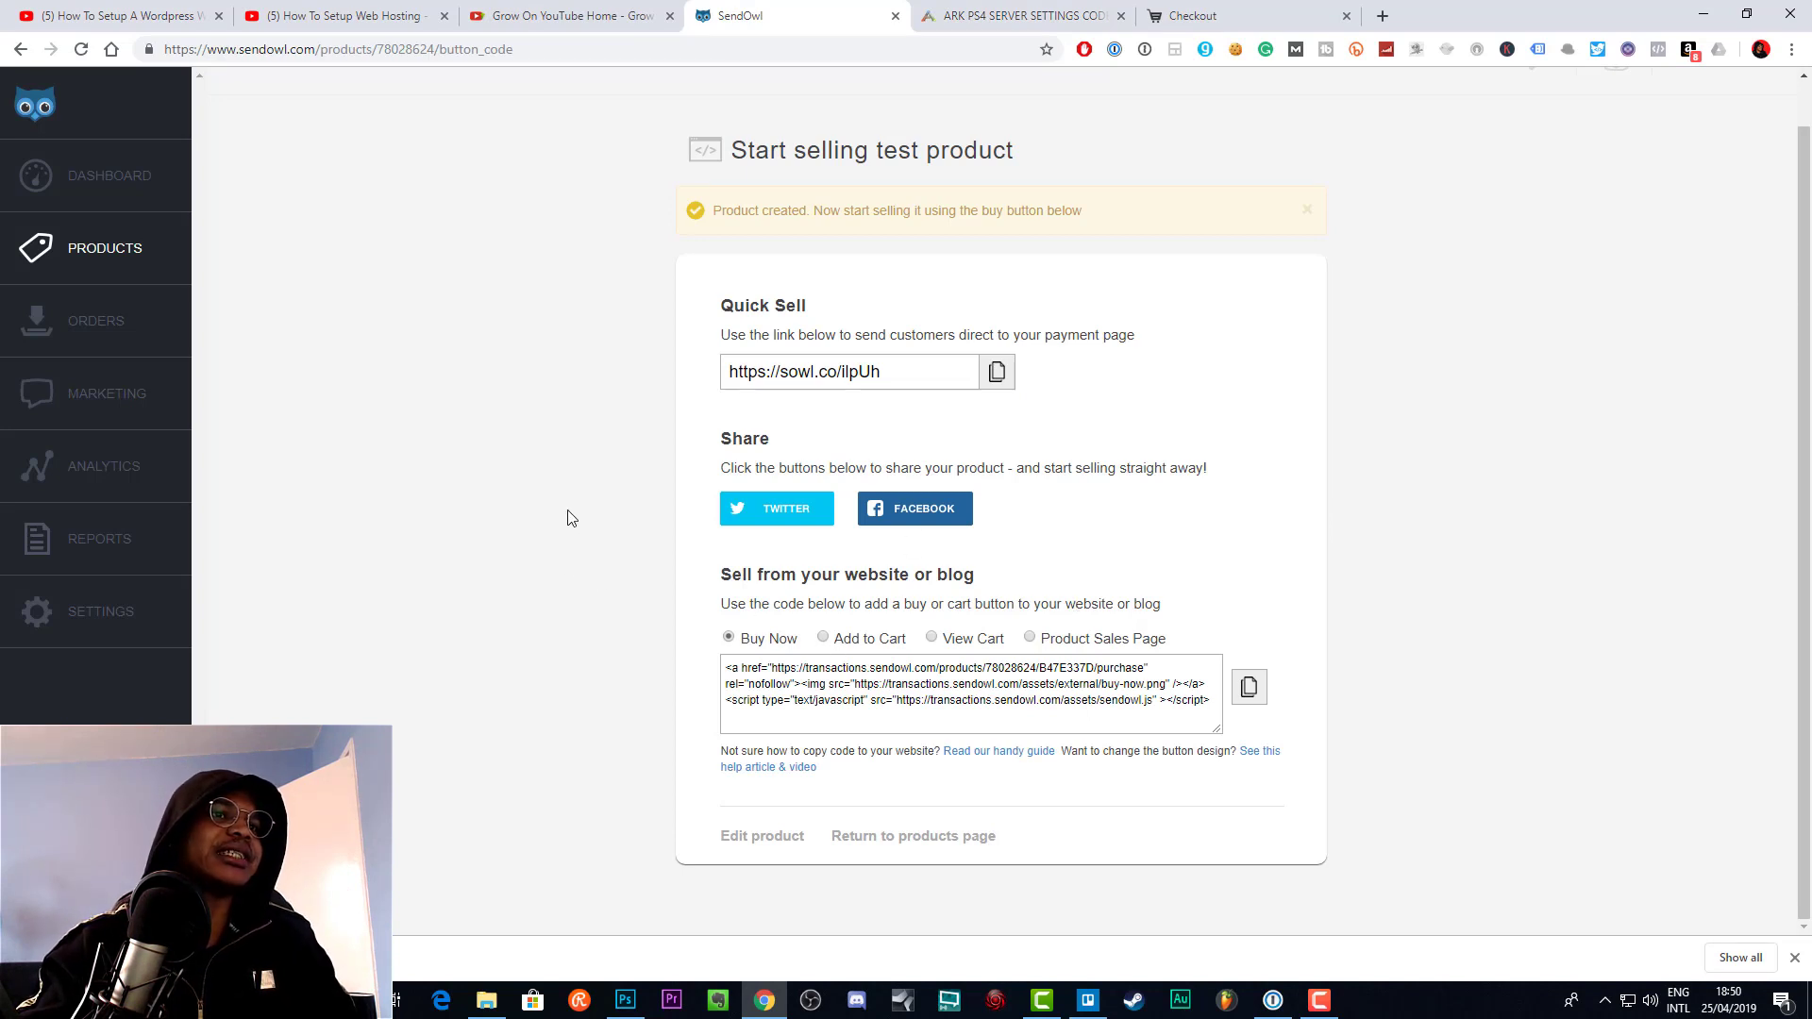
pyautogui.moveTo(1149, 589)
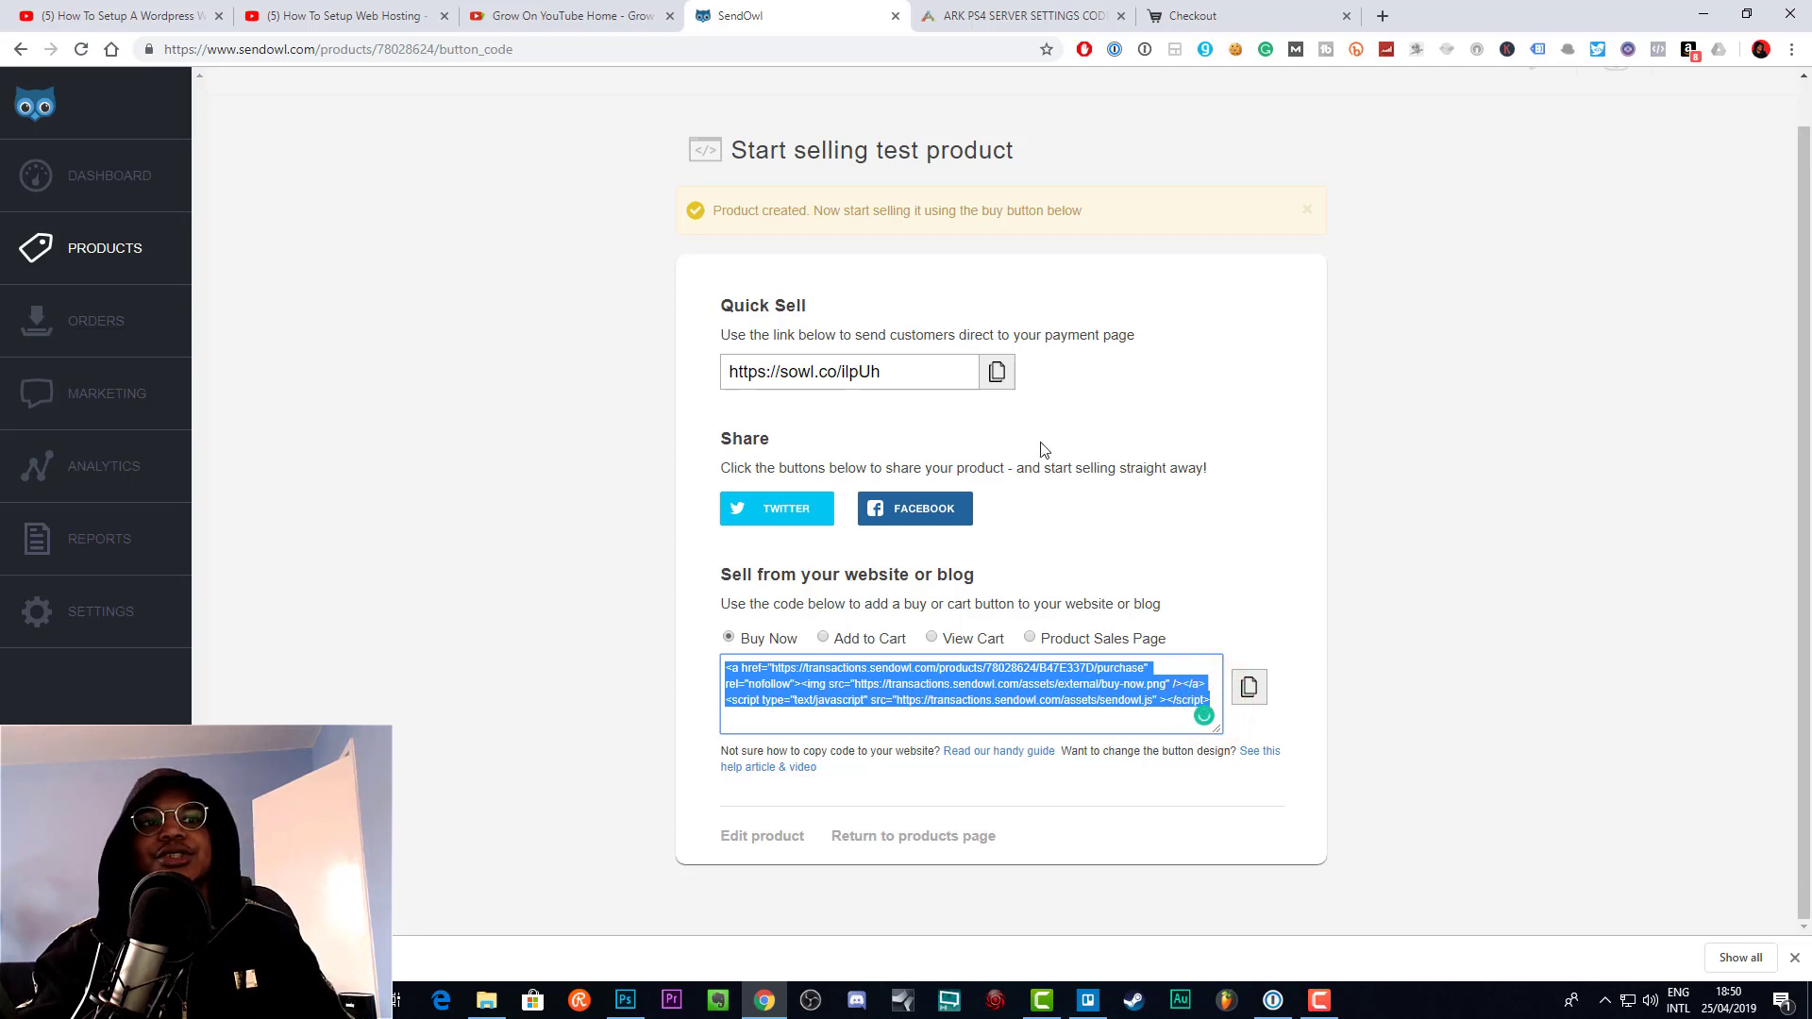
pyautogui.moveTo(1148, 428)
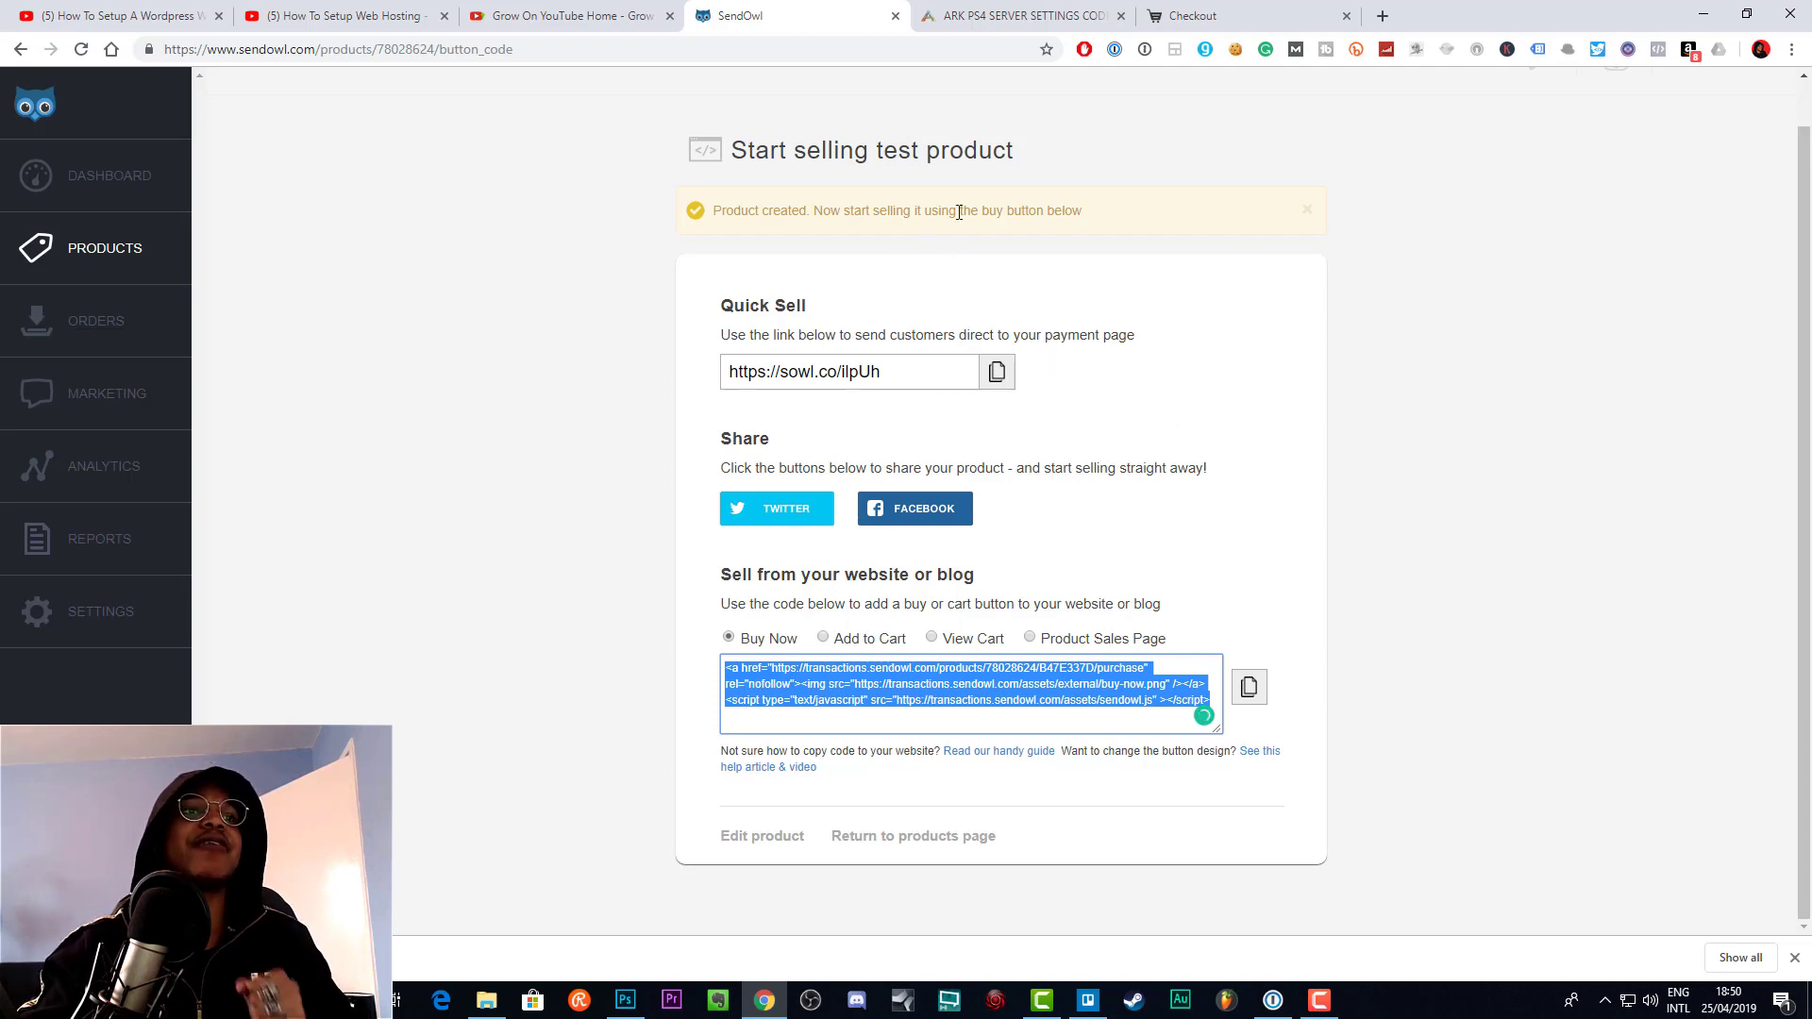
# - Return to the SendOwl selling page and close the test checkout tab
pyautogui.click(1017, 16)
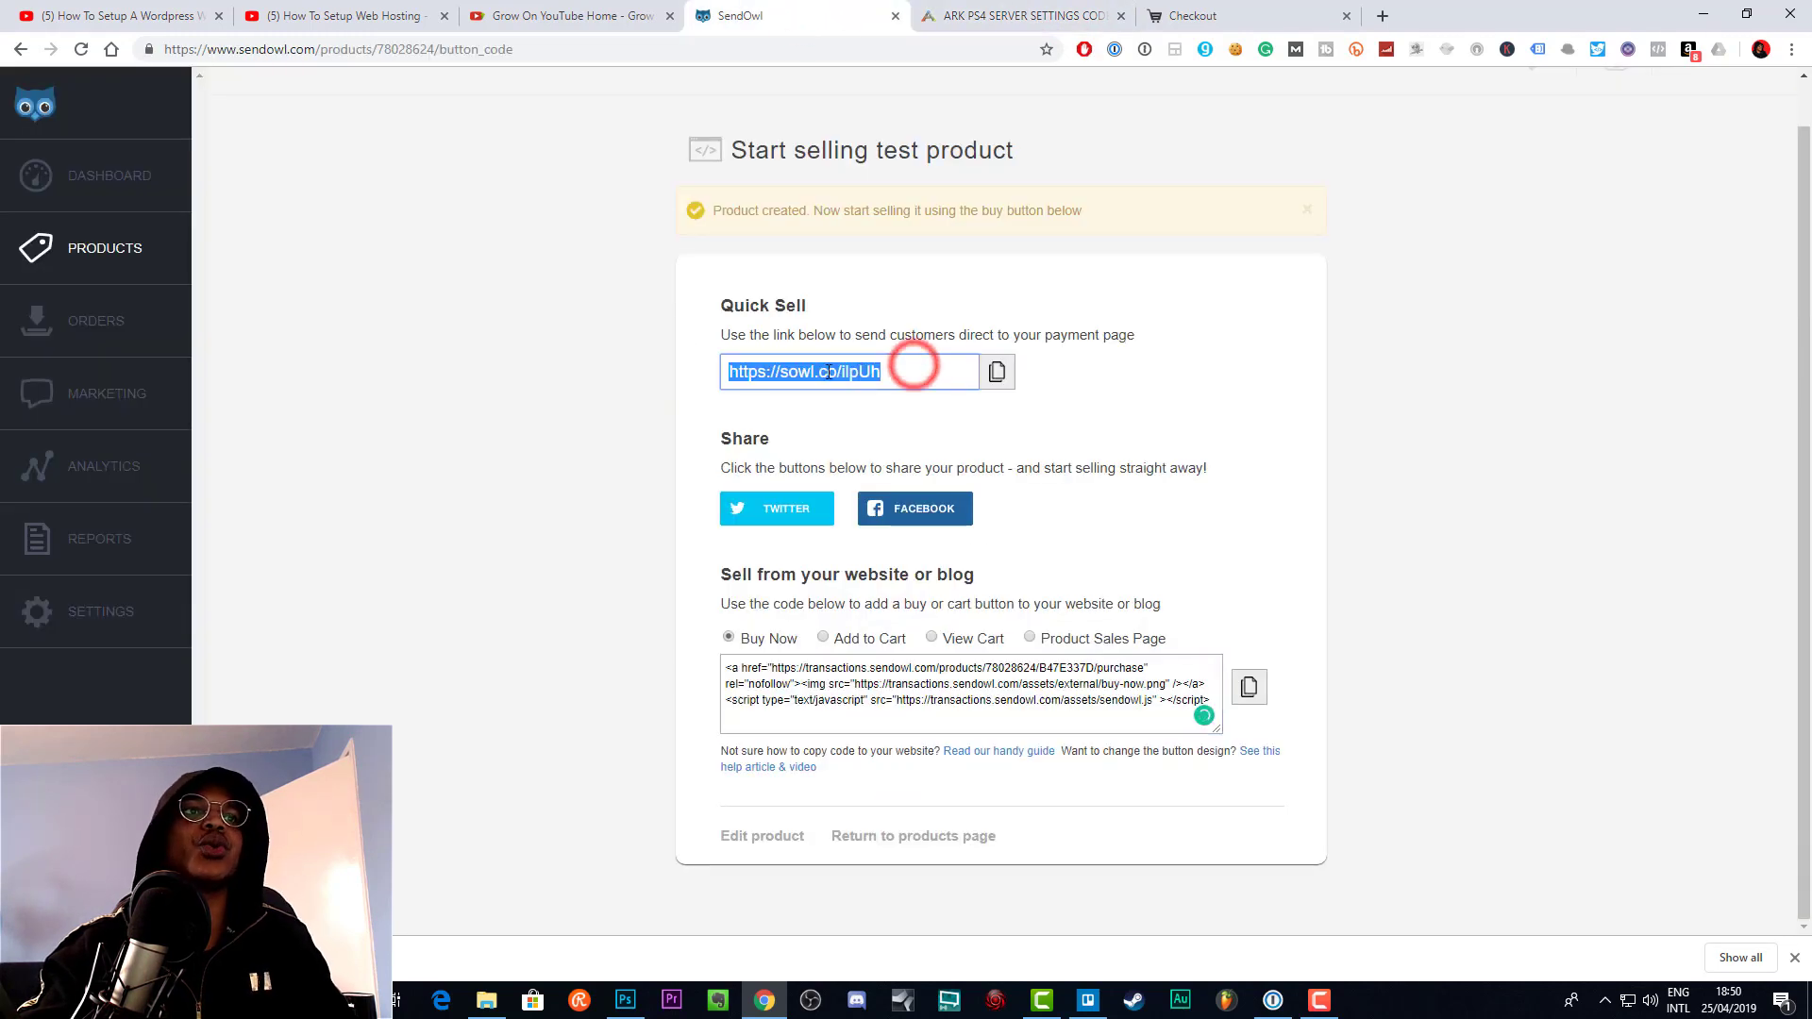
pyautogui.click(1179, 15)
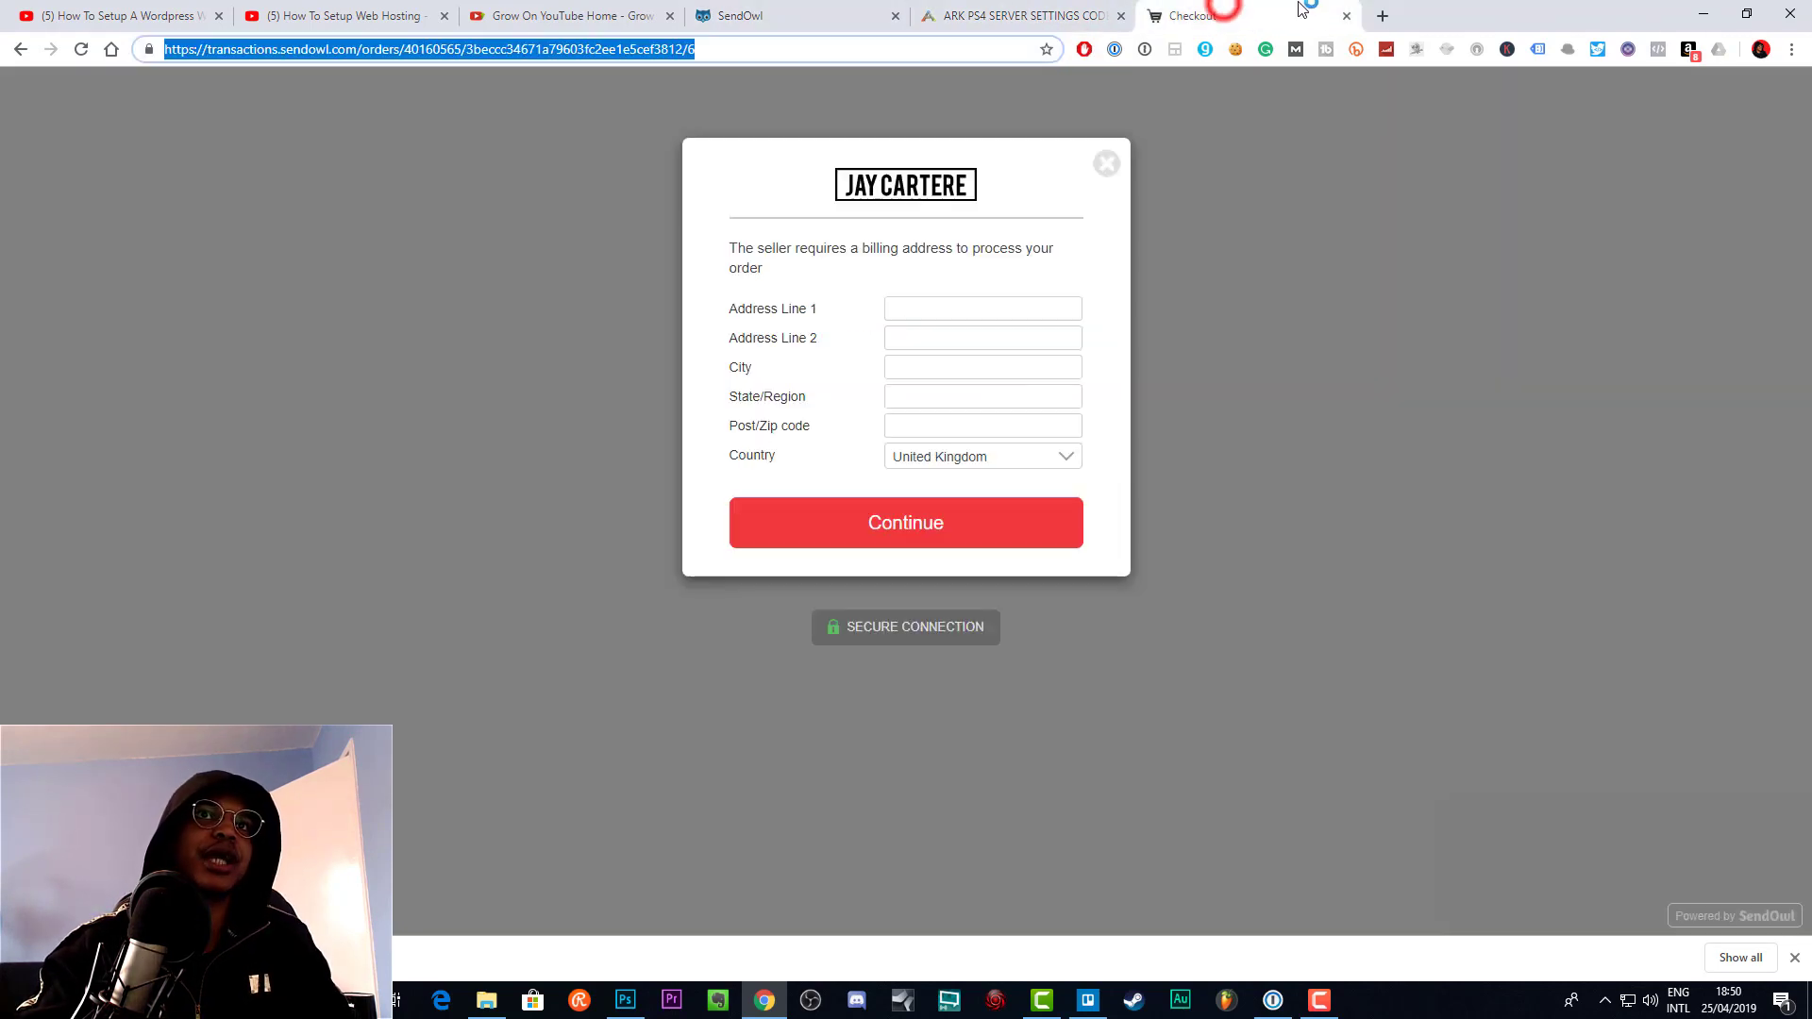
pyautogui.click(740, 15)
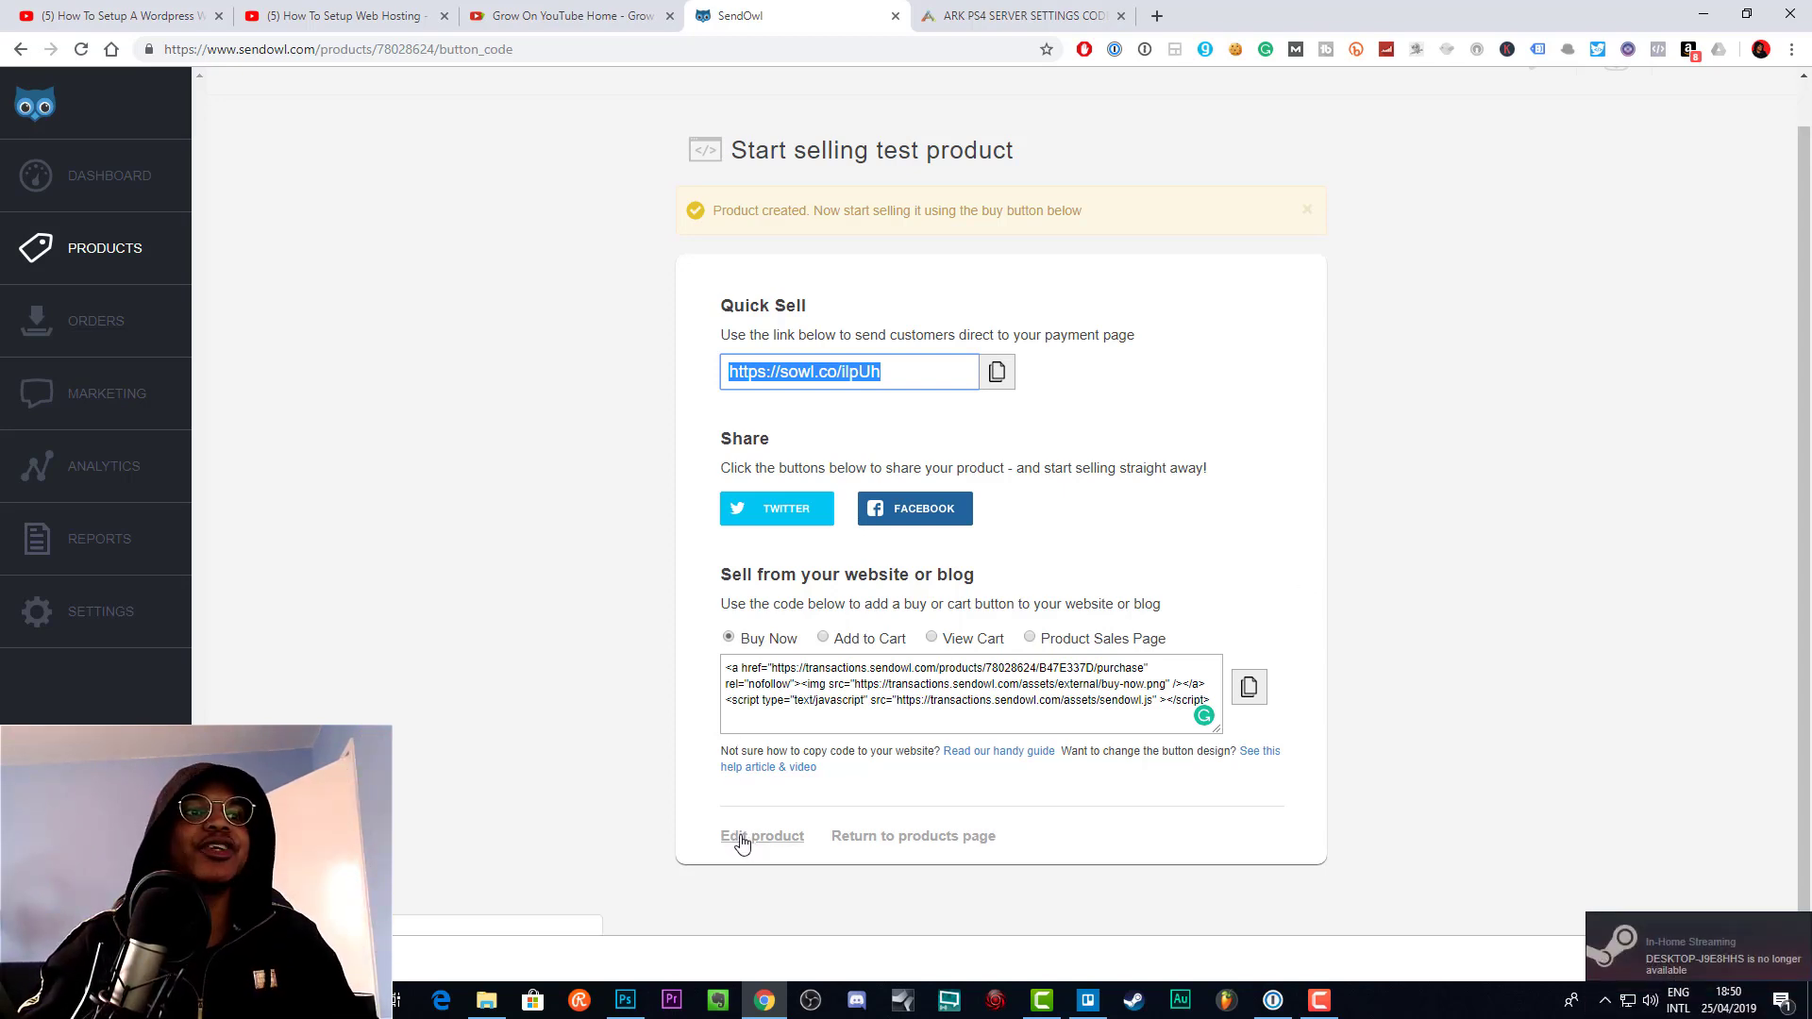
# - Enter Edit Product for 'test product' and expand its advanced options
pyautogui.click(762, 835)
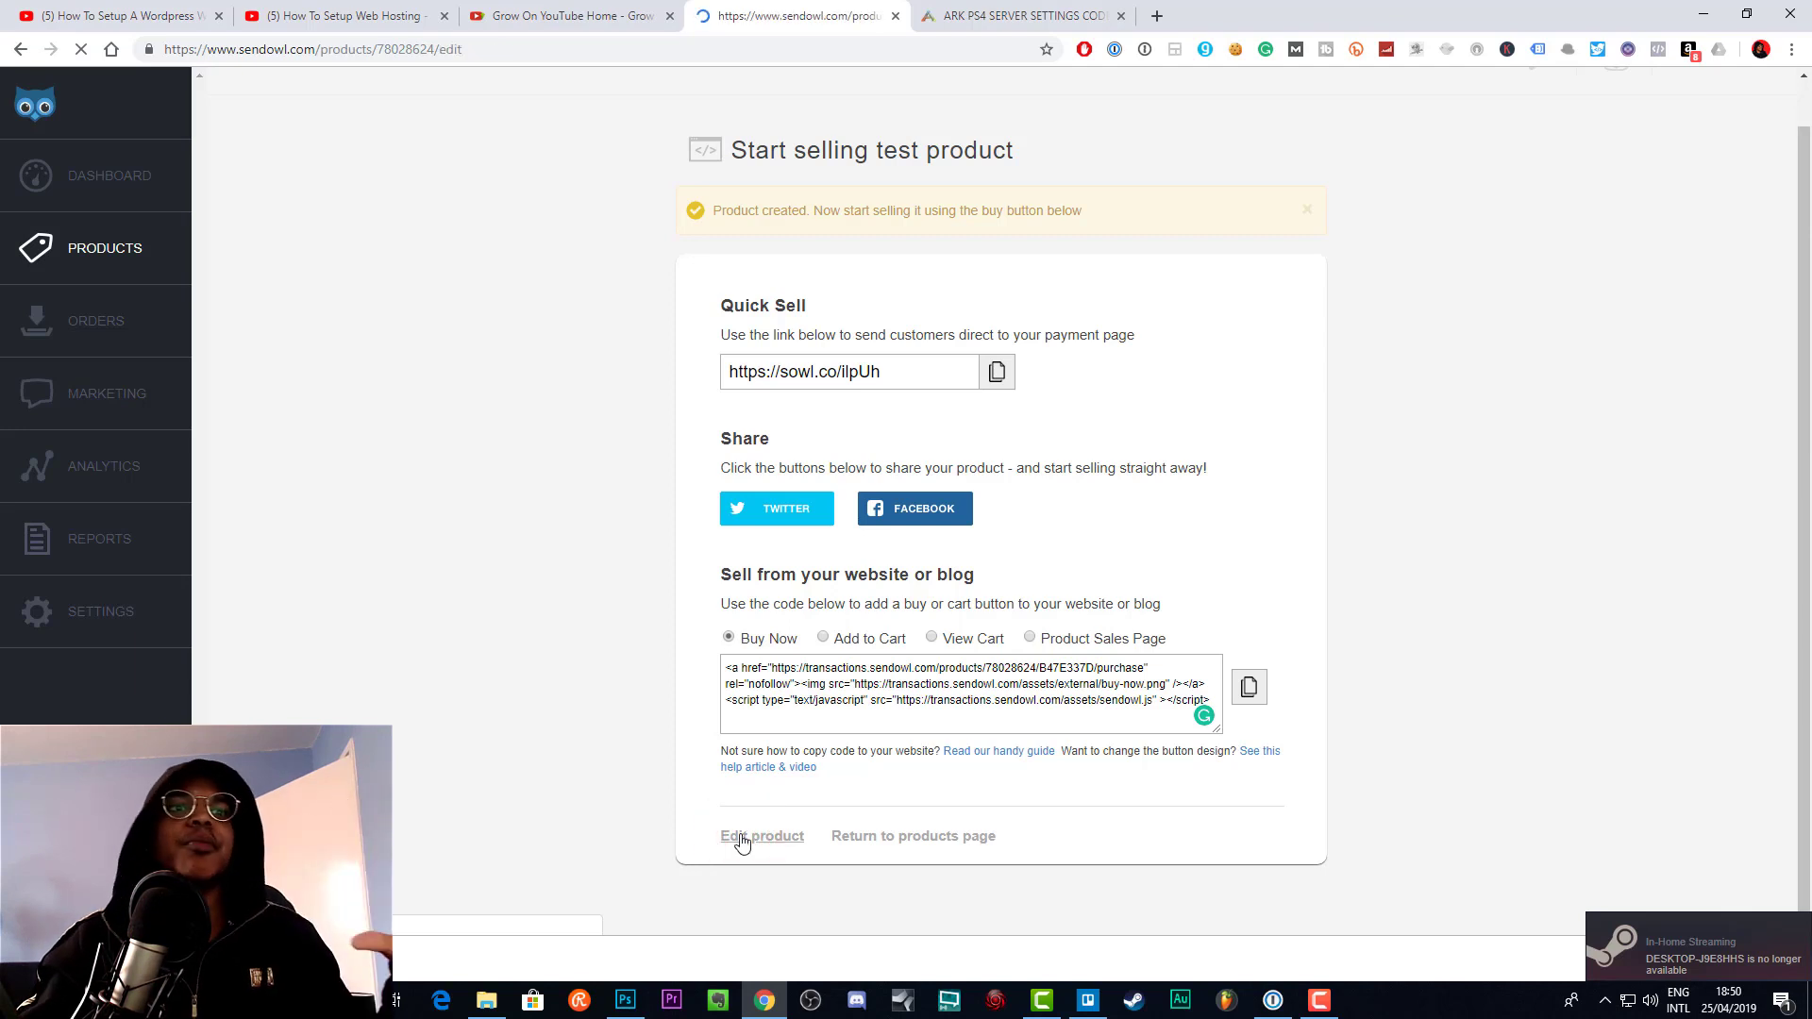
pyautogui.click(761, 835)
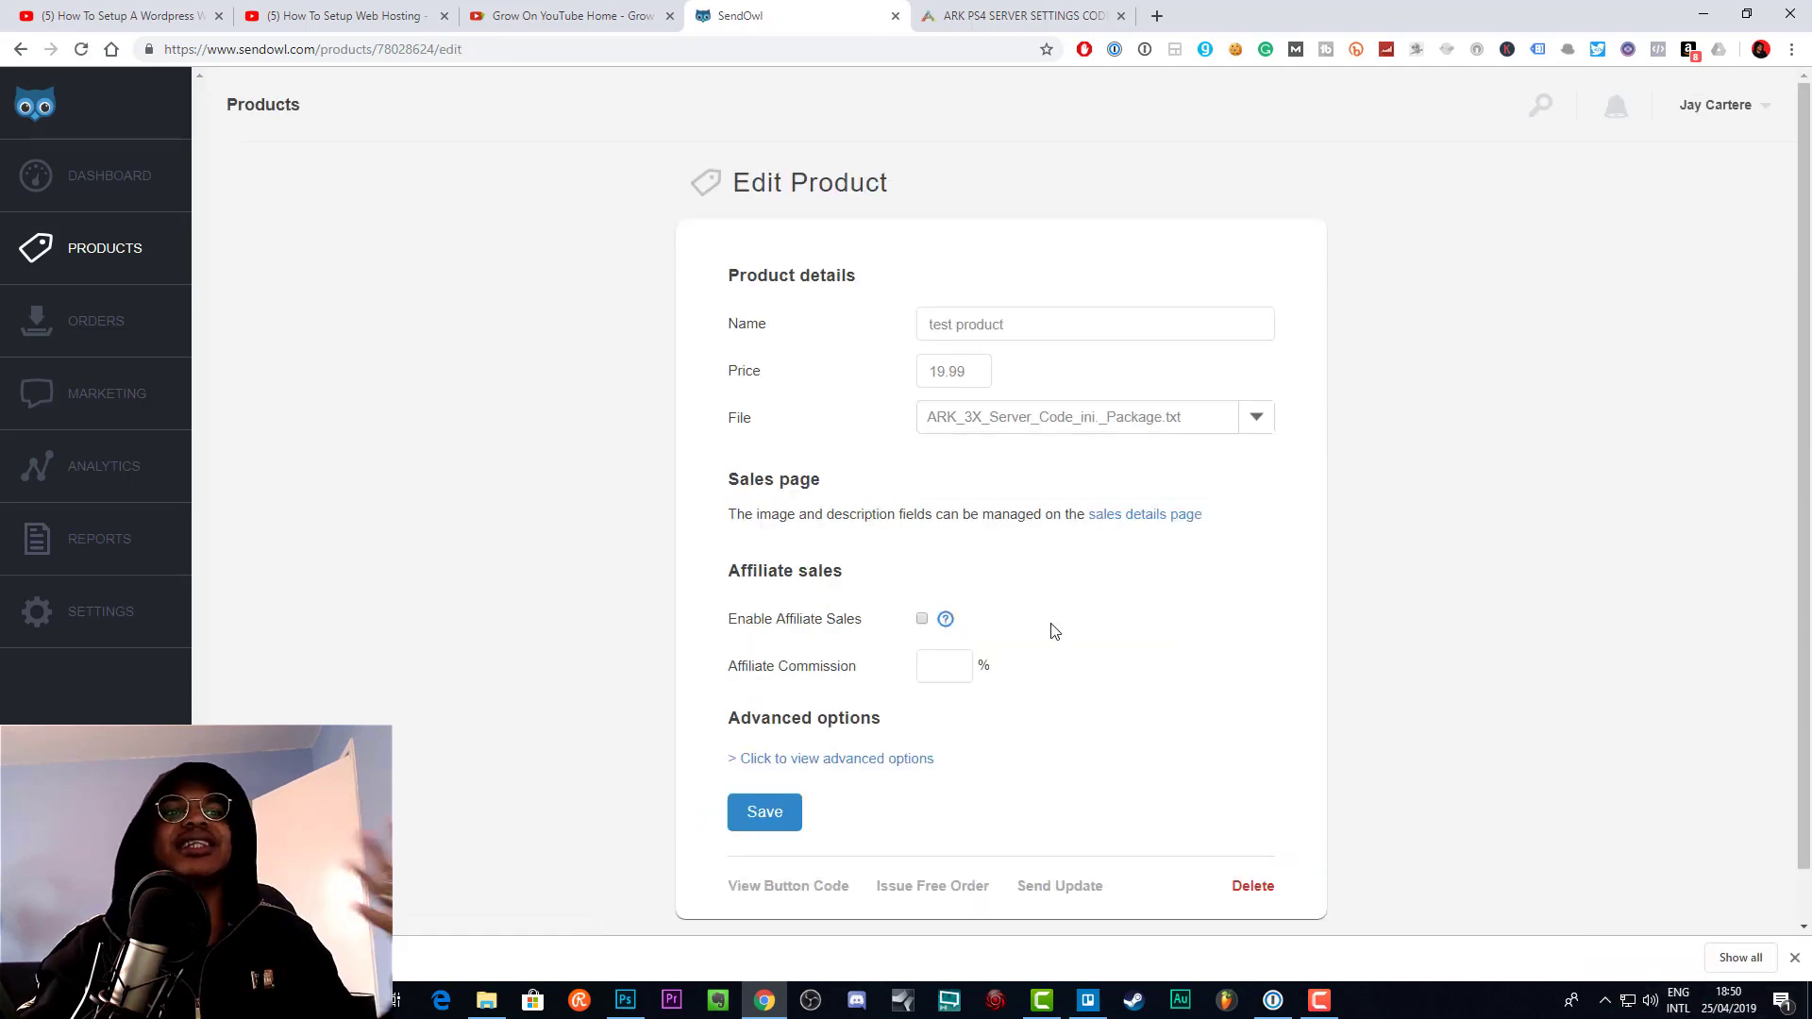
pyautogui.moveTo(1066, 638)
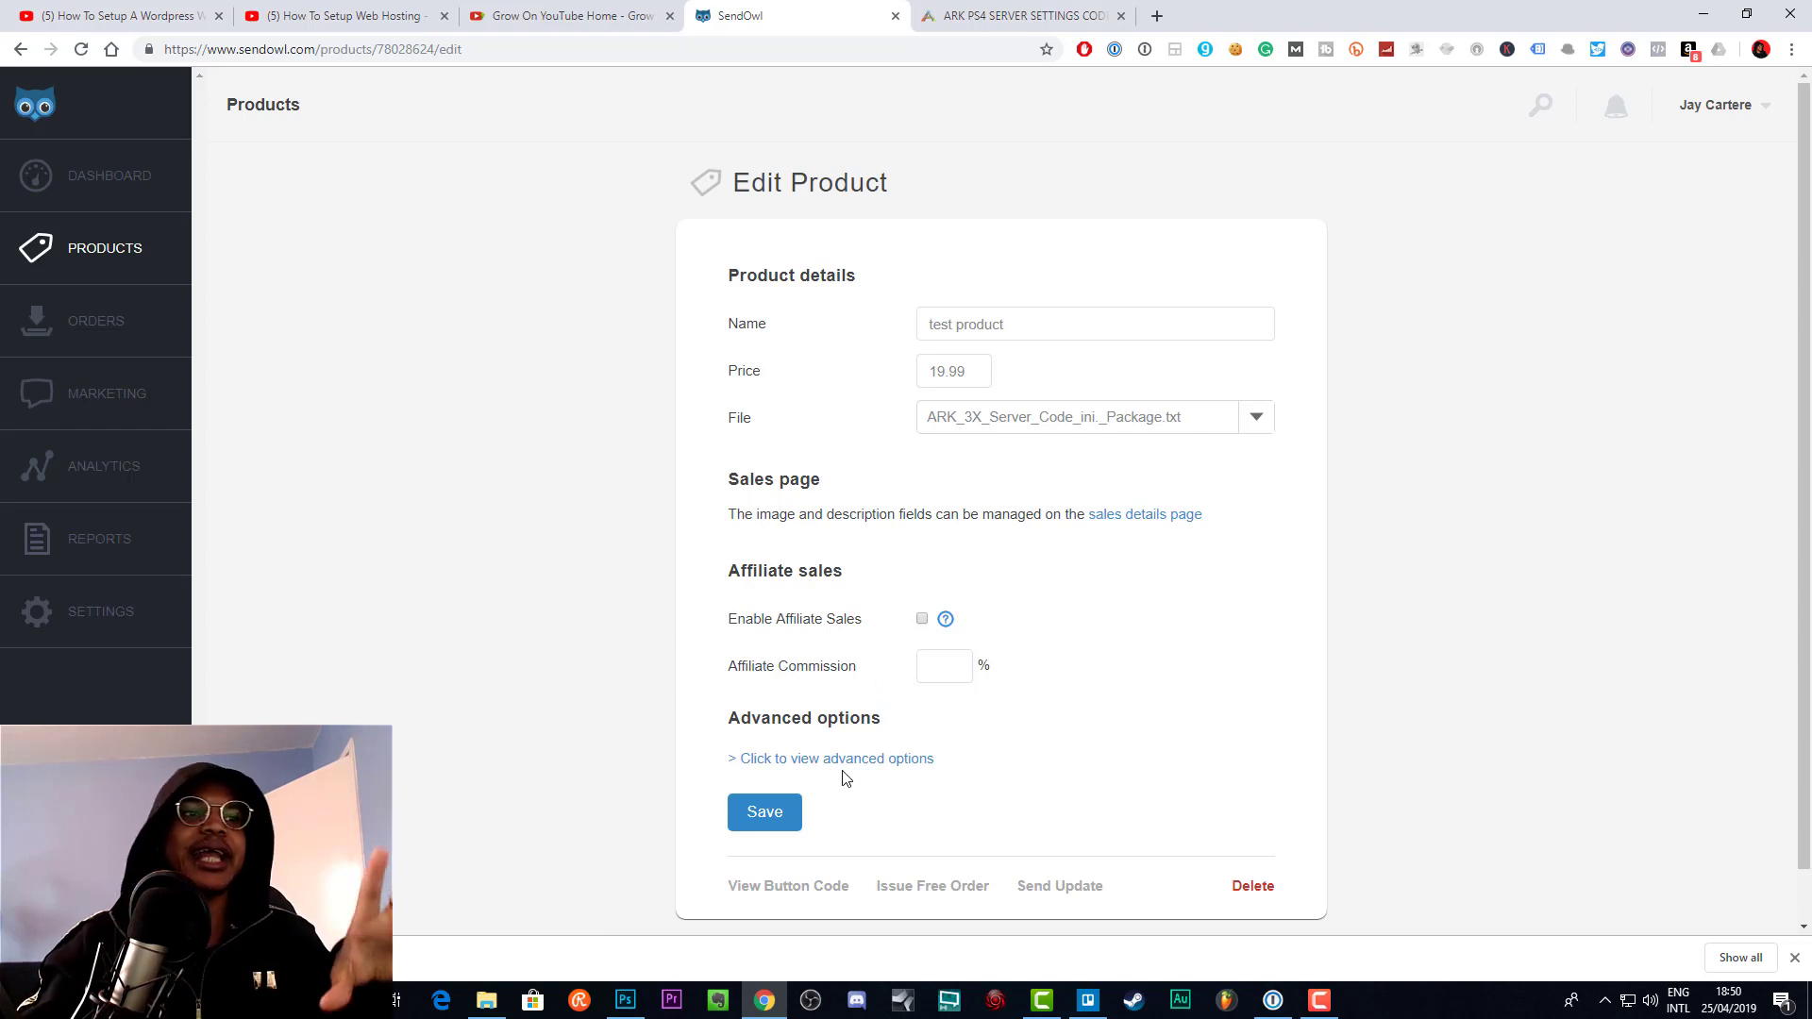
pyautogui.click(830, 757)
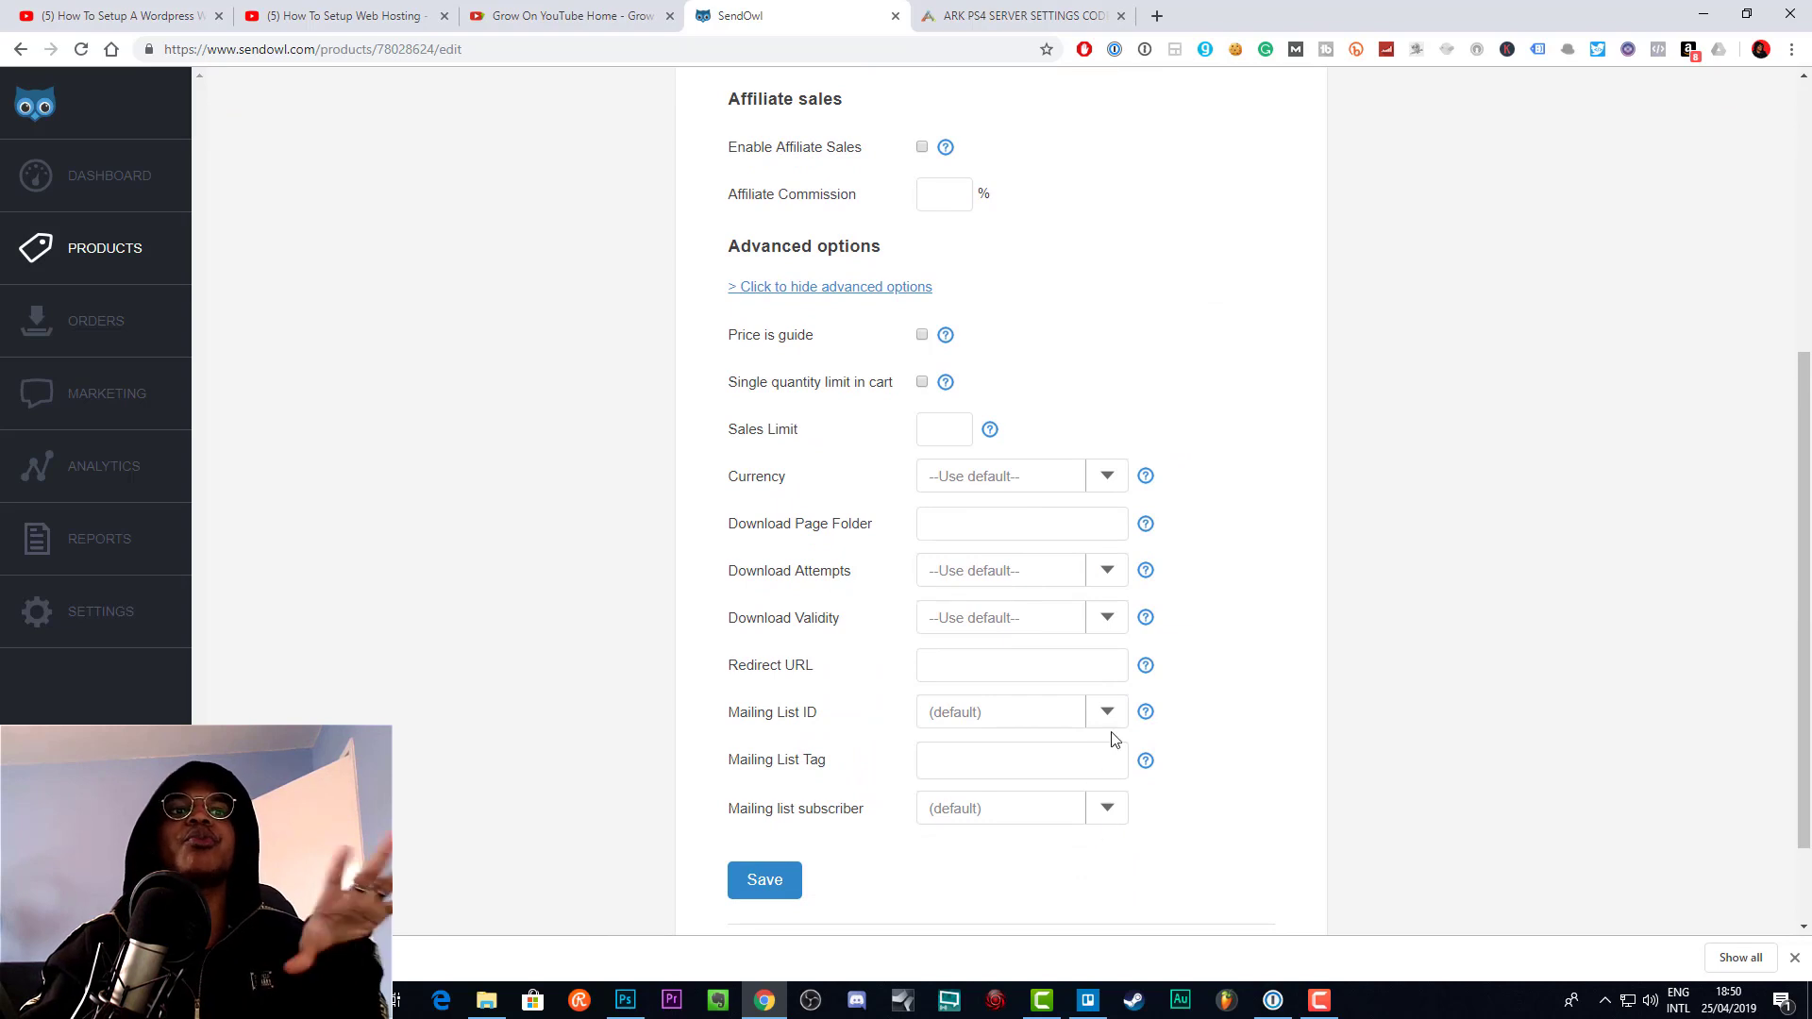
pyautogui.click(1105, 711)
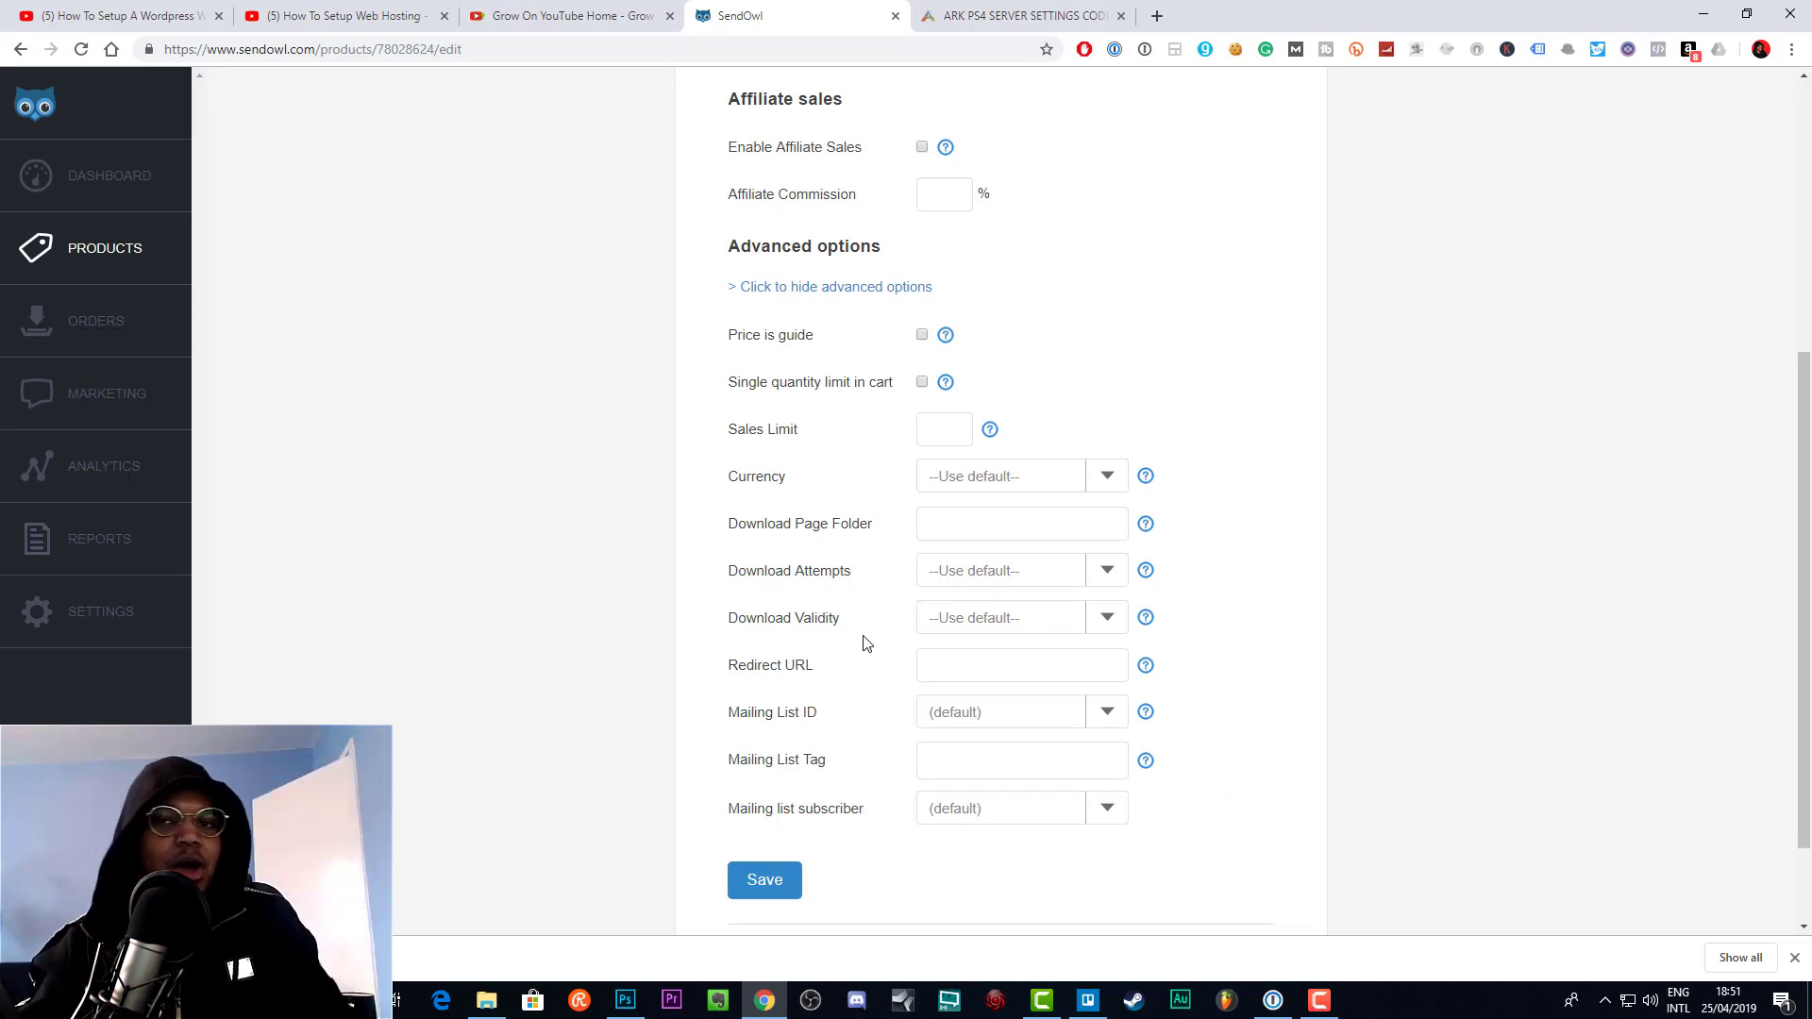
pyautogui.moveTo(1254, 689)
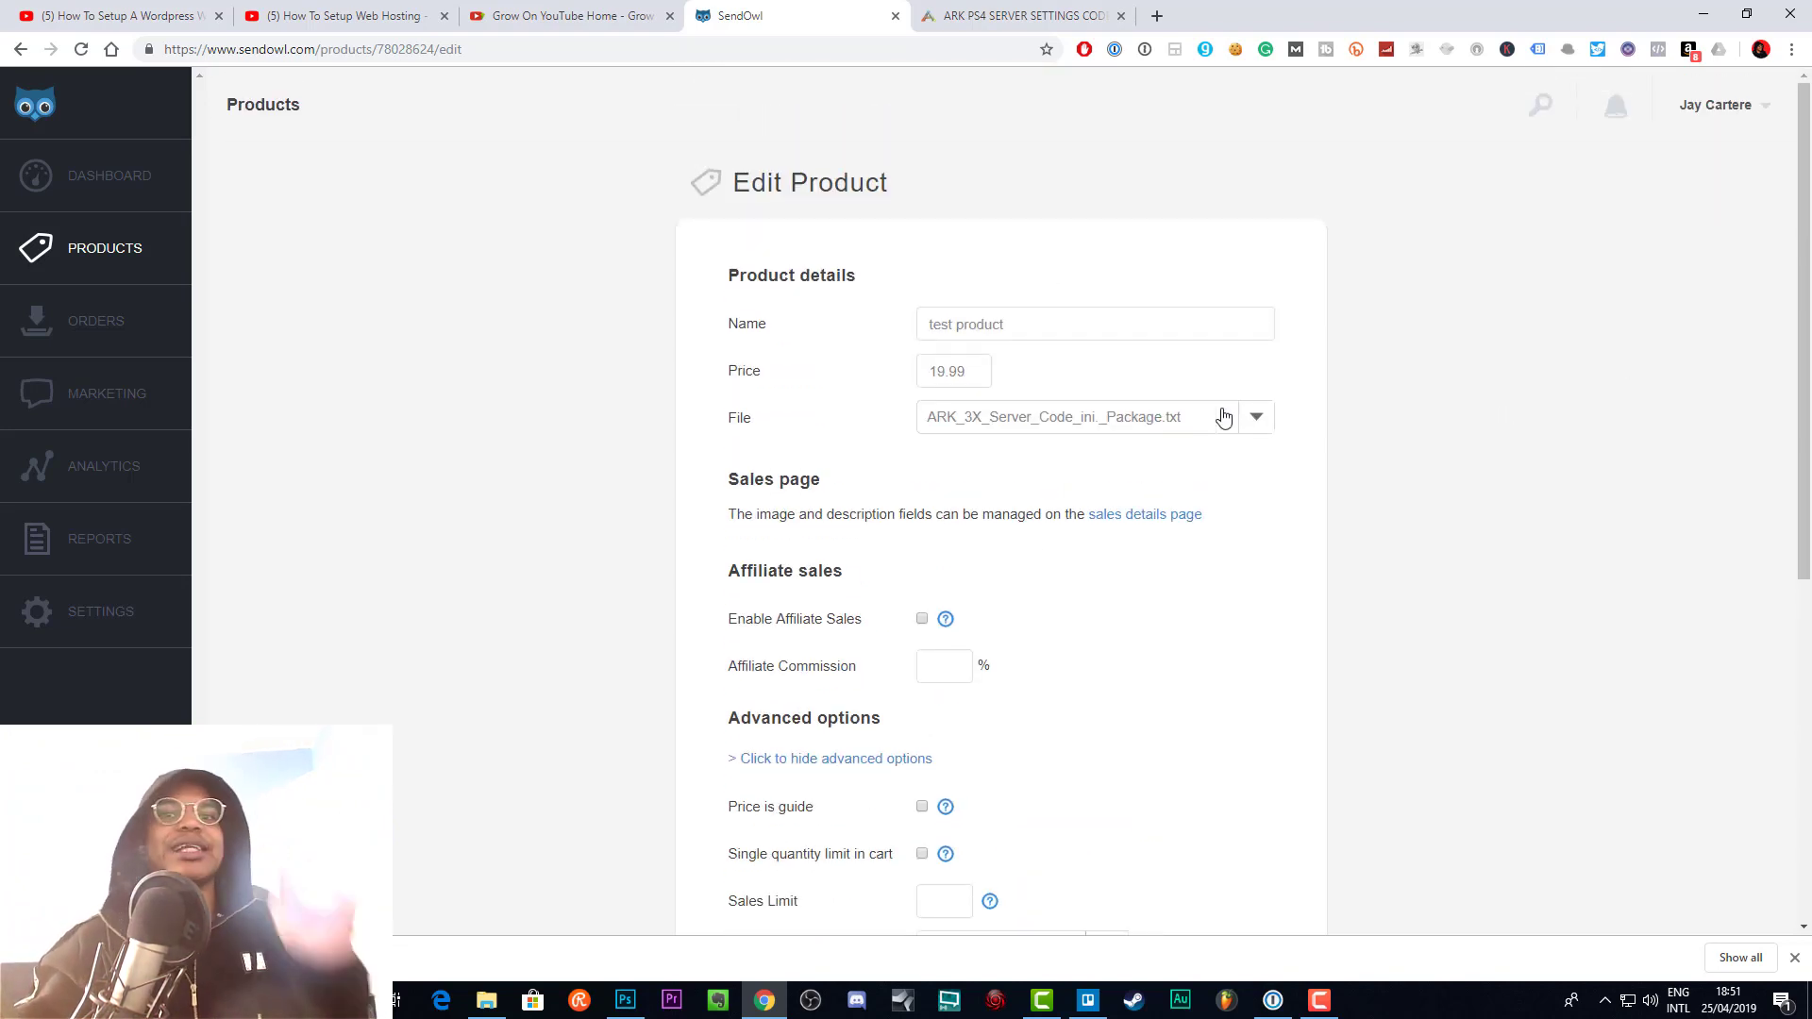
pyautogui.moveTo(1411, 459)
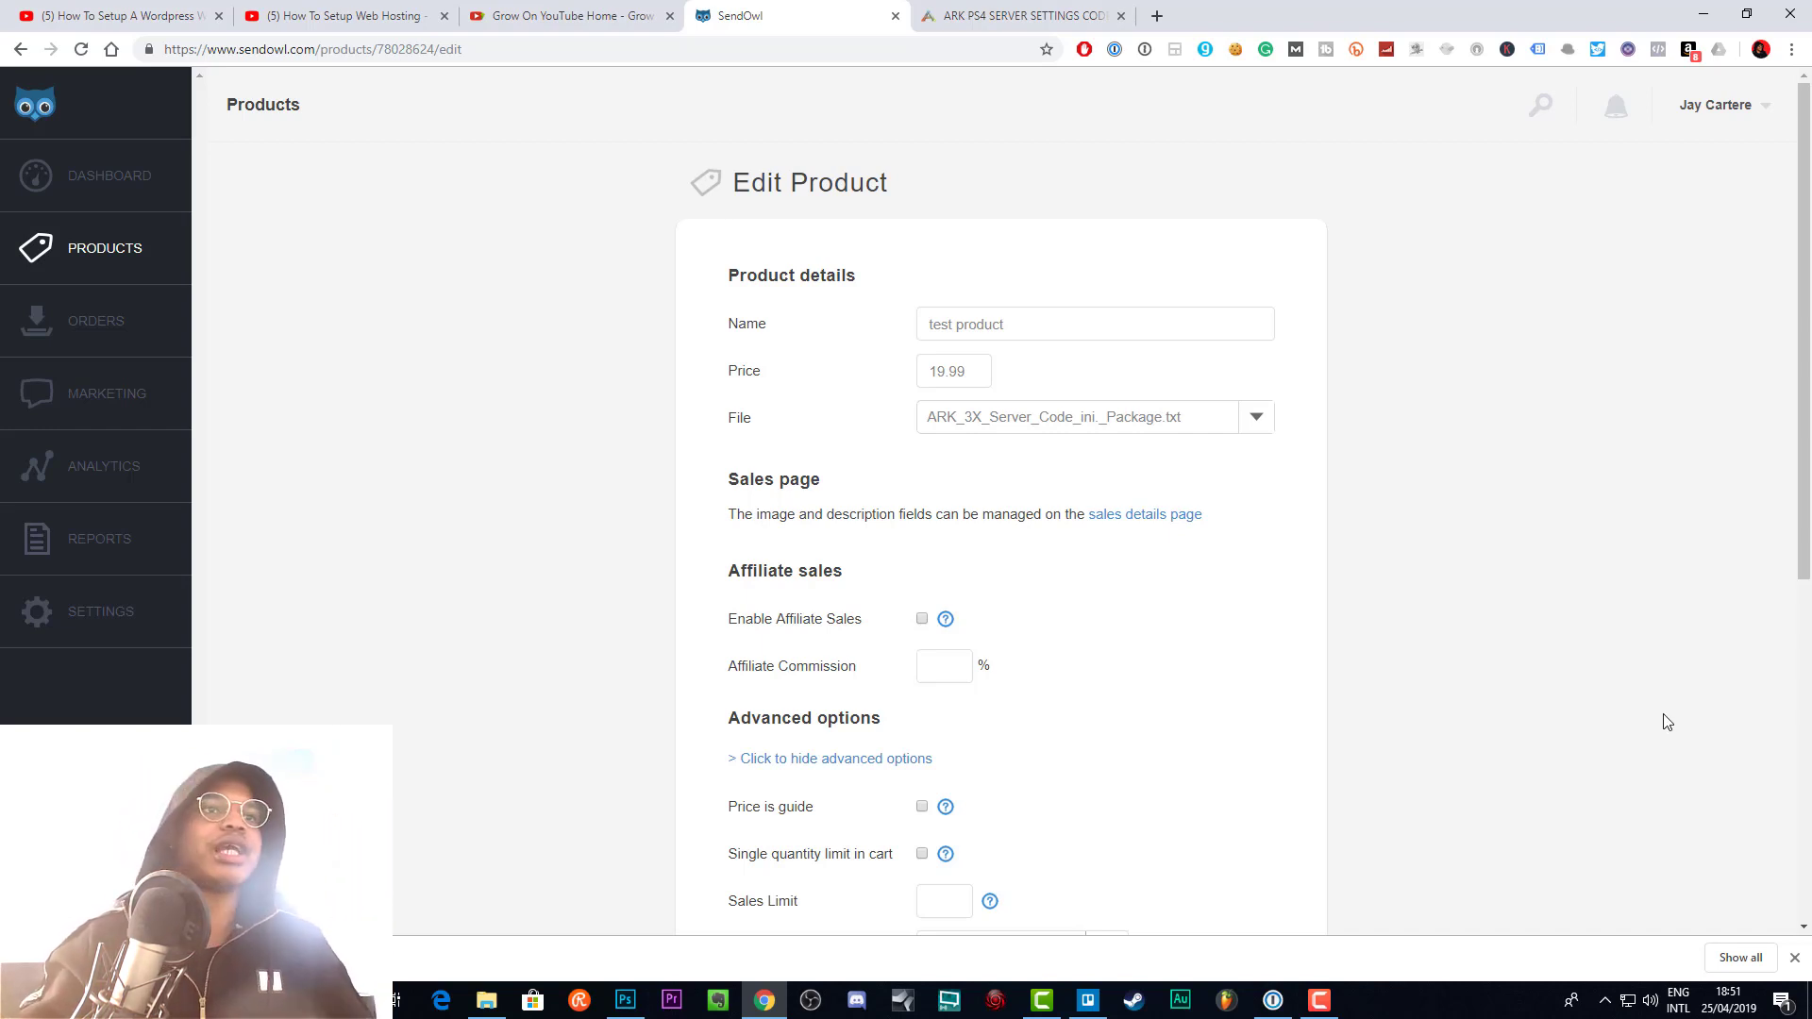
pyautogui.moveTo(1562, 643)
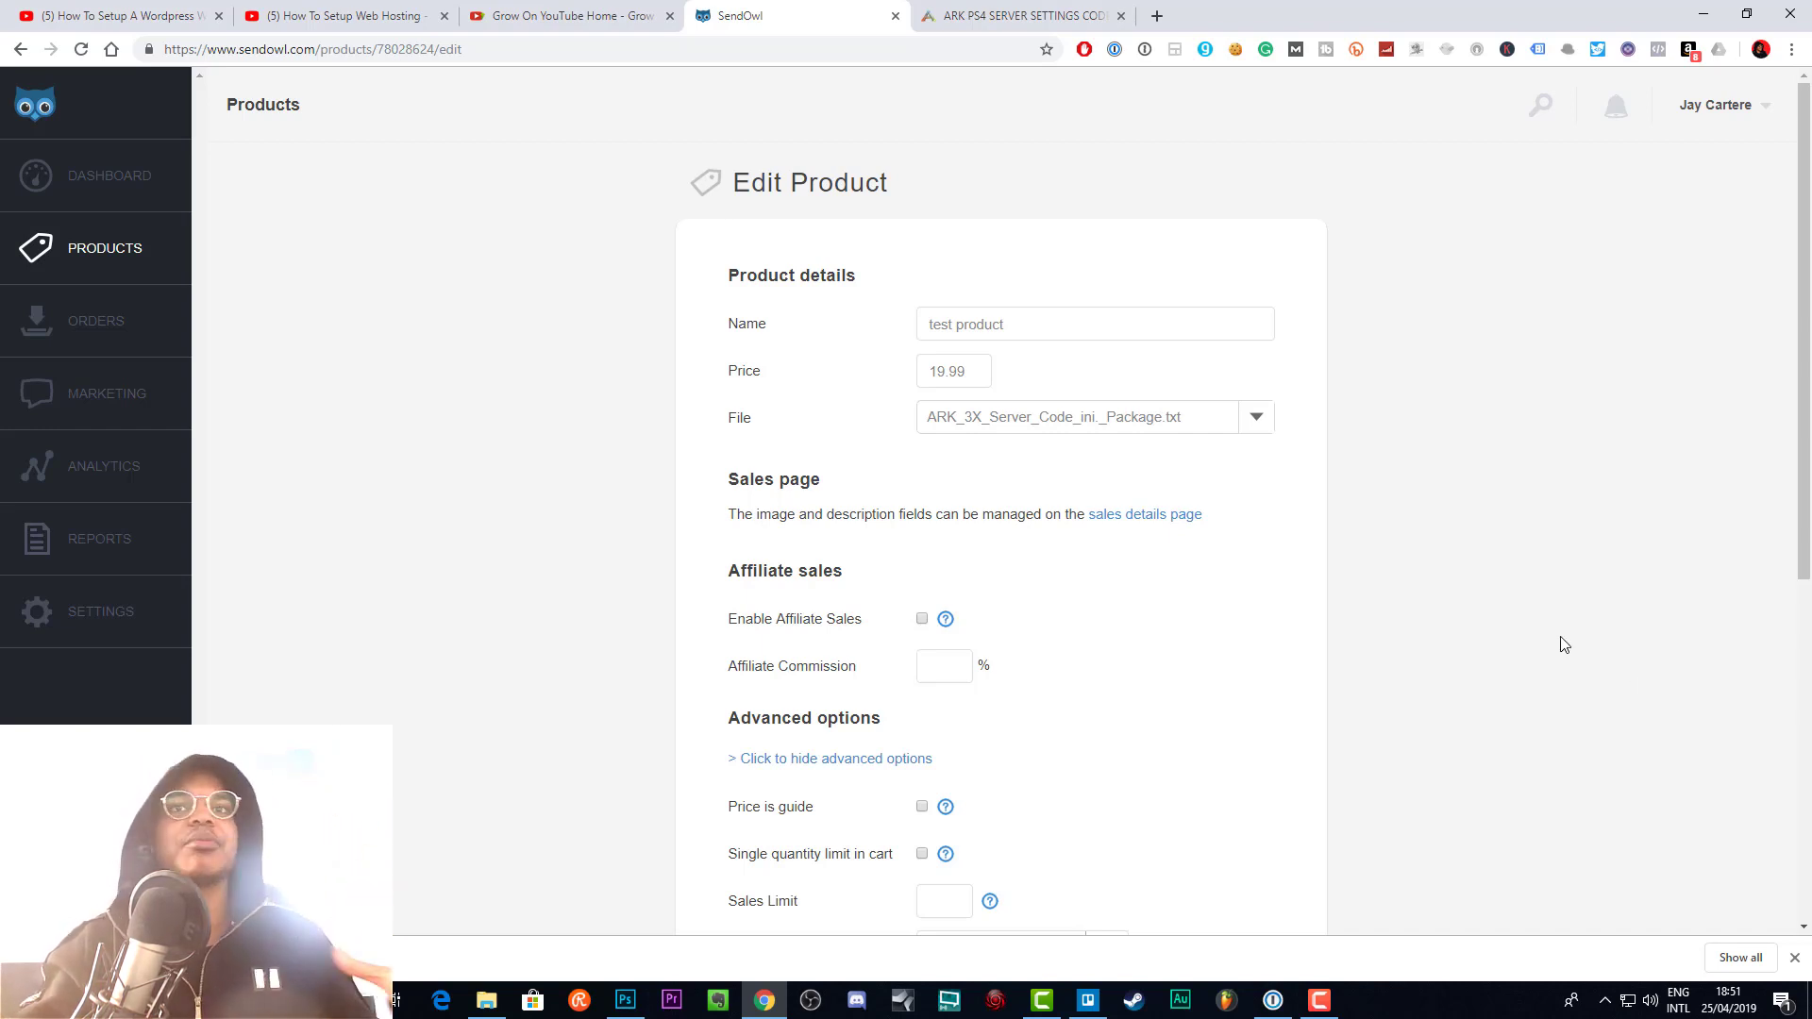
pyautogui.moveTo(1486, 563)
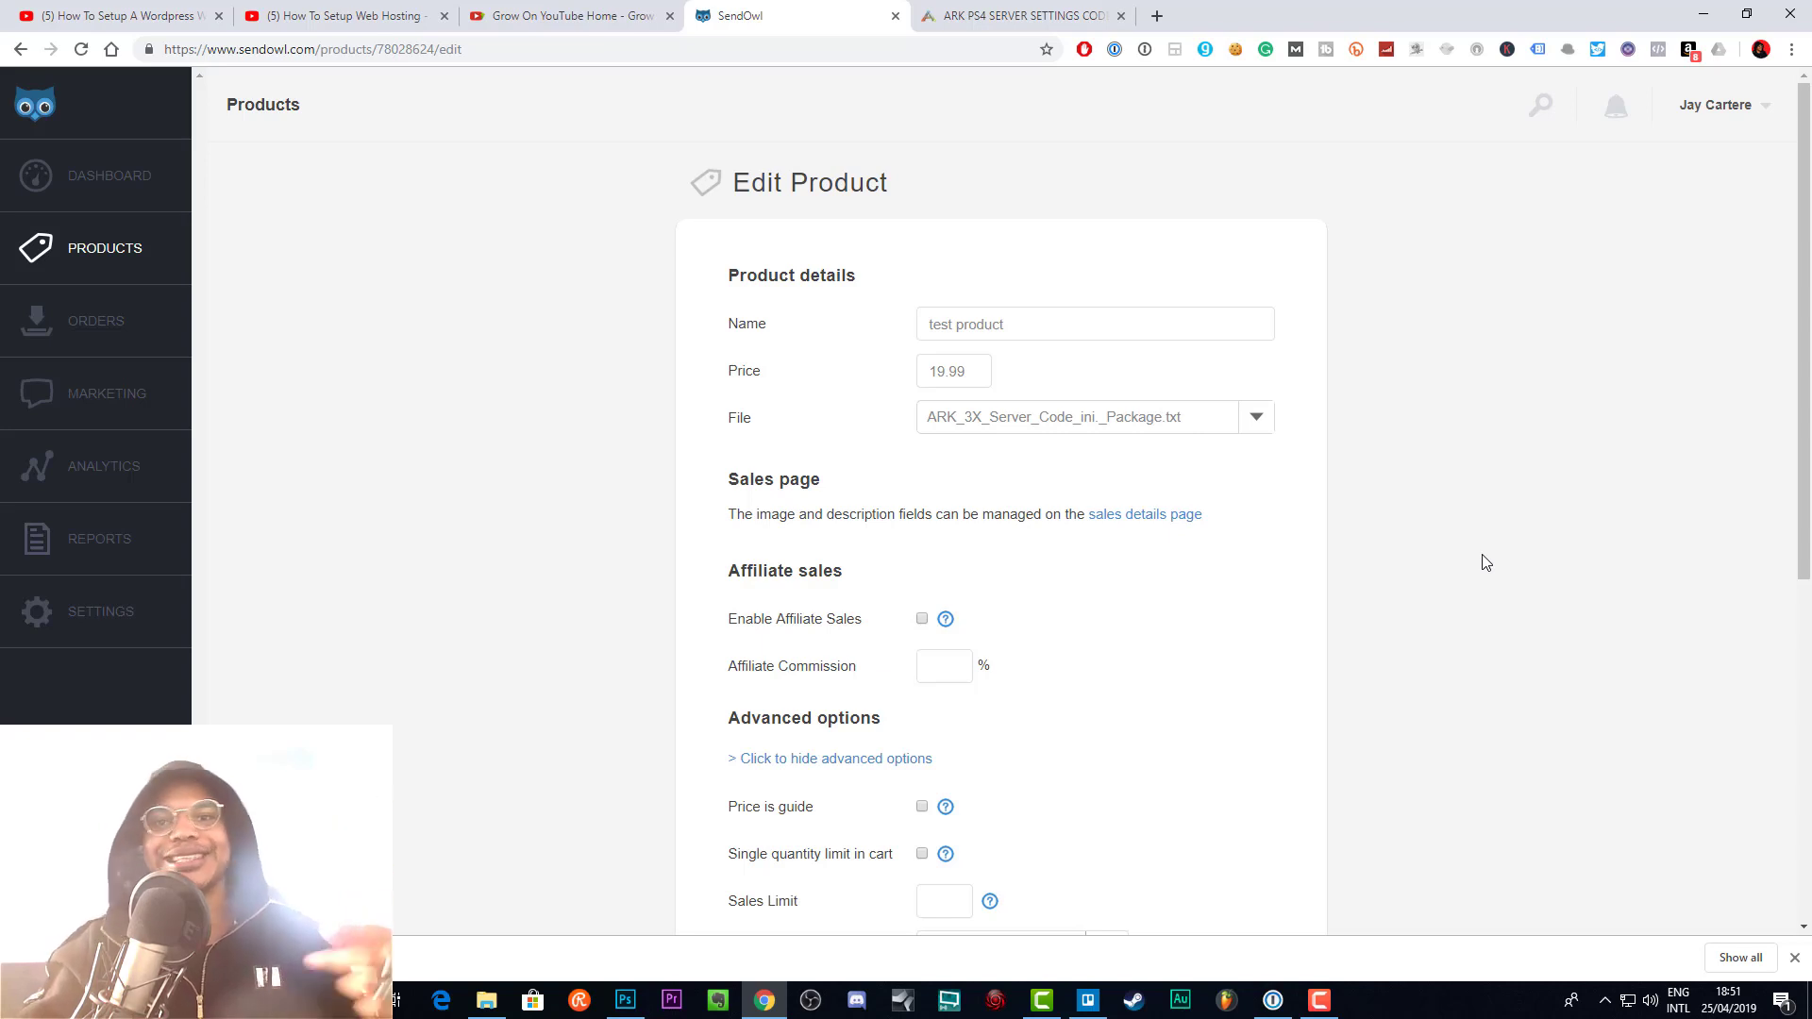
pyautogui.moveTo(1498, 563)
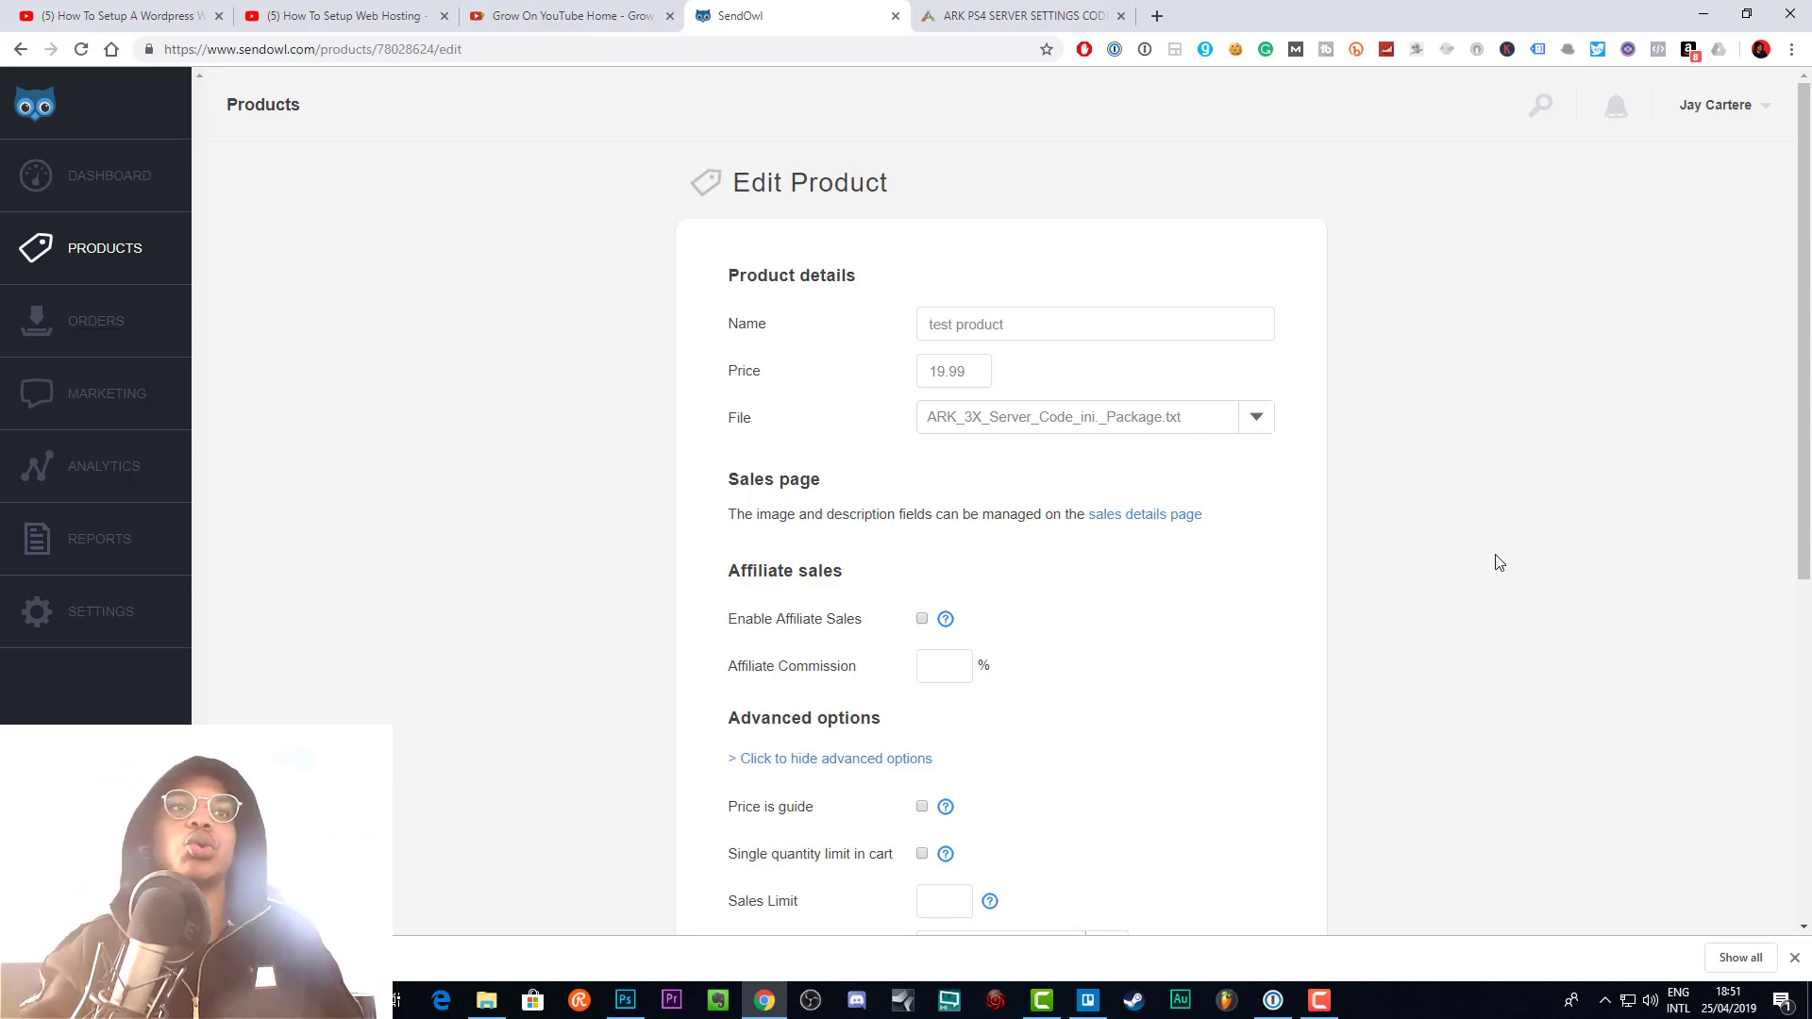